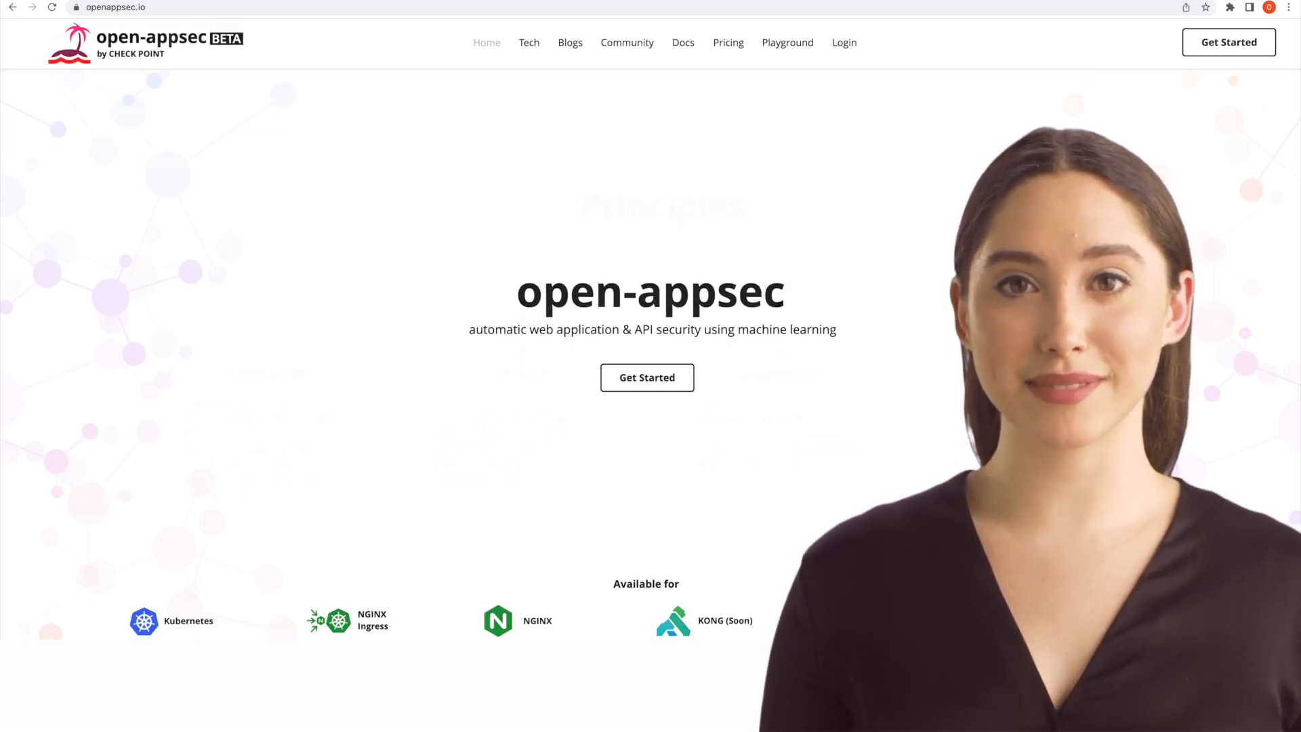
Launch the Kubernetes Ingress playground from the open-appsec site and return to its homepage
scroll("down", 3)
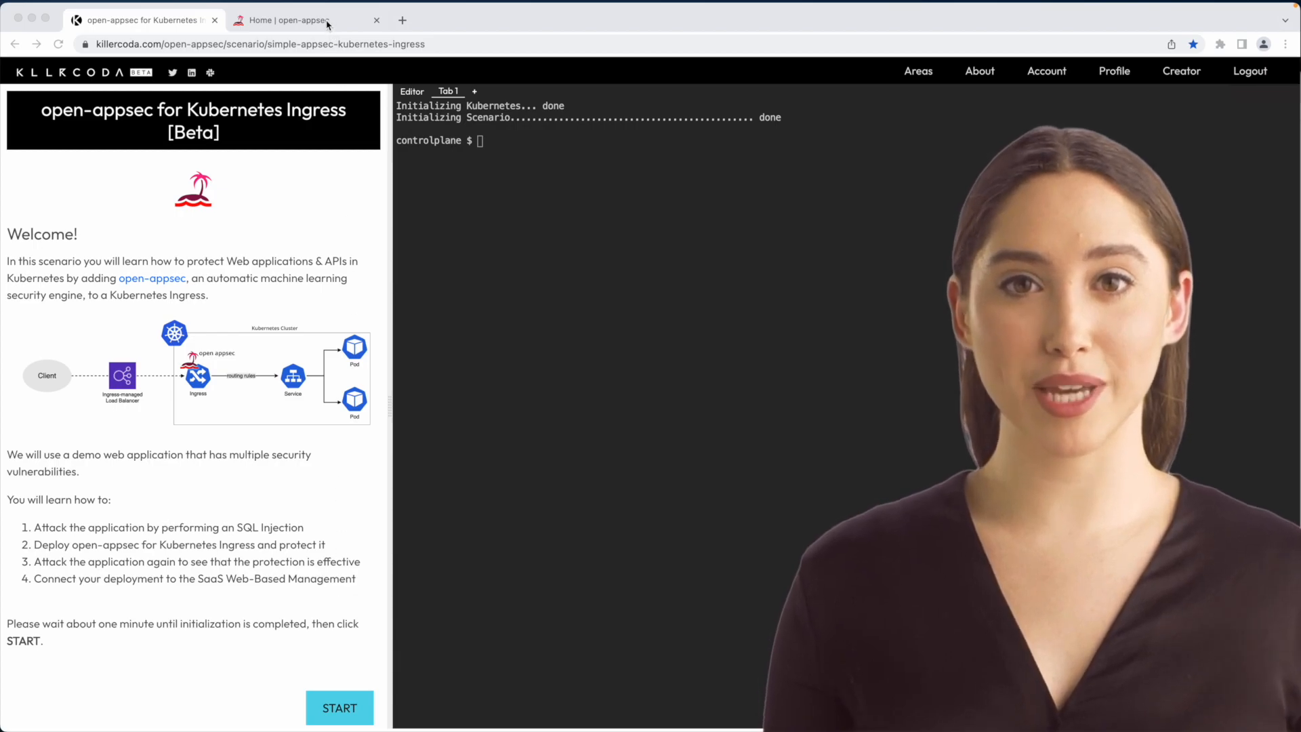
left_click(298, 19)
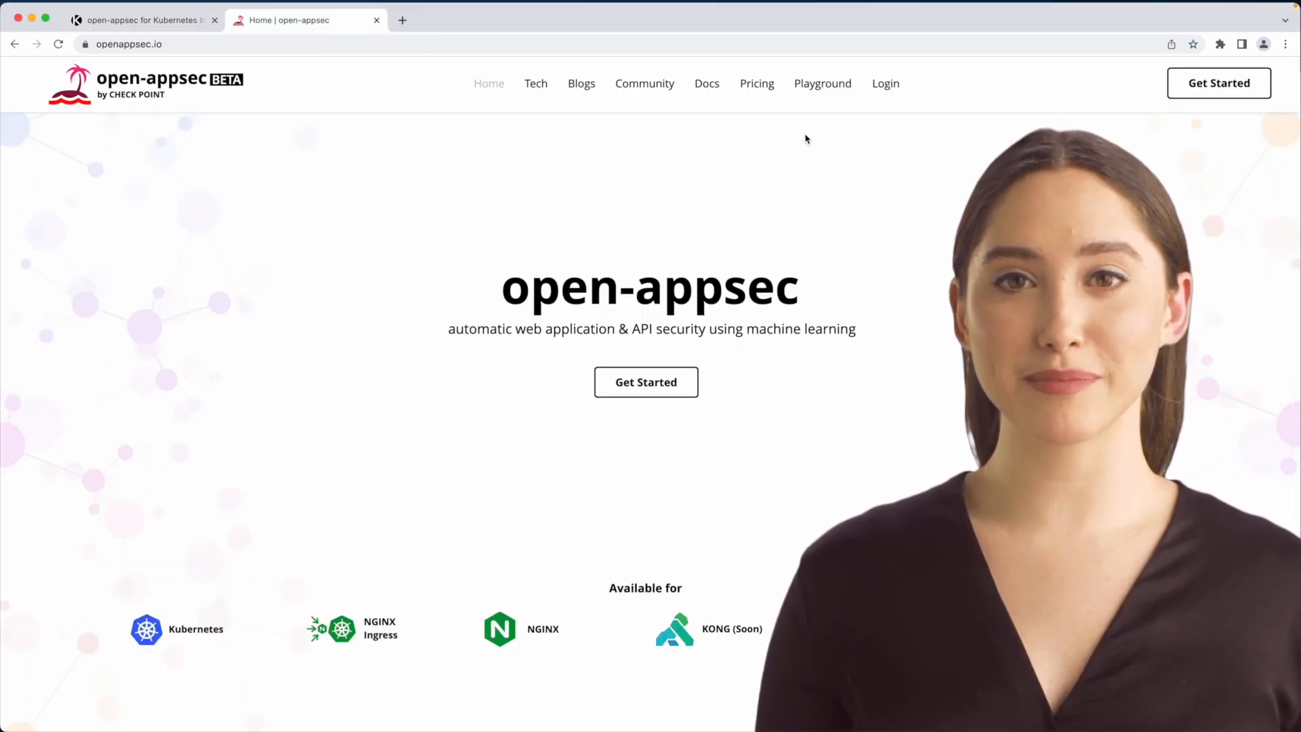
mouse_move(822, 82)
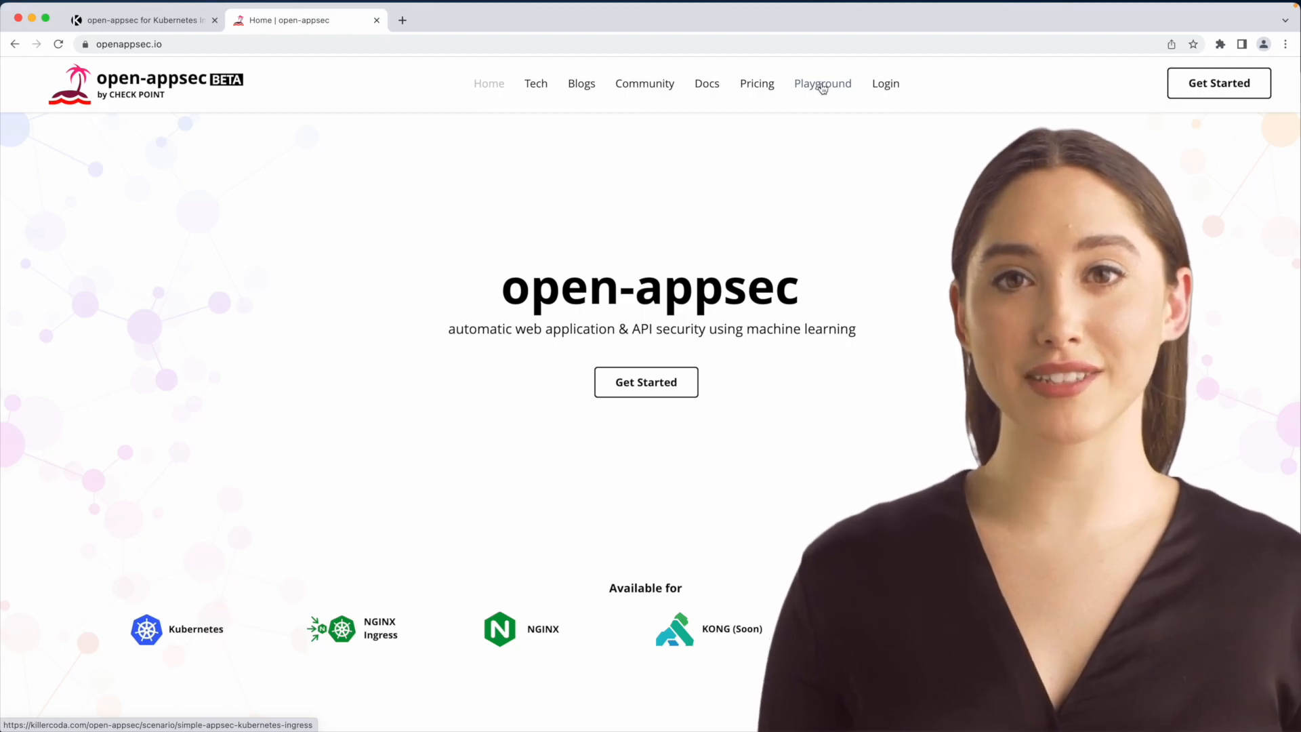
mouse_move(644, 83)
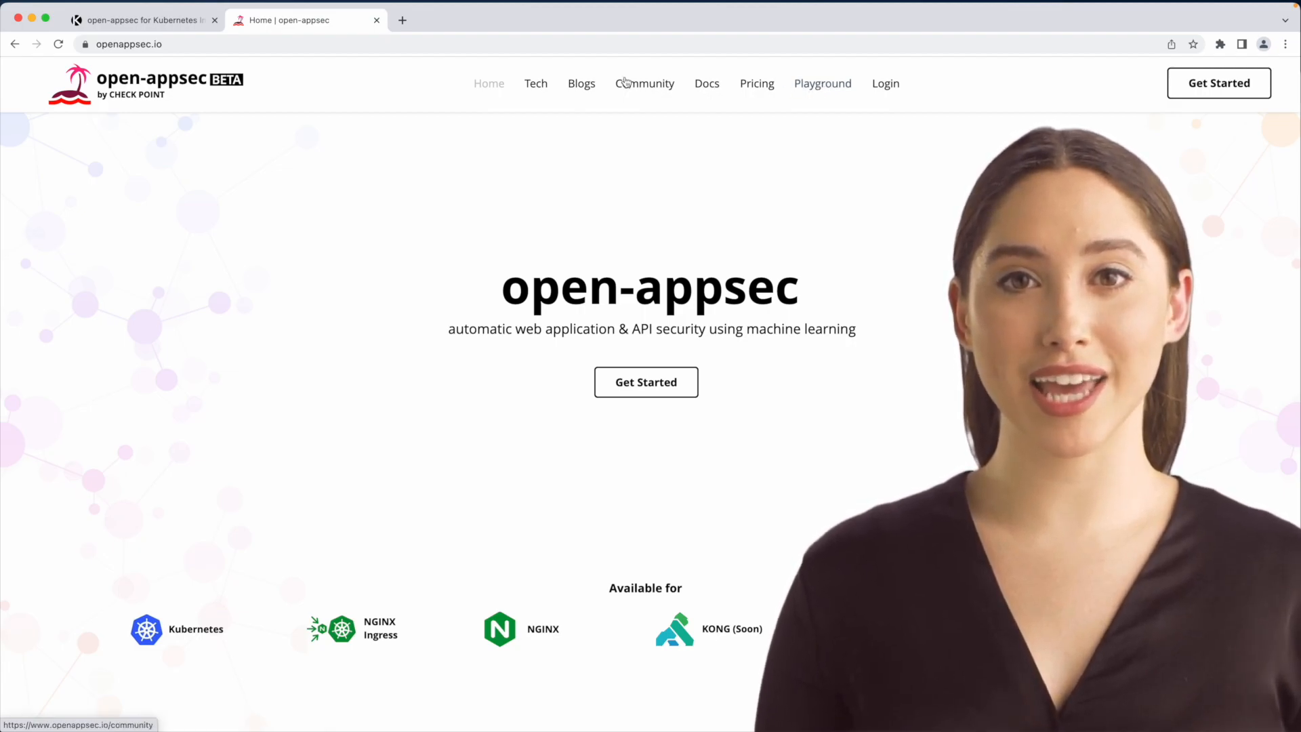
Start the Killercoda scenario so the 'Let's Attack!' SQL injection step appears
left_click(141, 20)
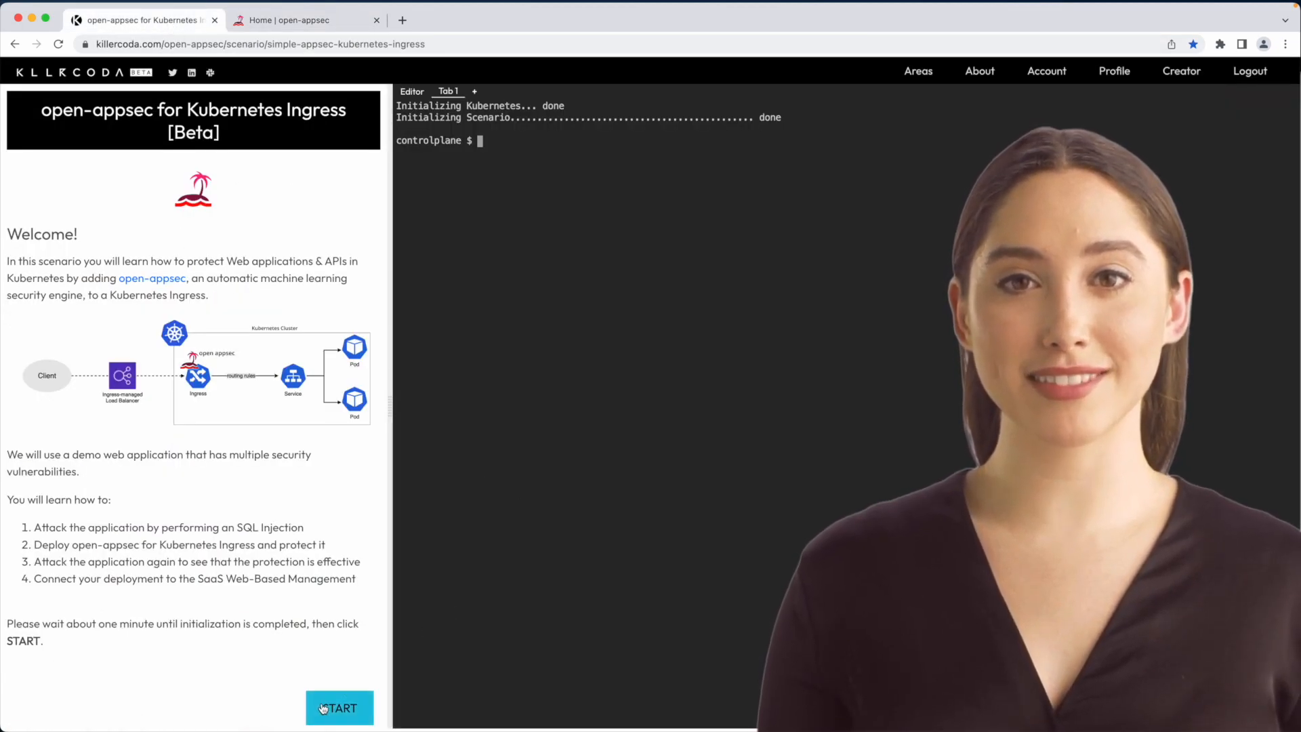
left_click(339, 707)
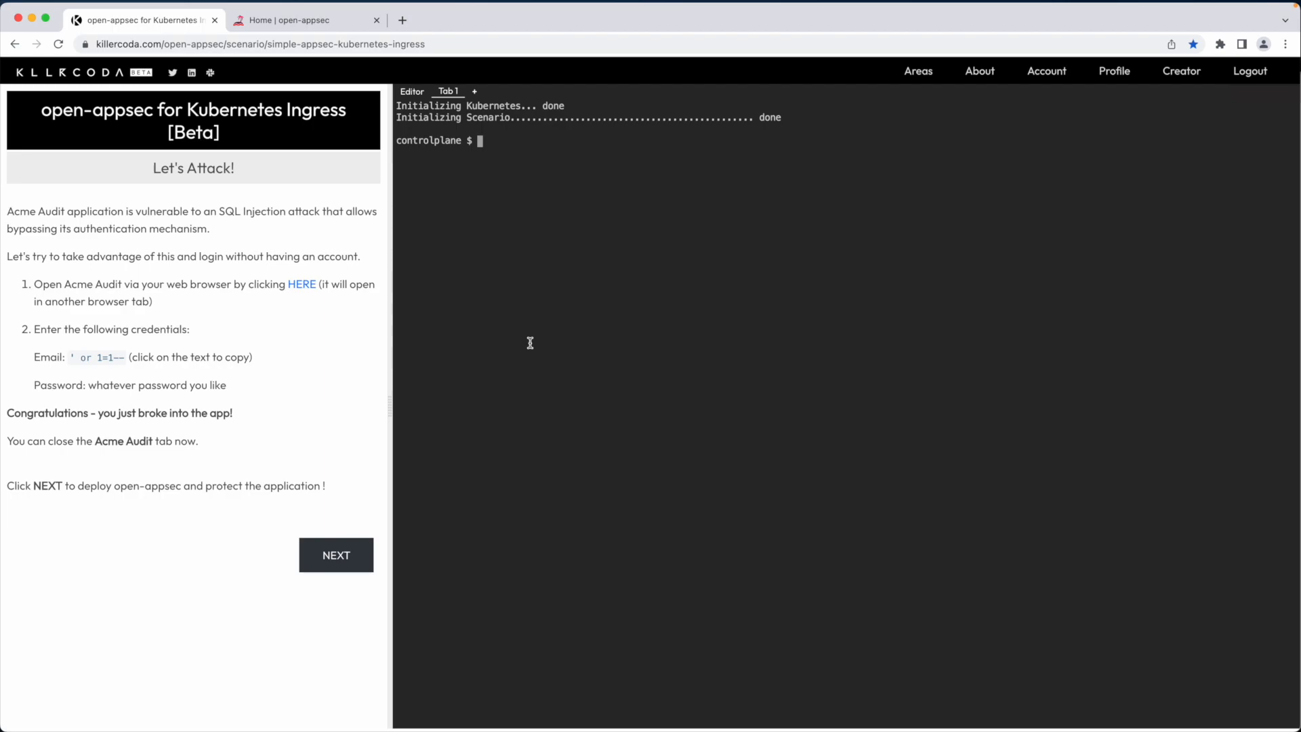
mouse_move(319, 309)
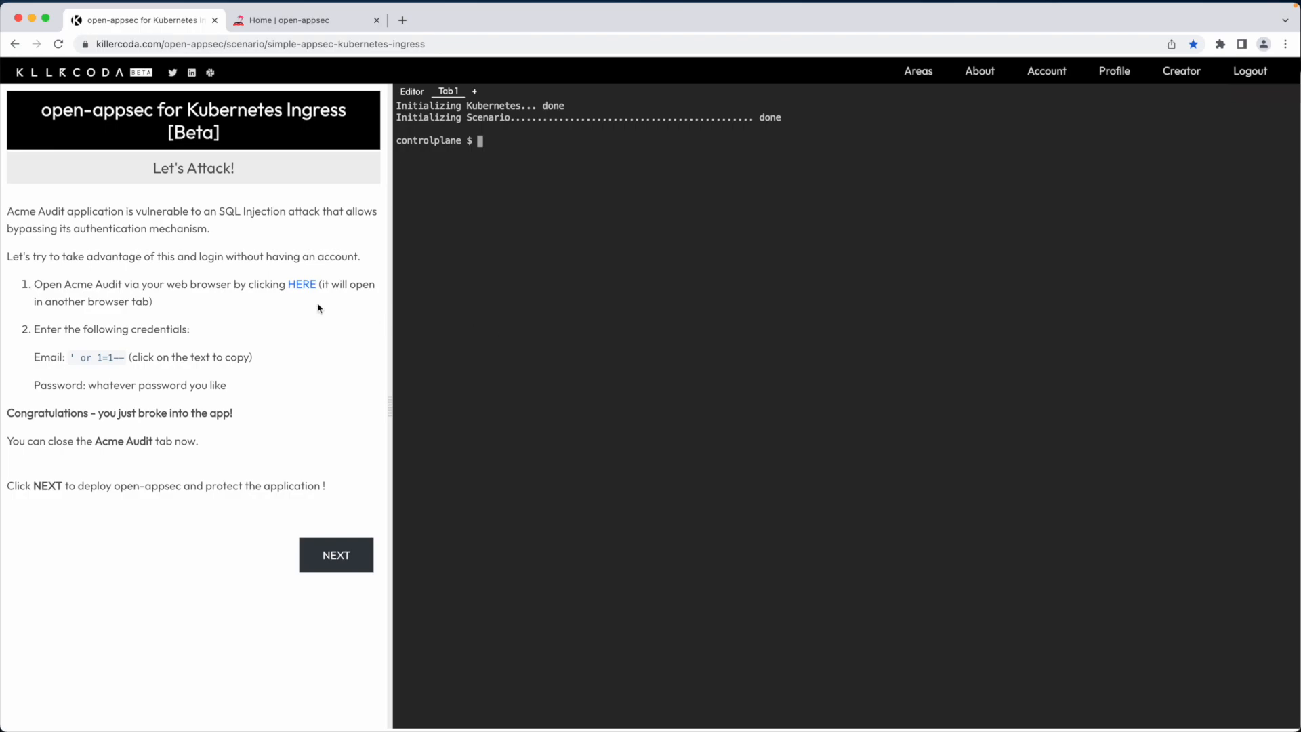
Bypass the Acme Audit login with ' or 1=1-- to reach the income statement, then close its tab
left_click(301, 283)
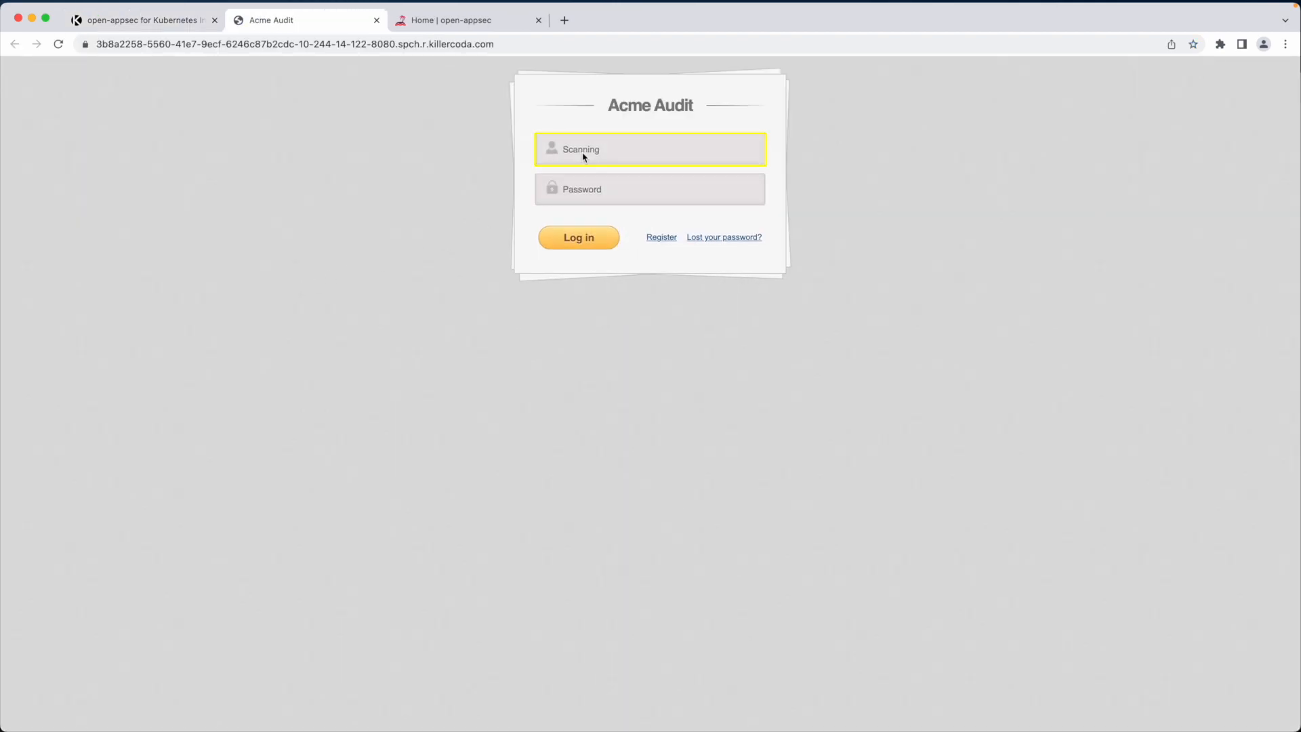
type("aaa")
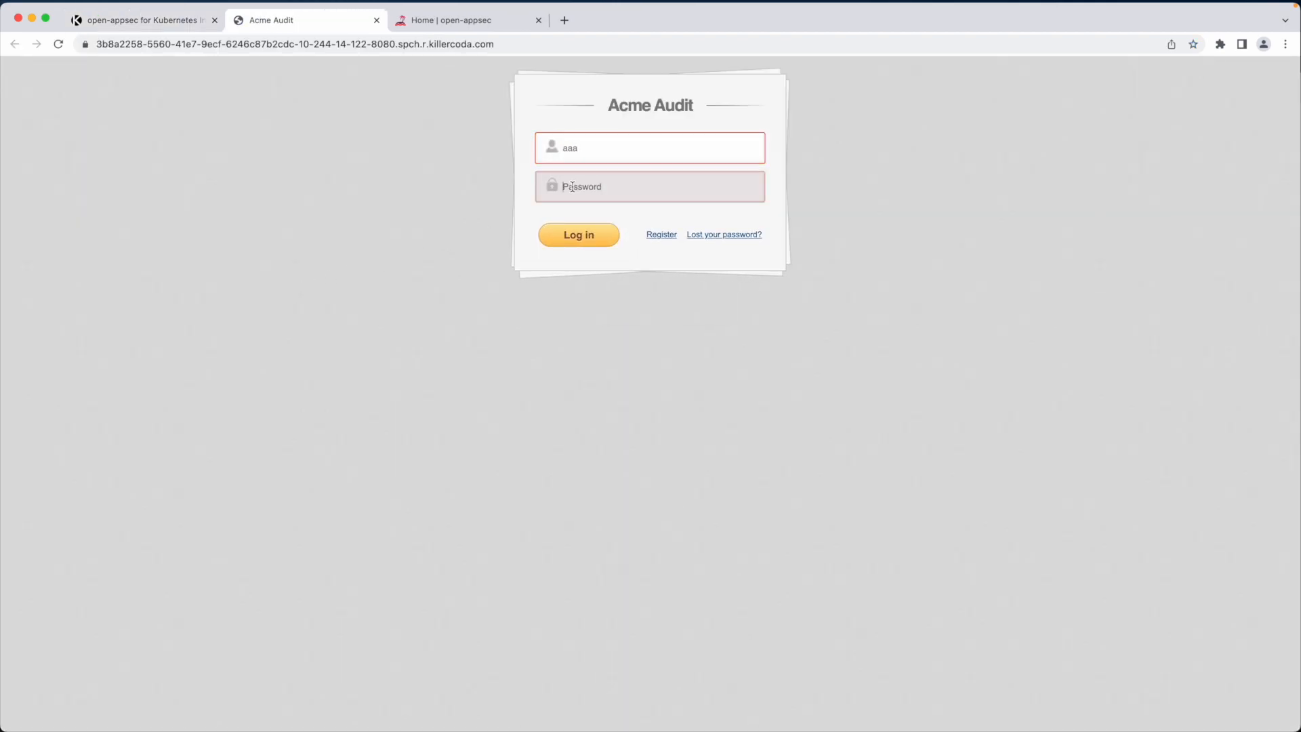
left_click(579, 234)
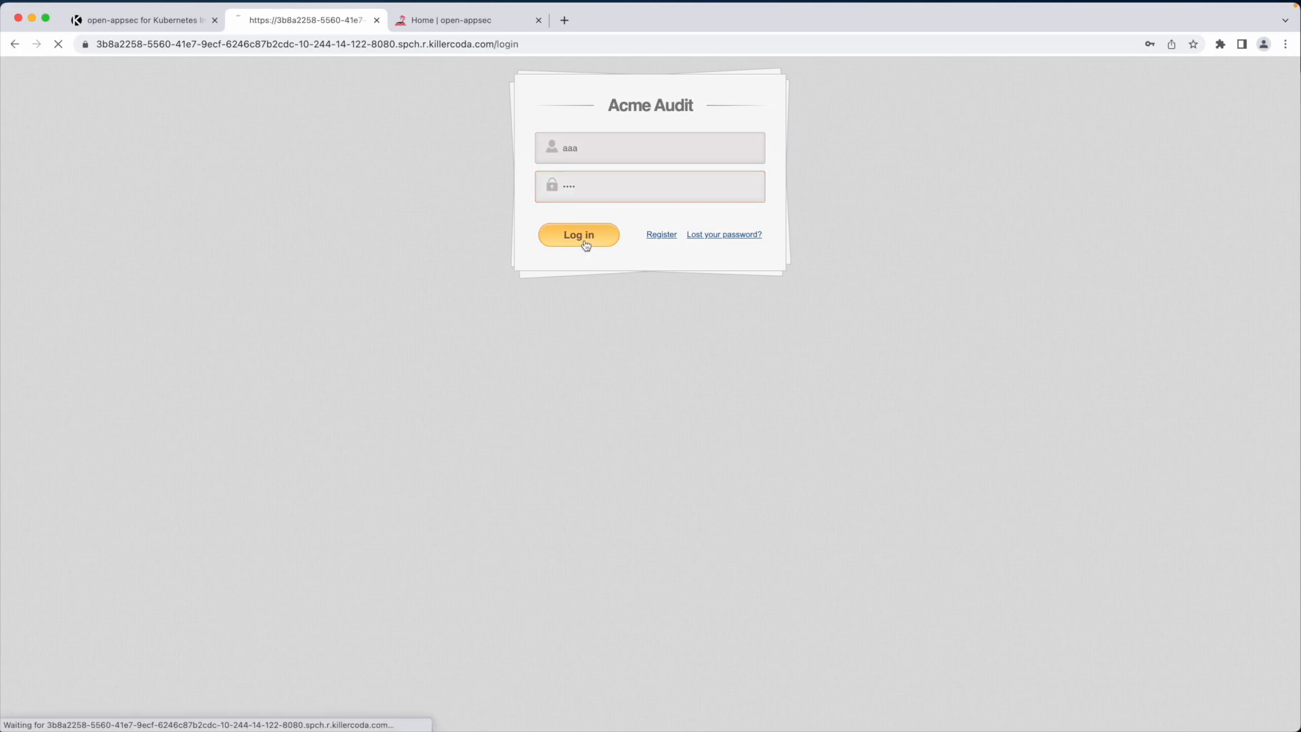
left_click(578, 235)
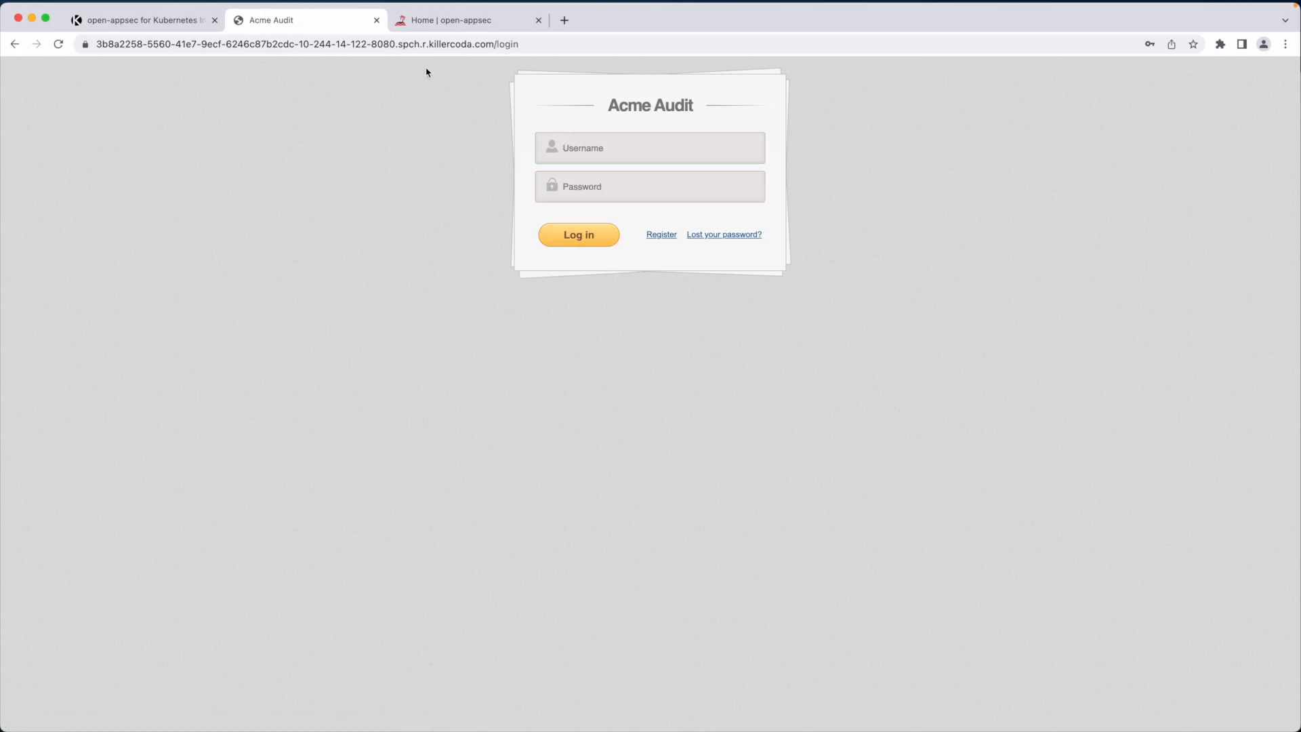
left_click(141, 19)
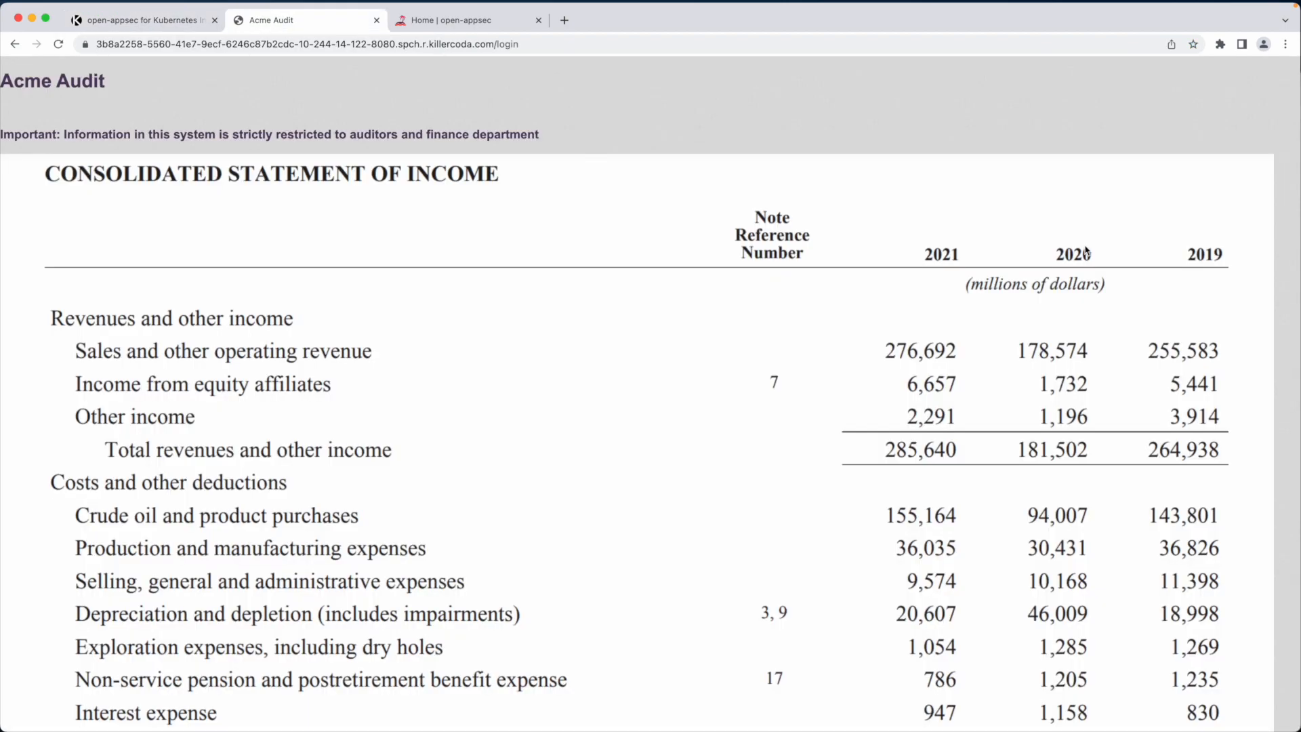
mouse_move(623, 379)
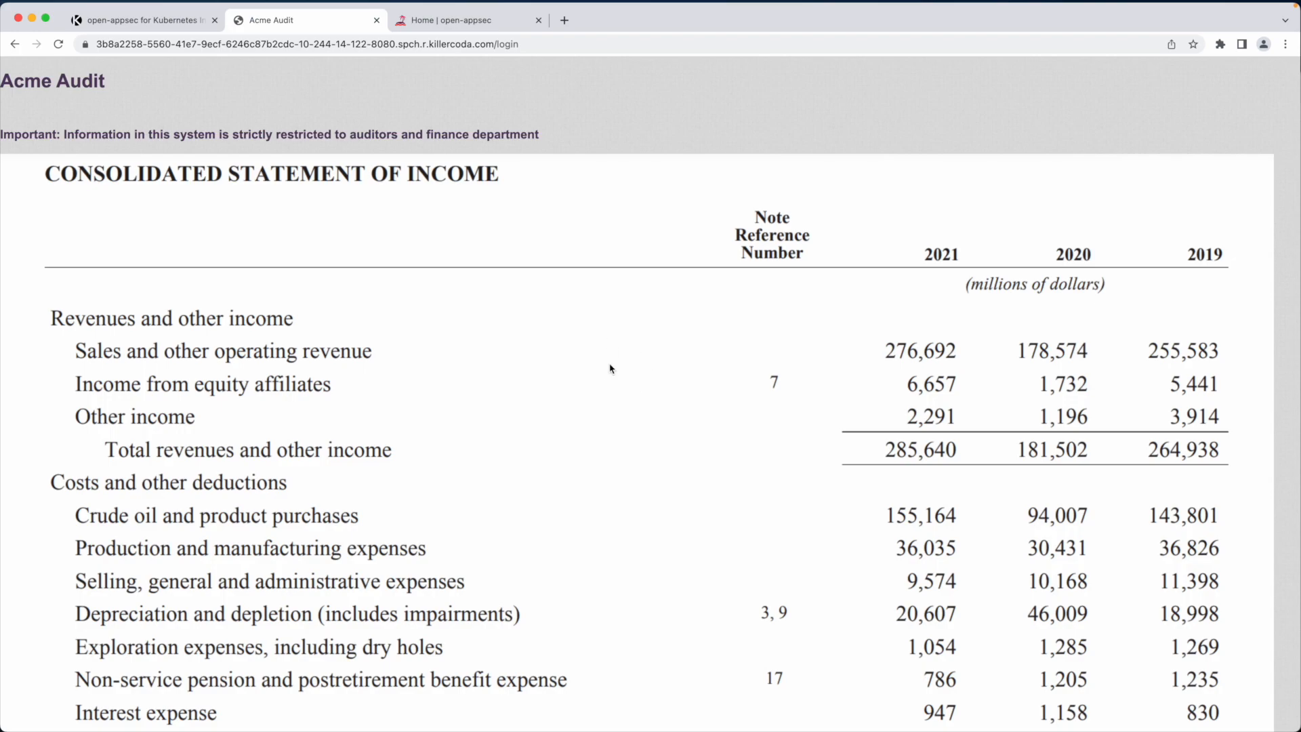
left_click(375, 20)
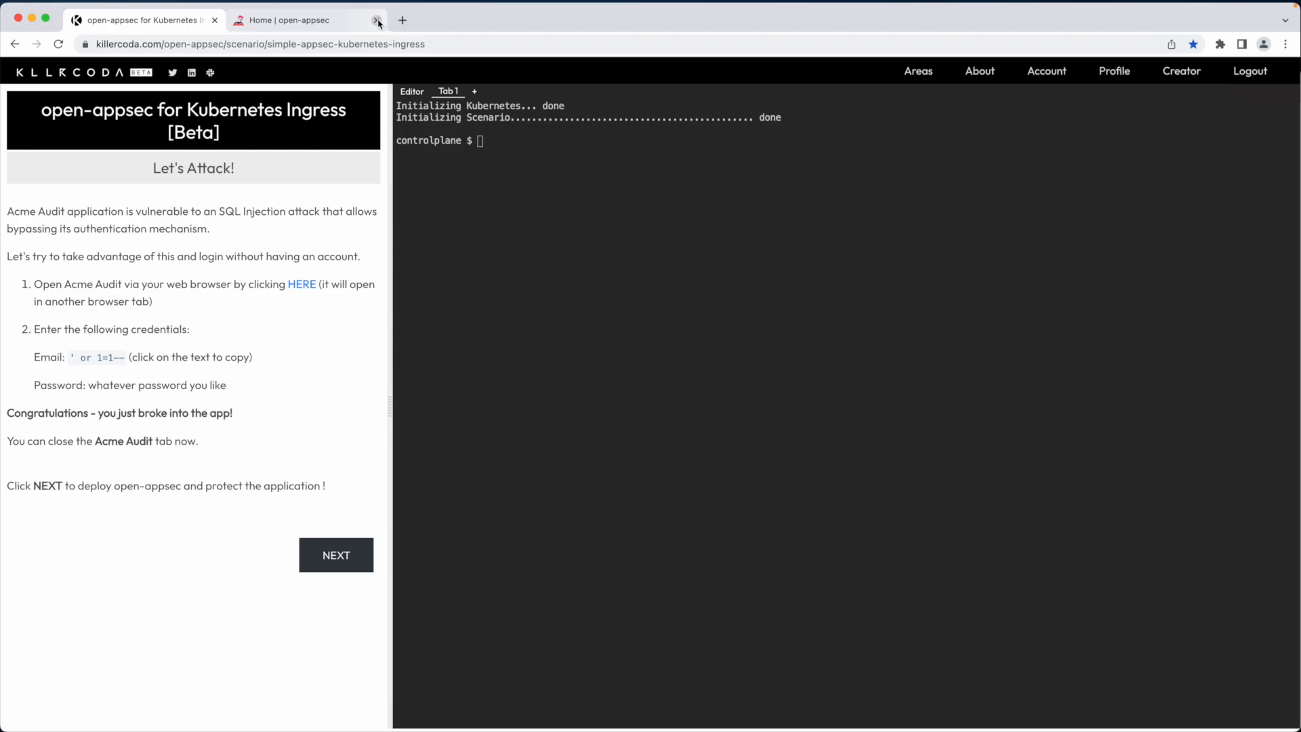
Move to the installation step and download the open-appsec install script with wget
left_click(376, 19)
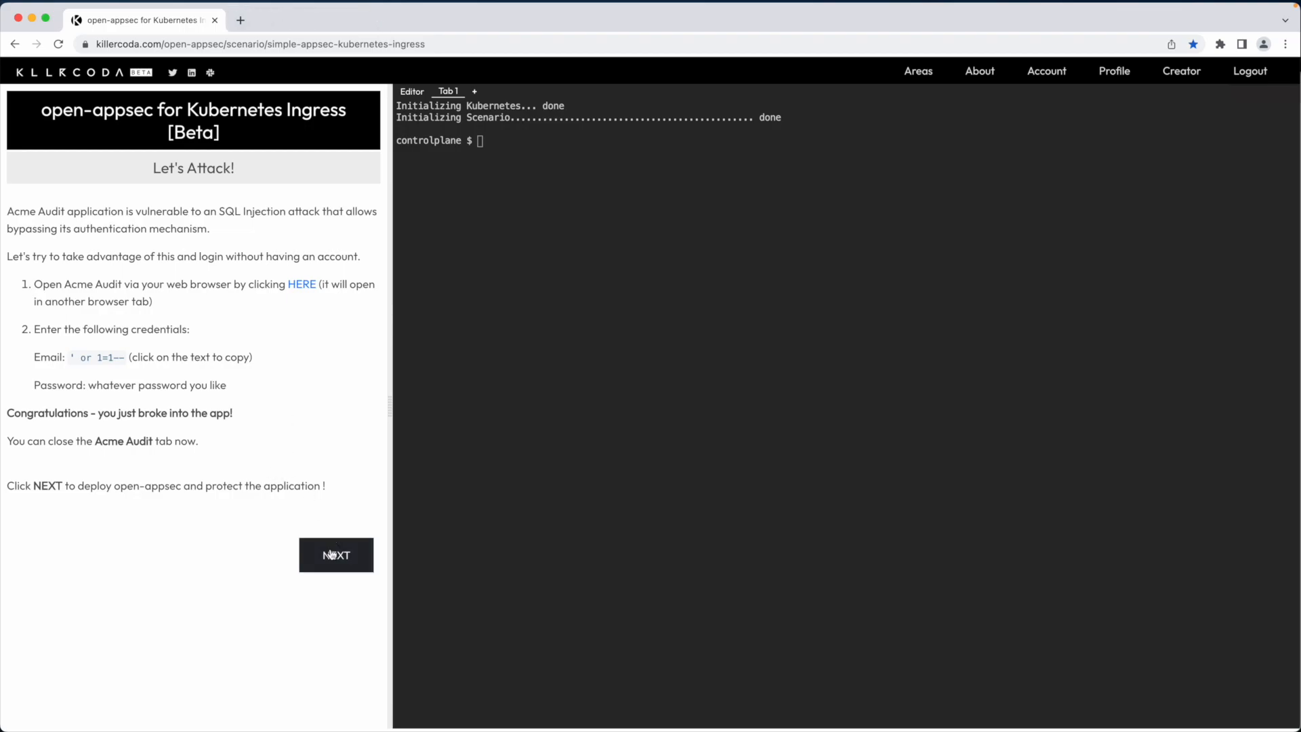
left_click(335, 554)
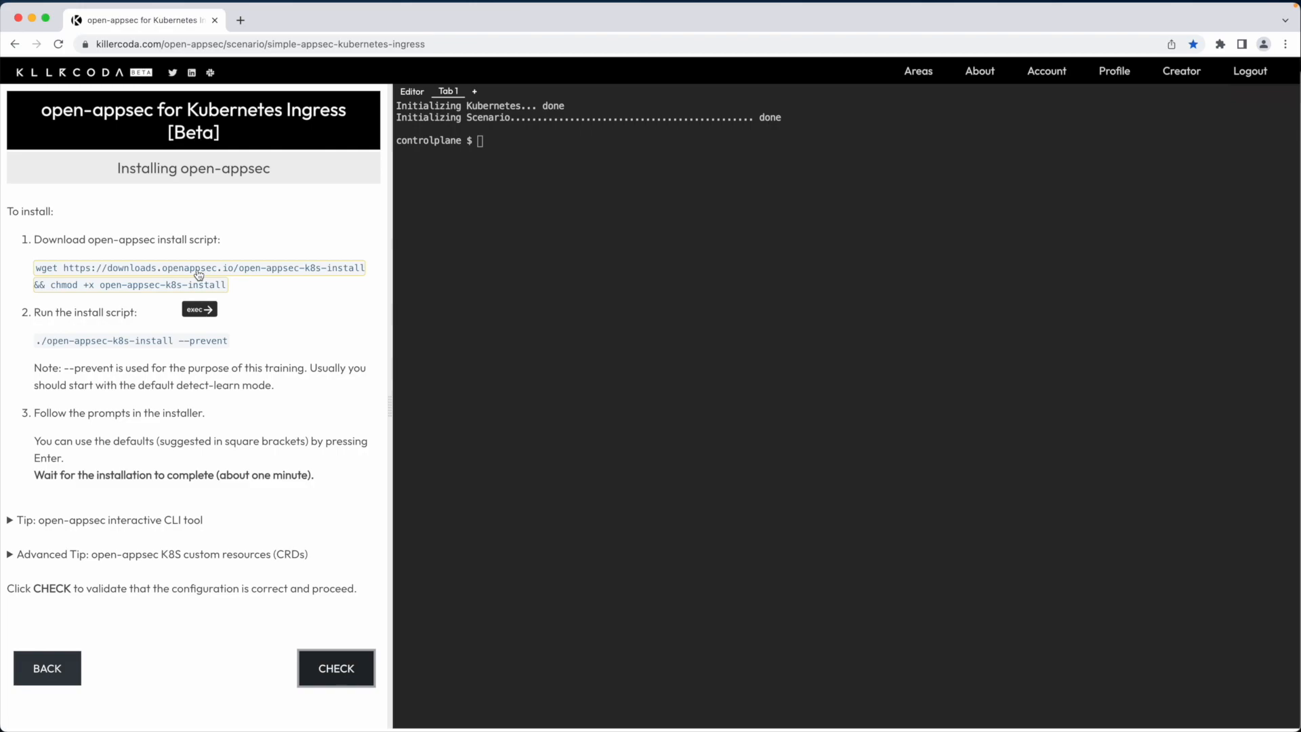
left_click(197, 309)
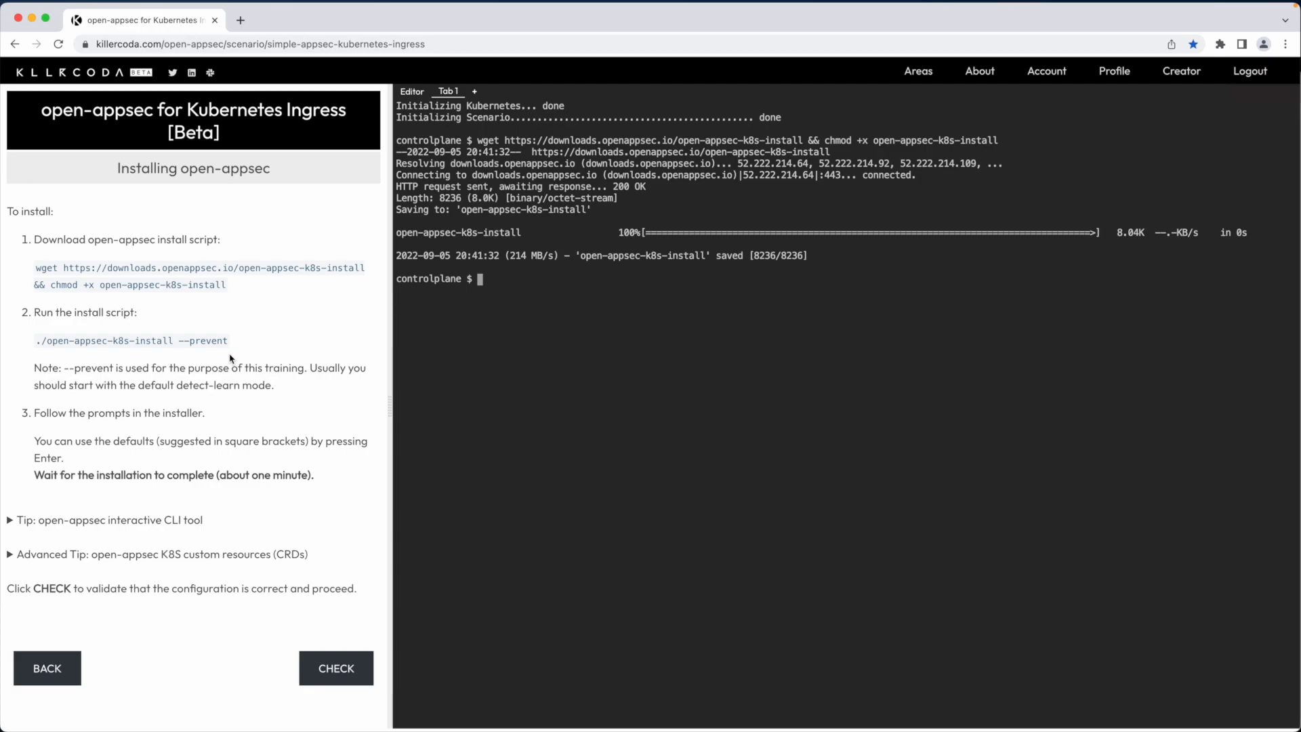
mouse_move(199, 352)
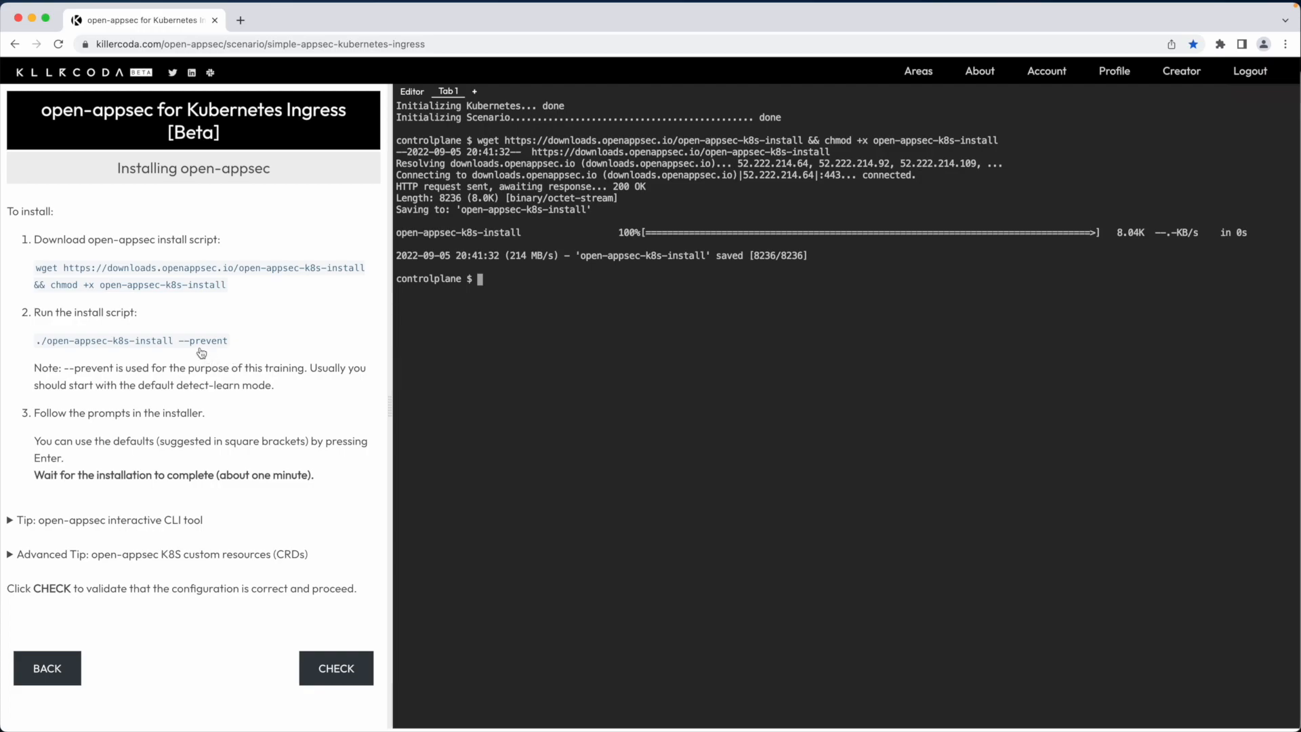
mouse_move(200, 344)
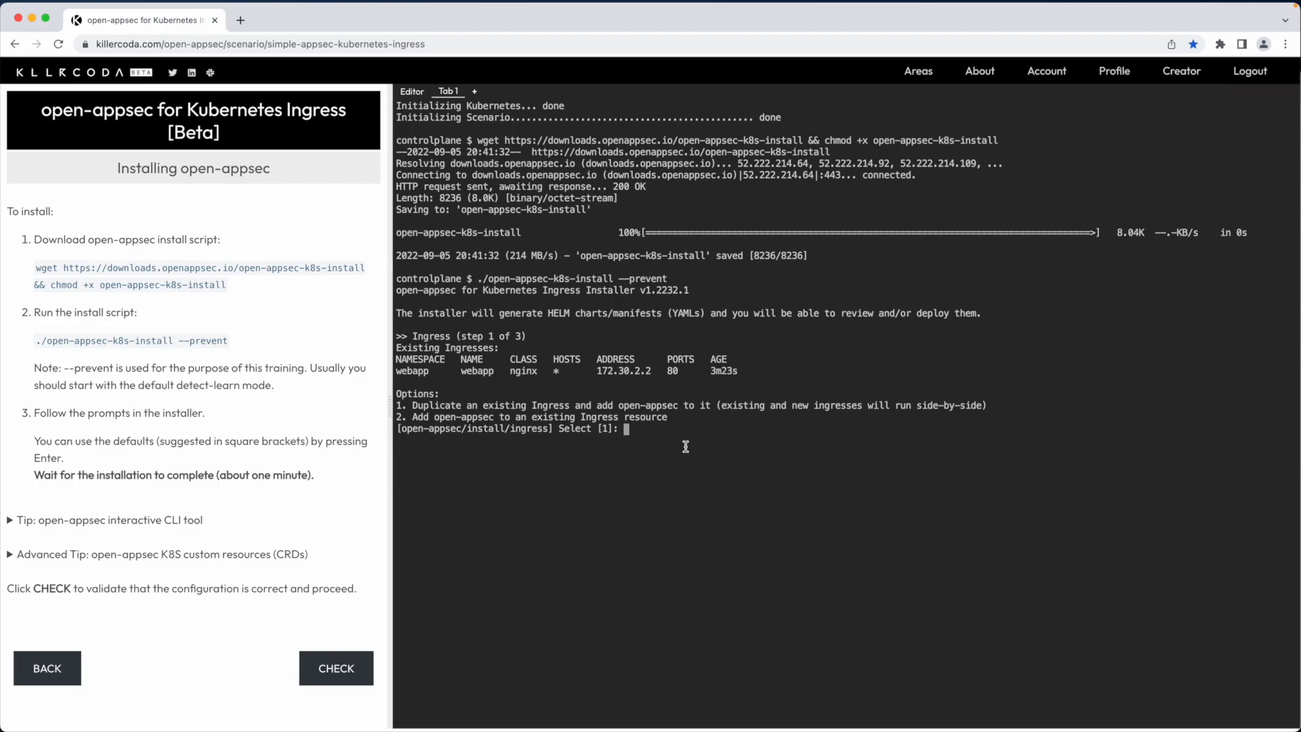
Run the installer, duplicating the existing webapp Ingress and saving the default prevent-learn policy
key("Return")
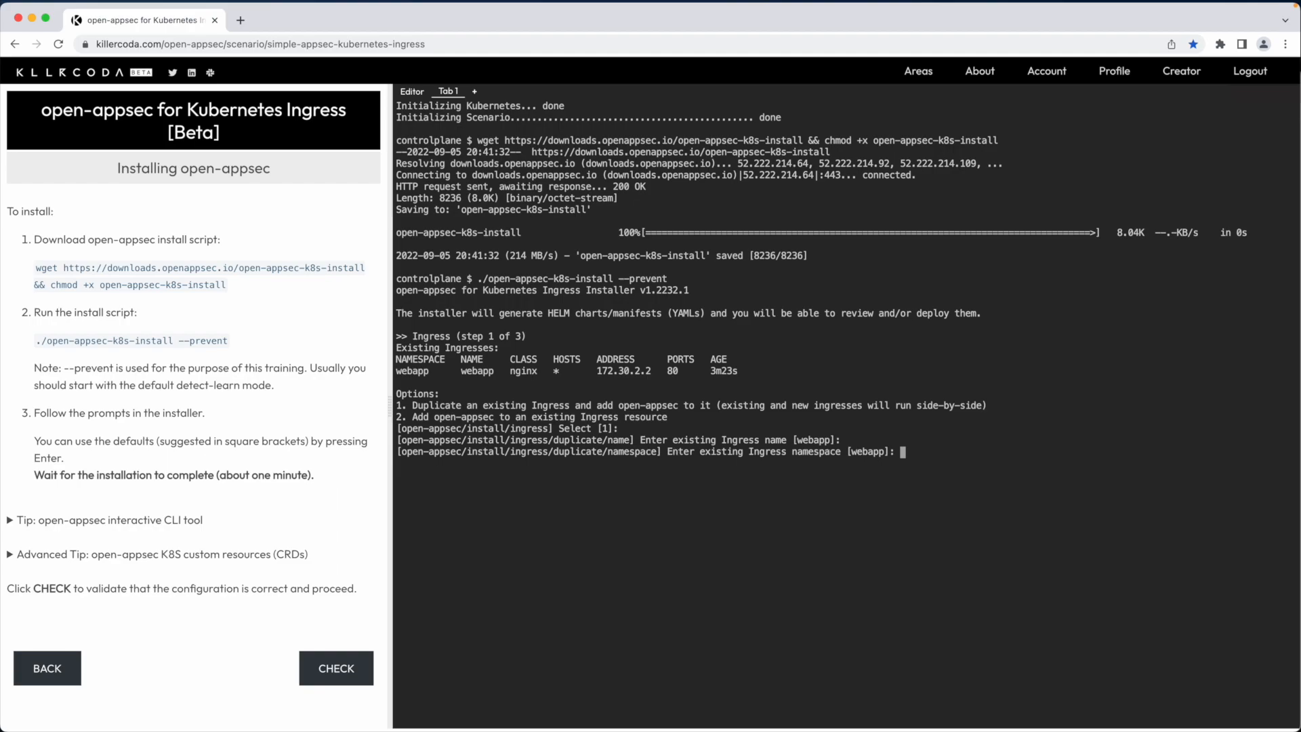
key("Return")
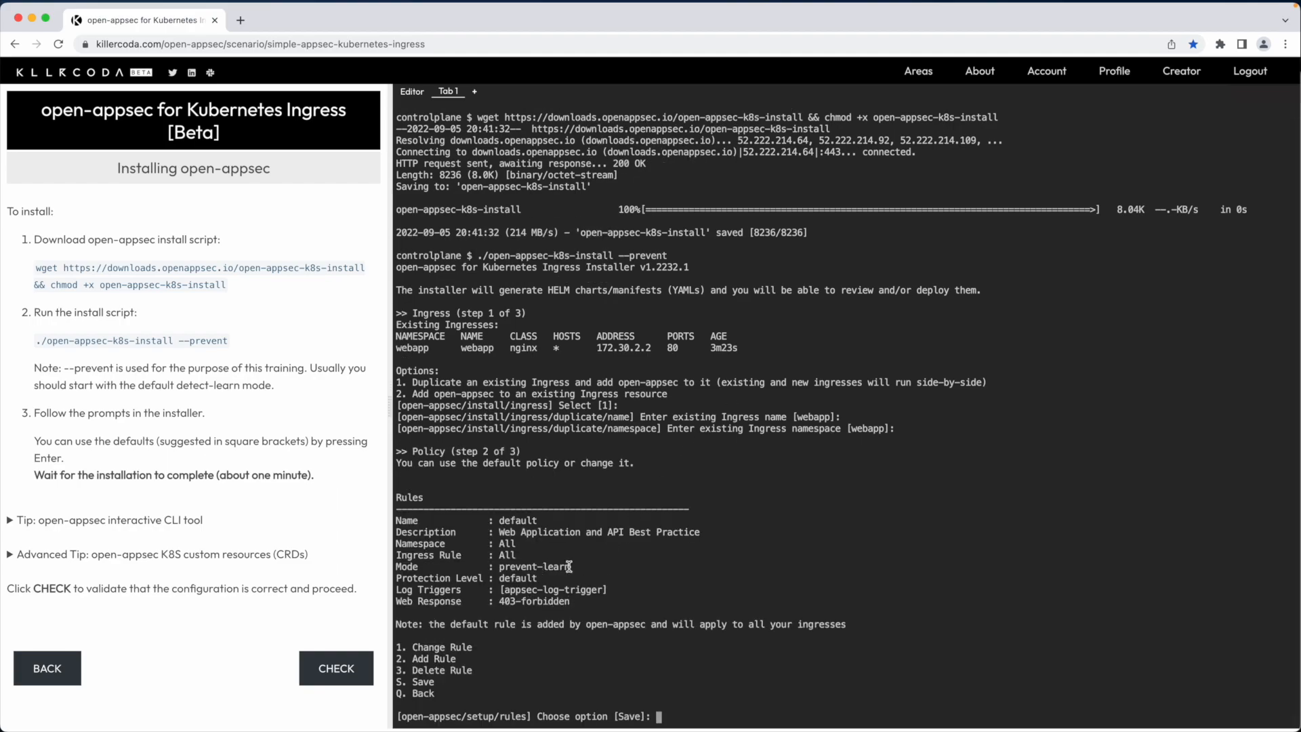
mouse_move(657, 676)
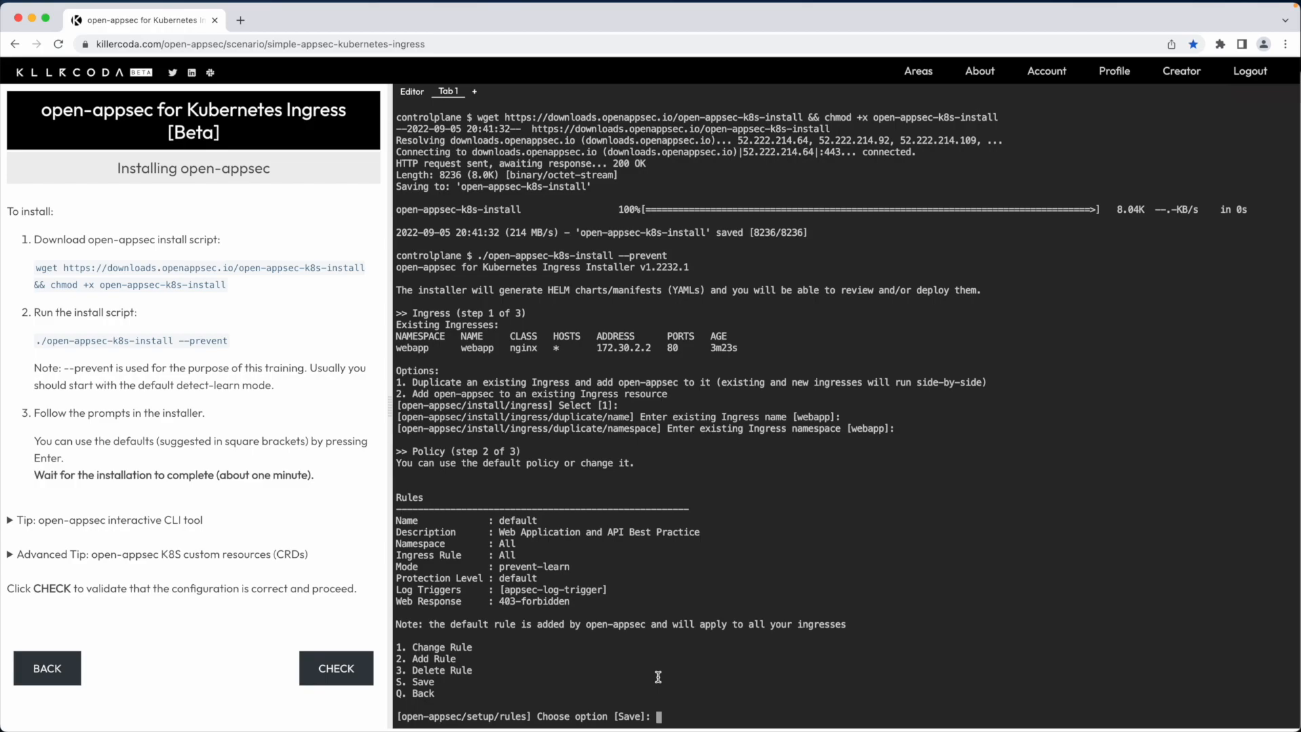
key("Return")
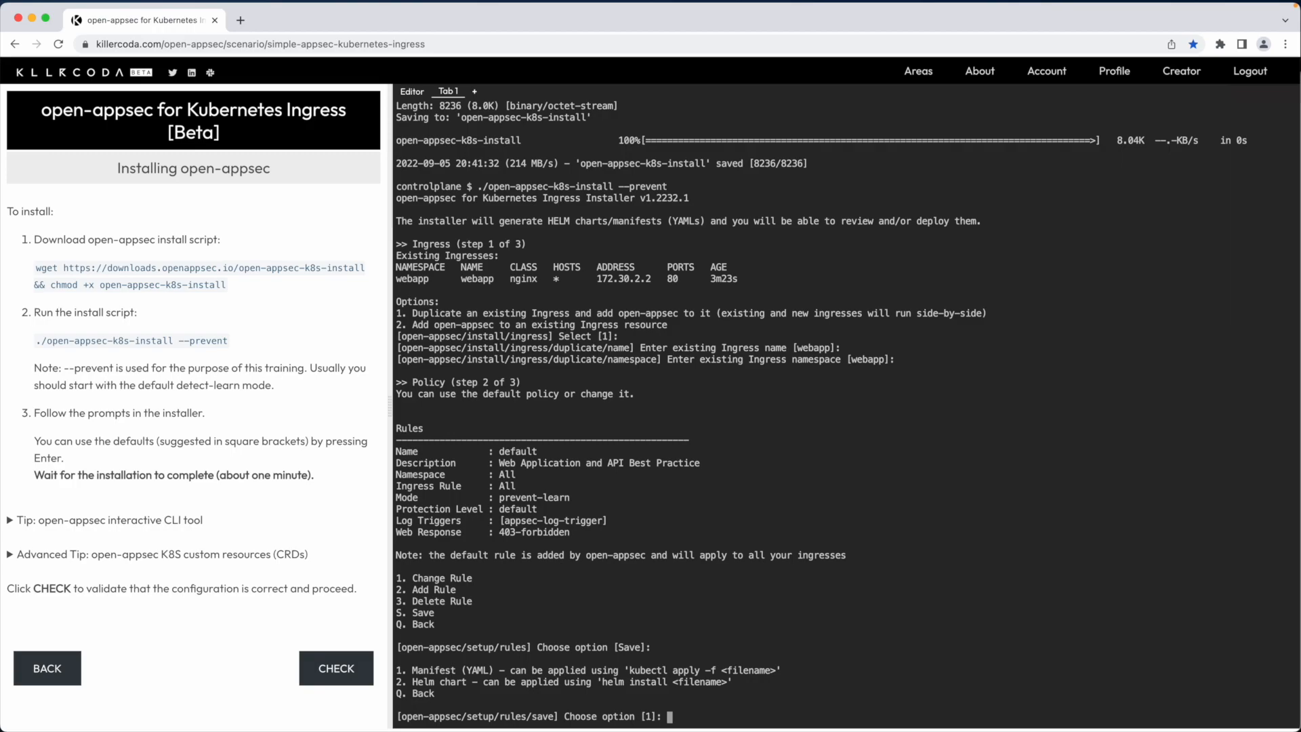
Save the setup as the open-appsec-policy.yaml manifest and start the Helm installation
key("Return")
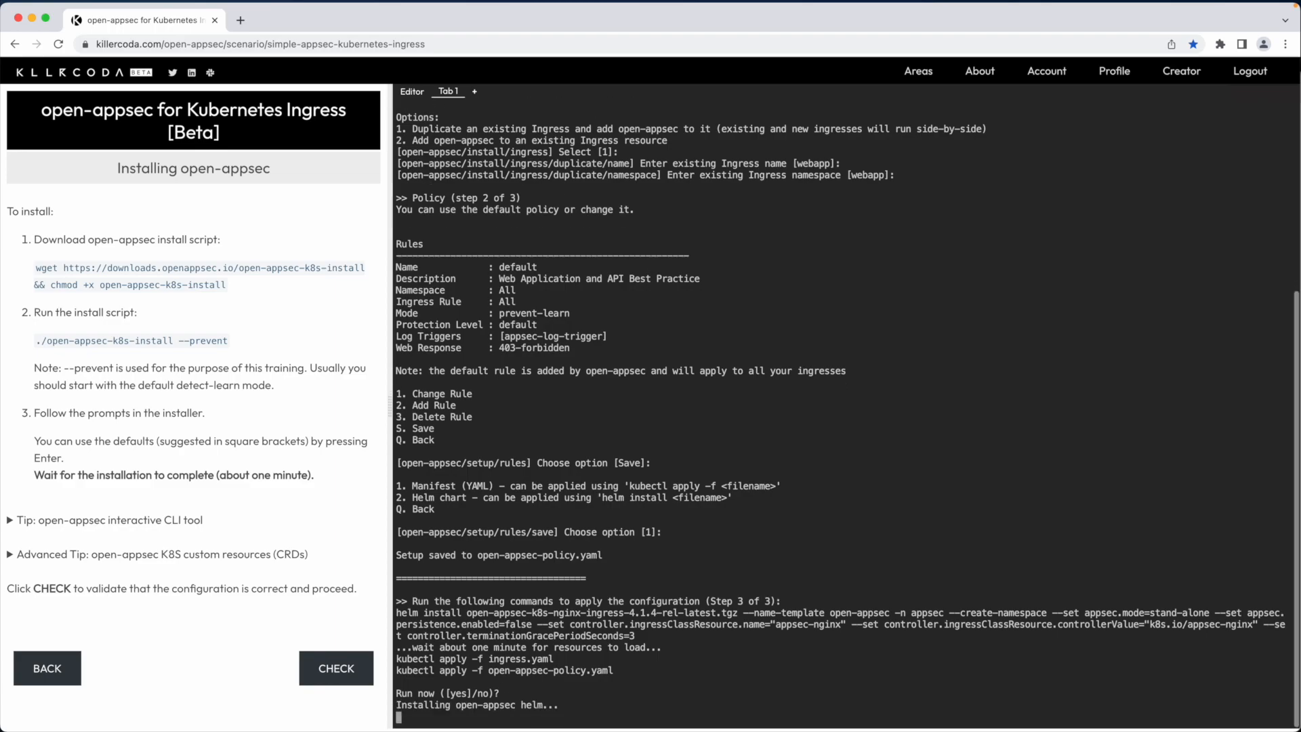
mouse_move(145, 550)
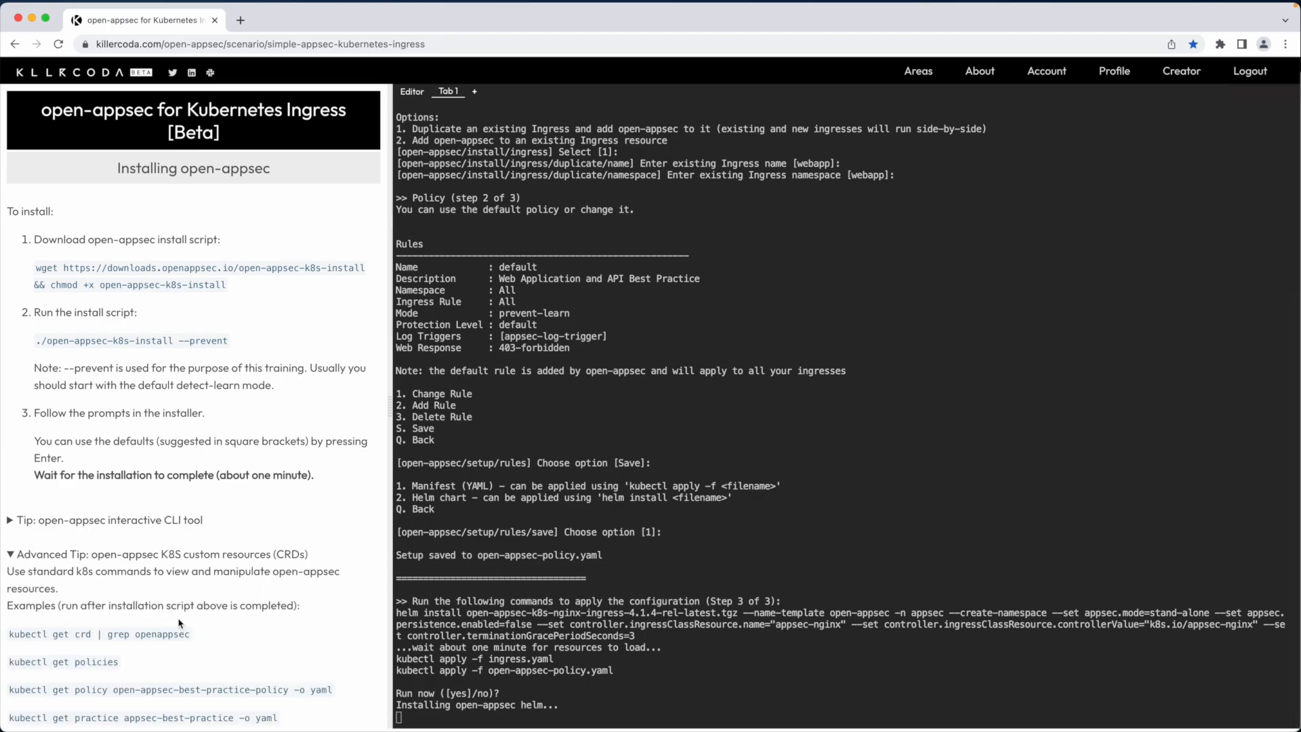
scroll("down", 3)
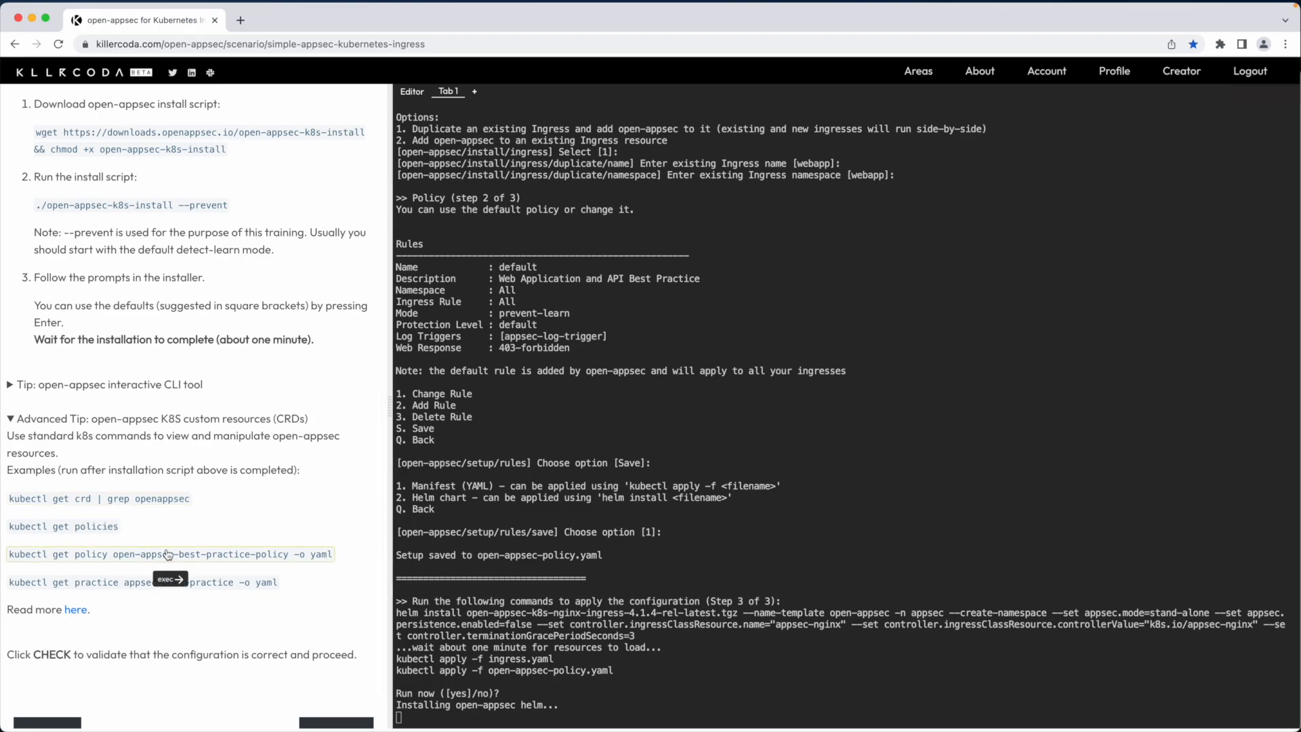
mouse_move(175, 608)
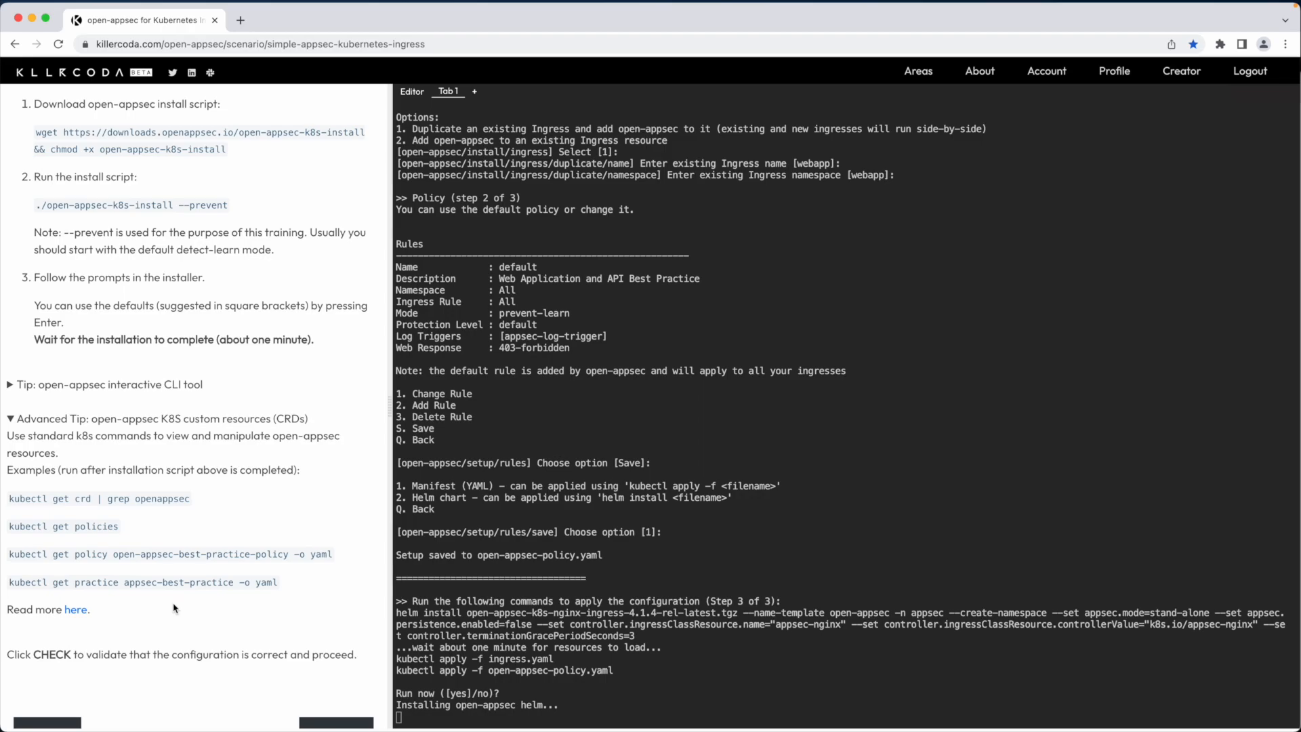
mouse_move(77, 620)
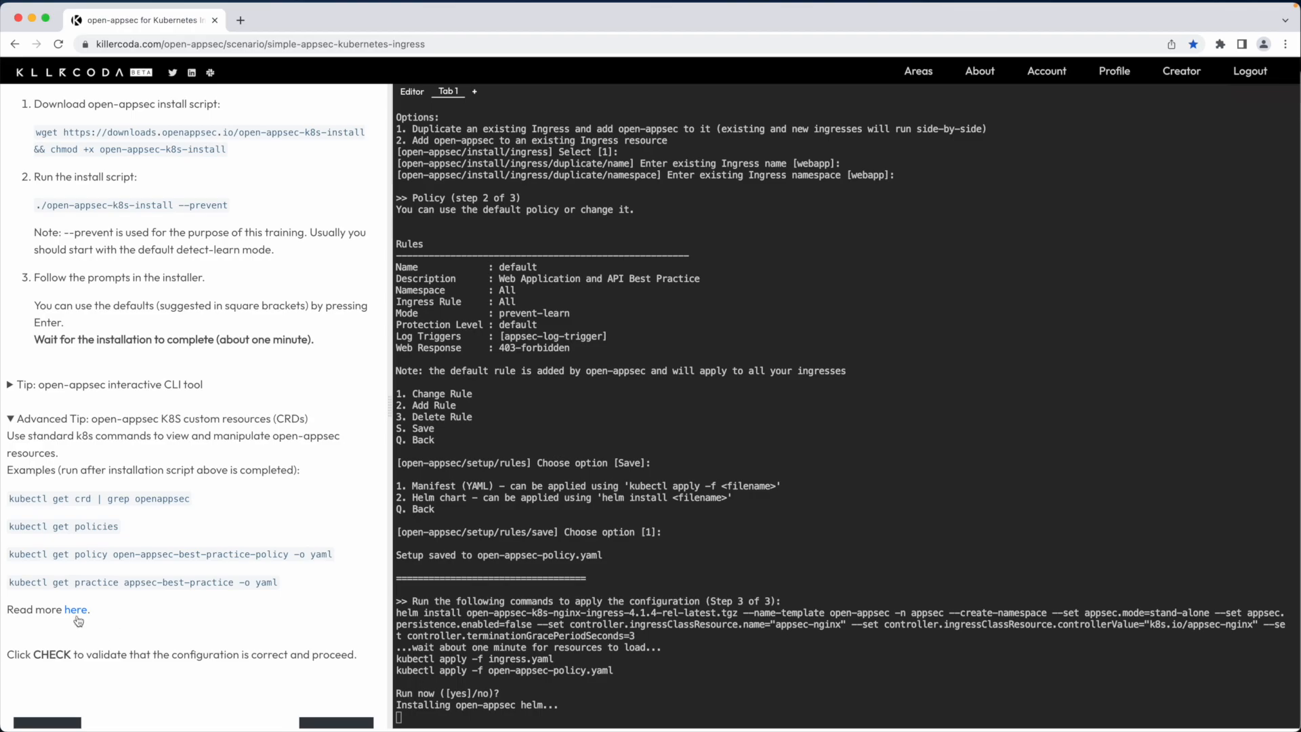
Read the K8S Custom Resources guide with the Custom Response example expanded, then return to Killercoda
left_click(76, 608)
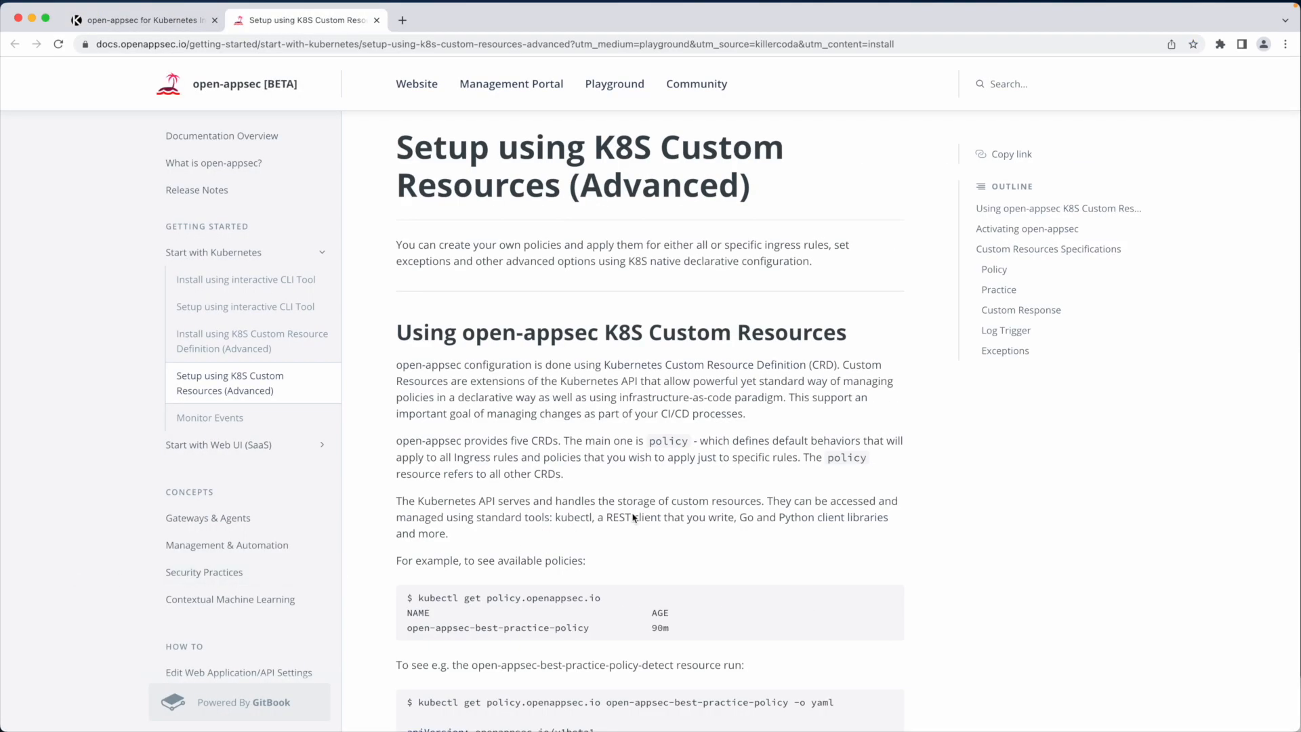
scroll("down", 3)
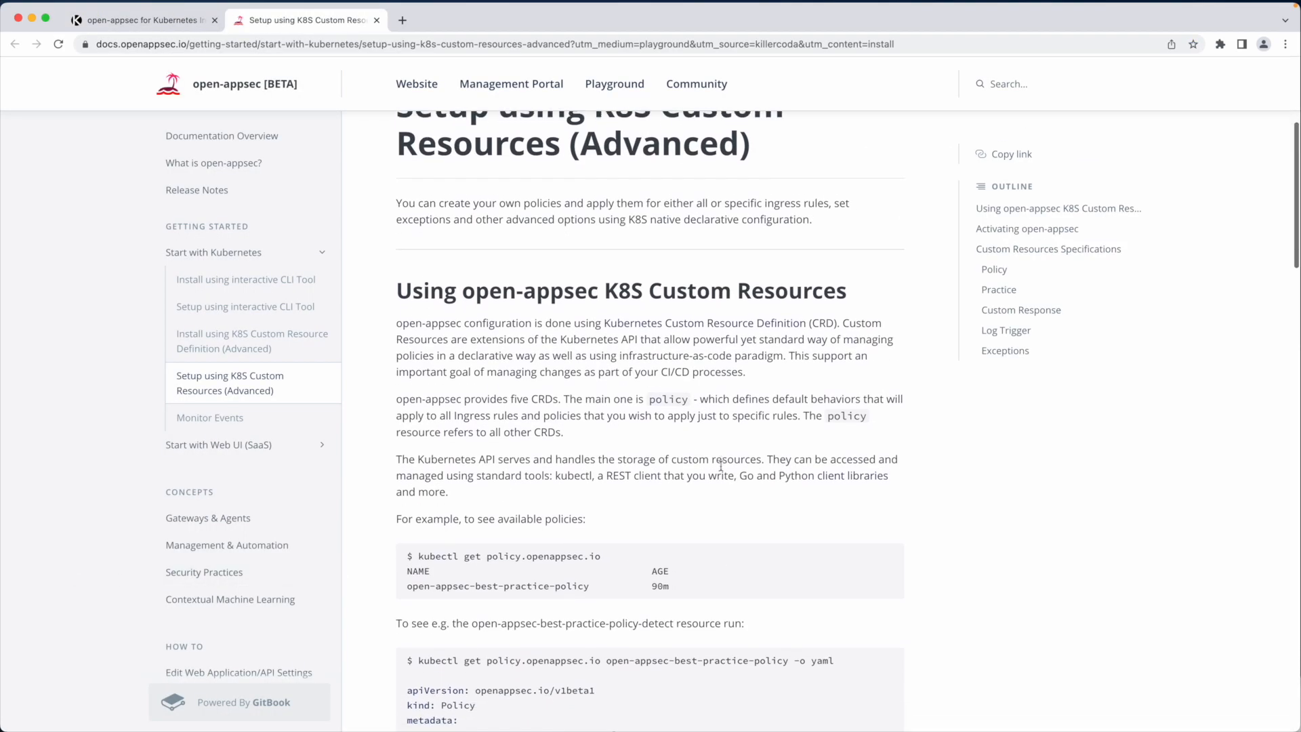
scroll("down", 3)
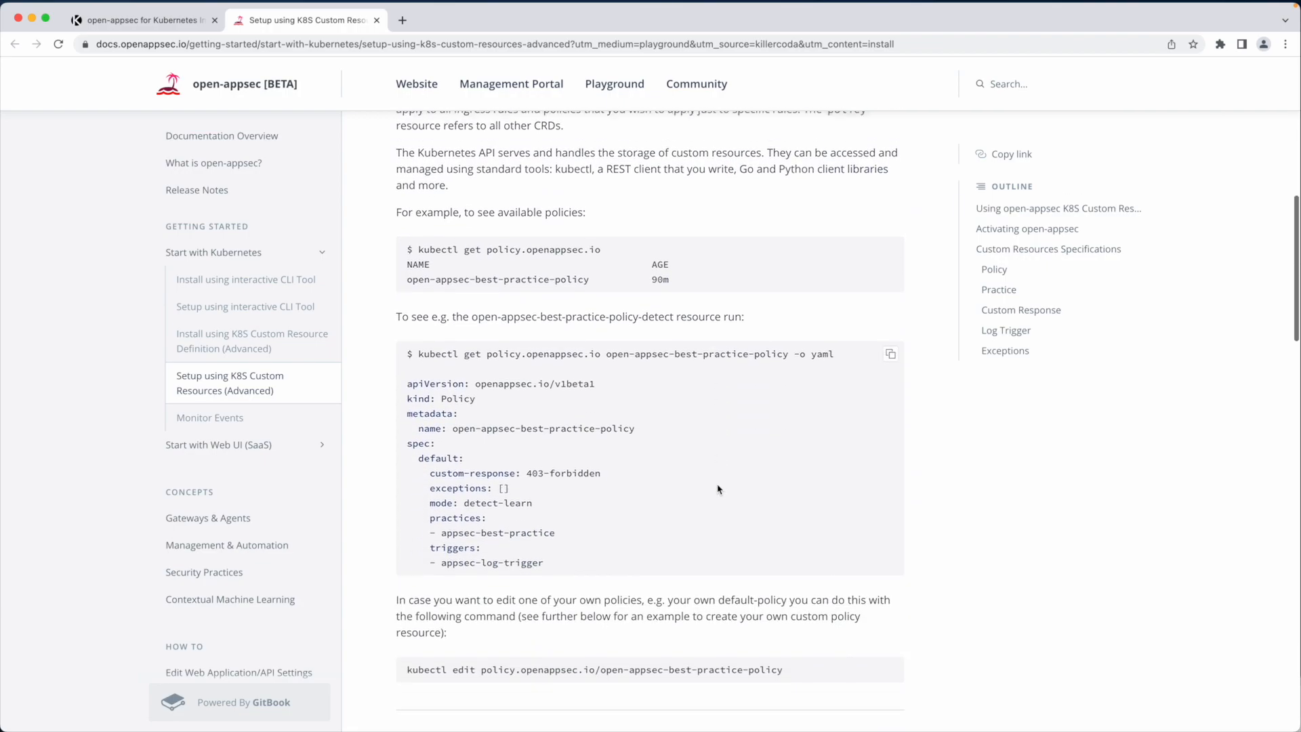
scroll("down", 3)
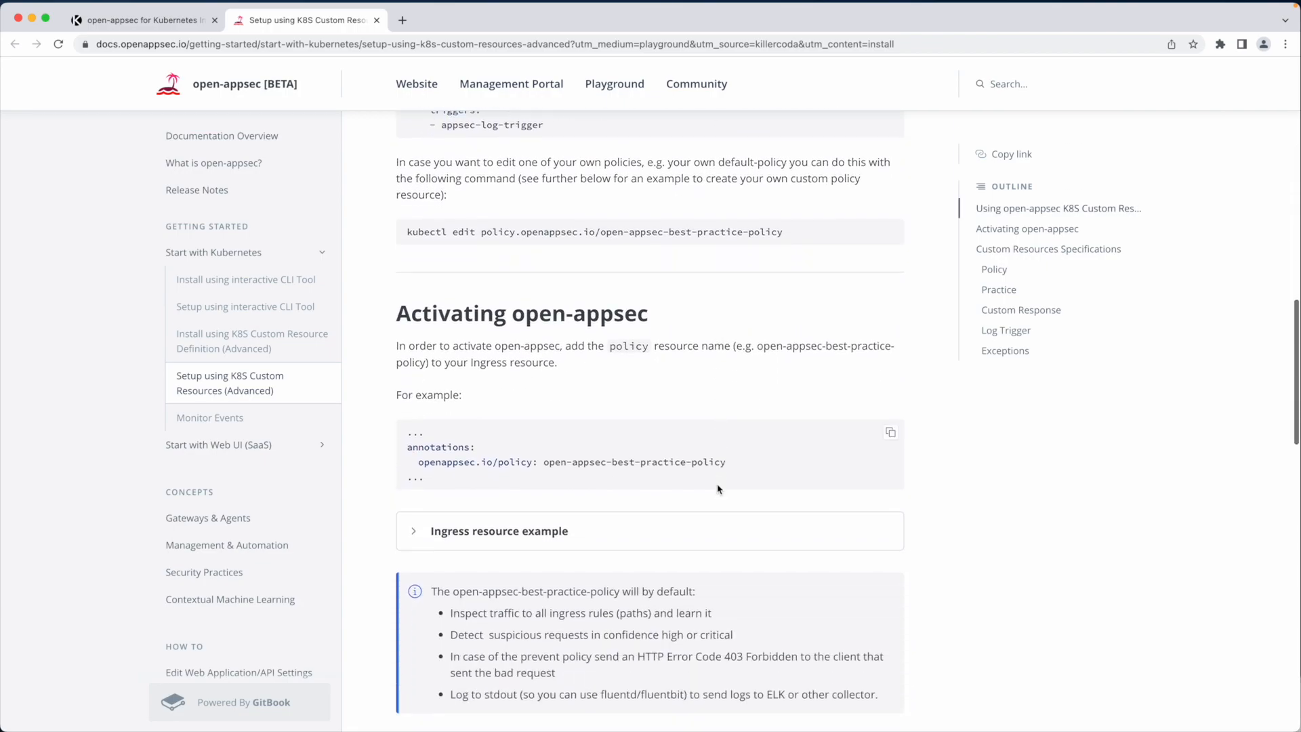
scroll("down", 3)
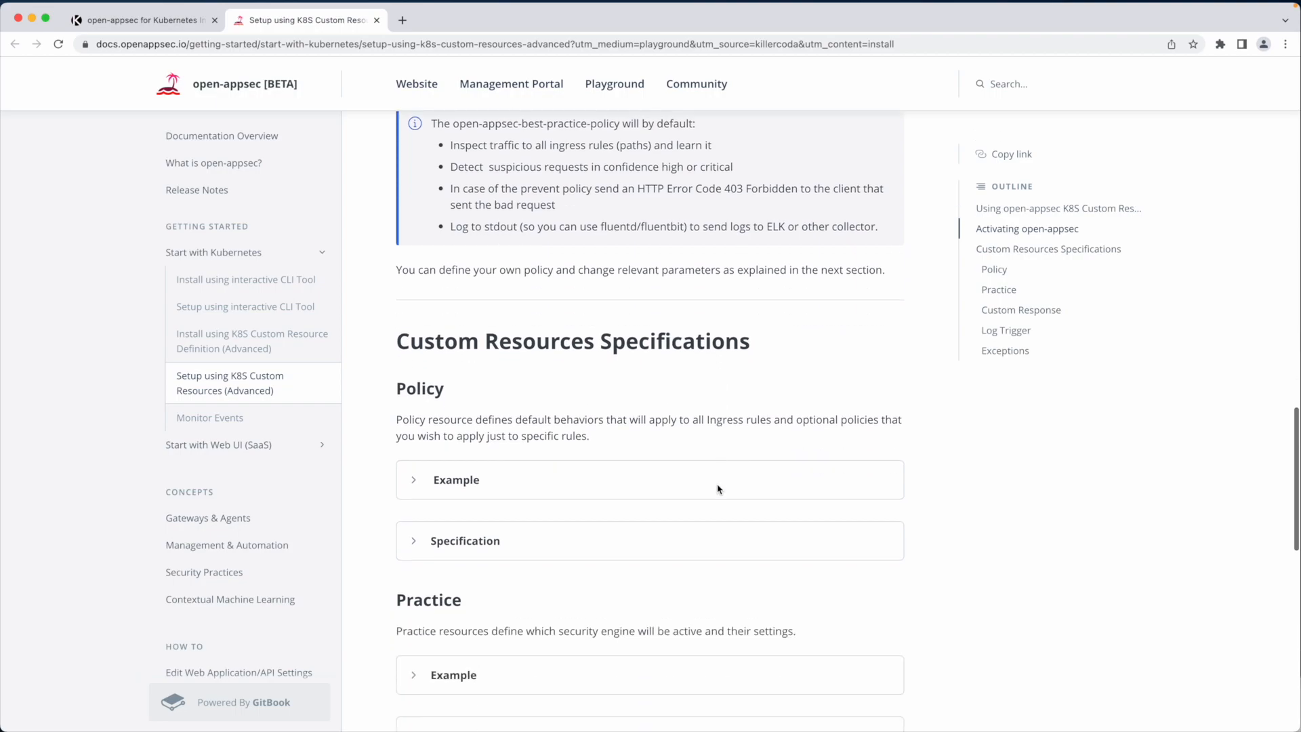
scroll("down", 3)
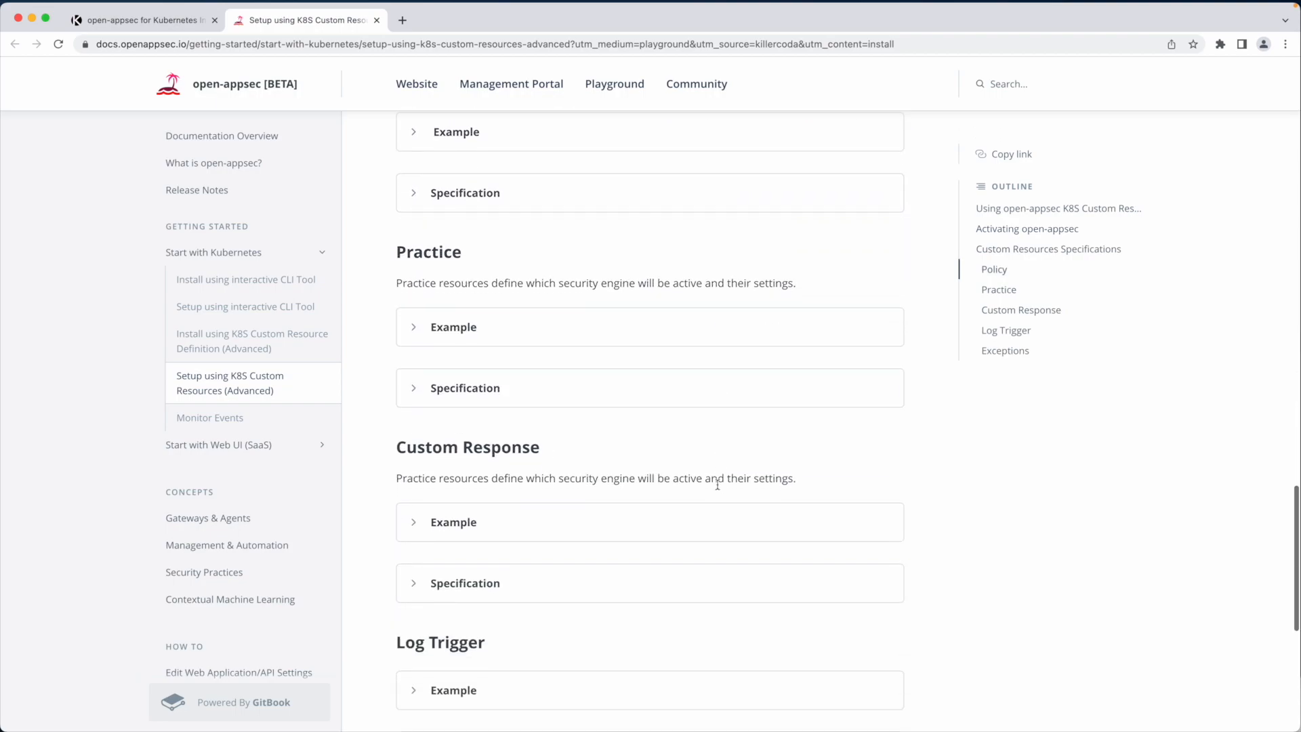
left_click(453, 521)
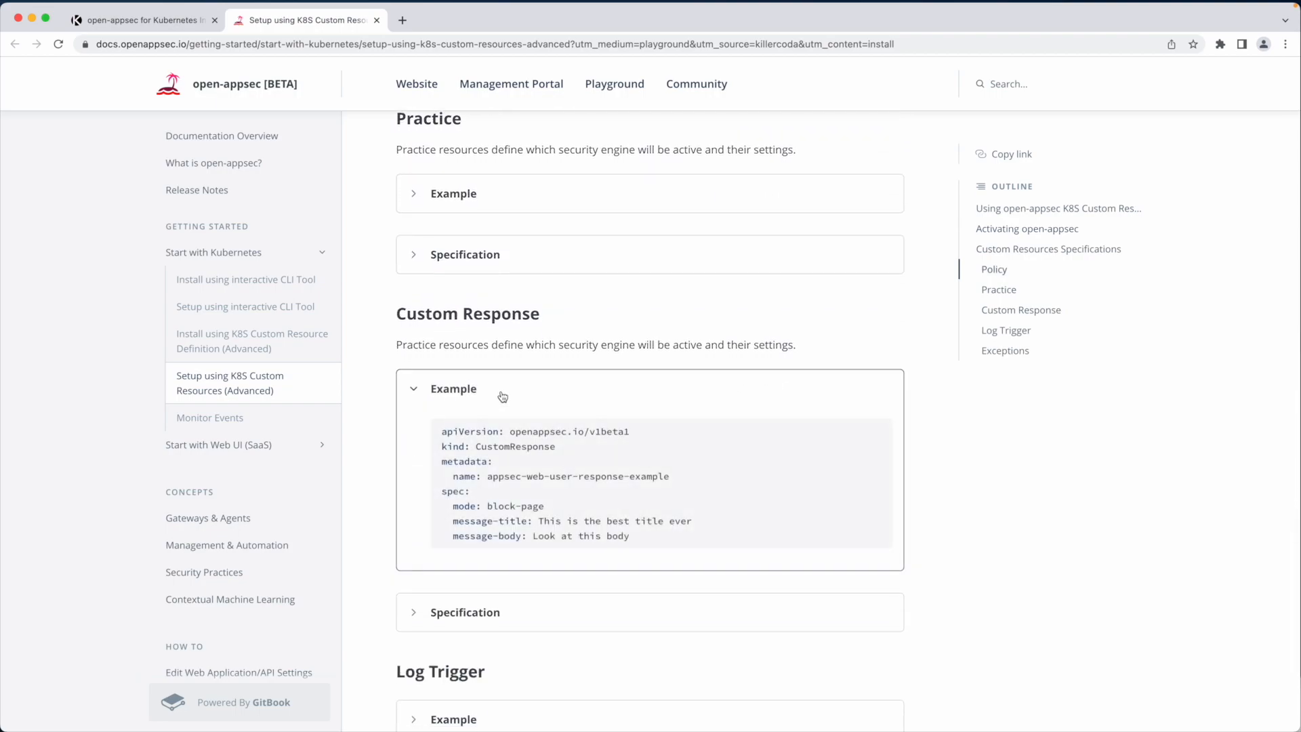
mouse_move(668, 521)
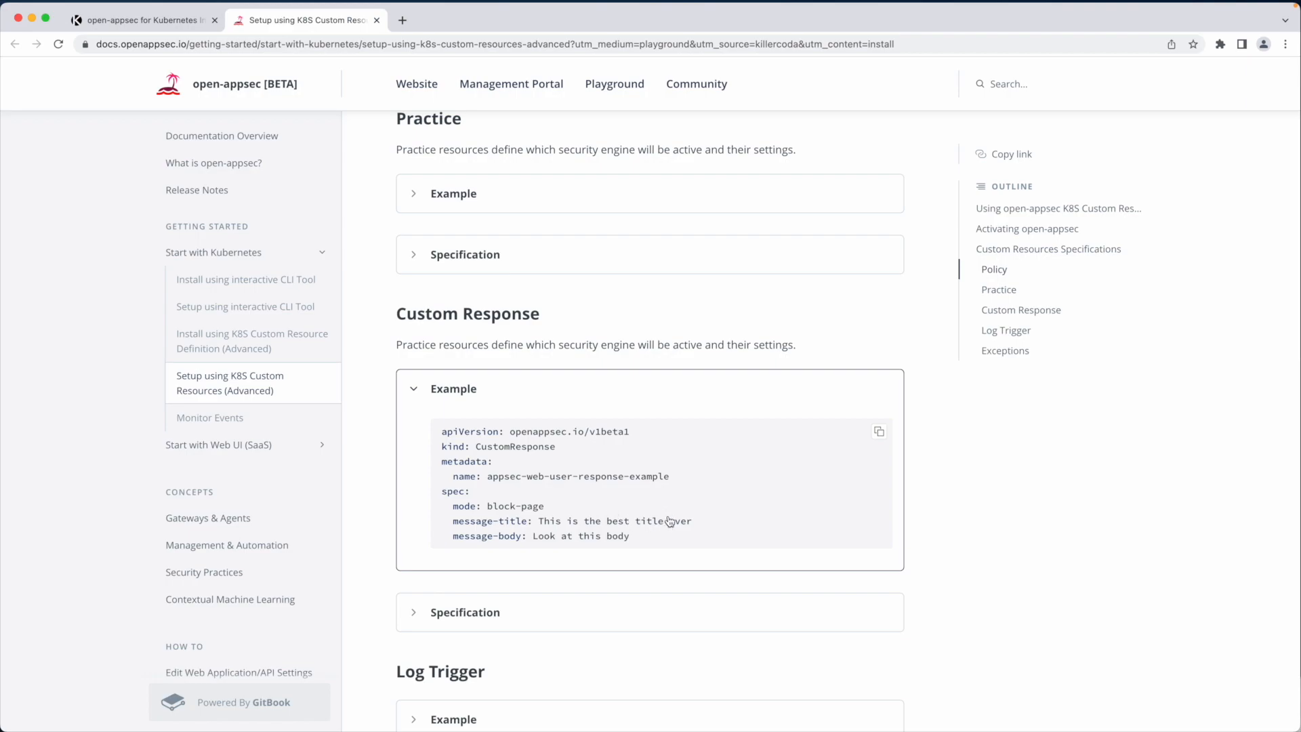
scroll("down", 3)
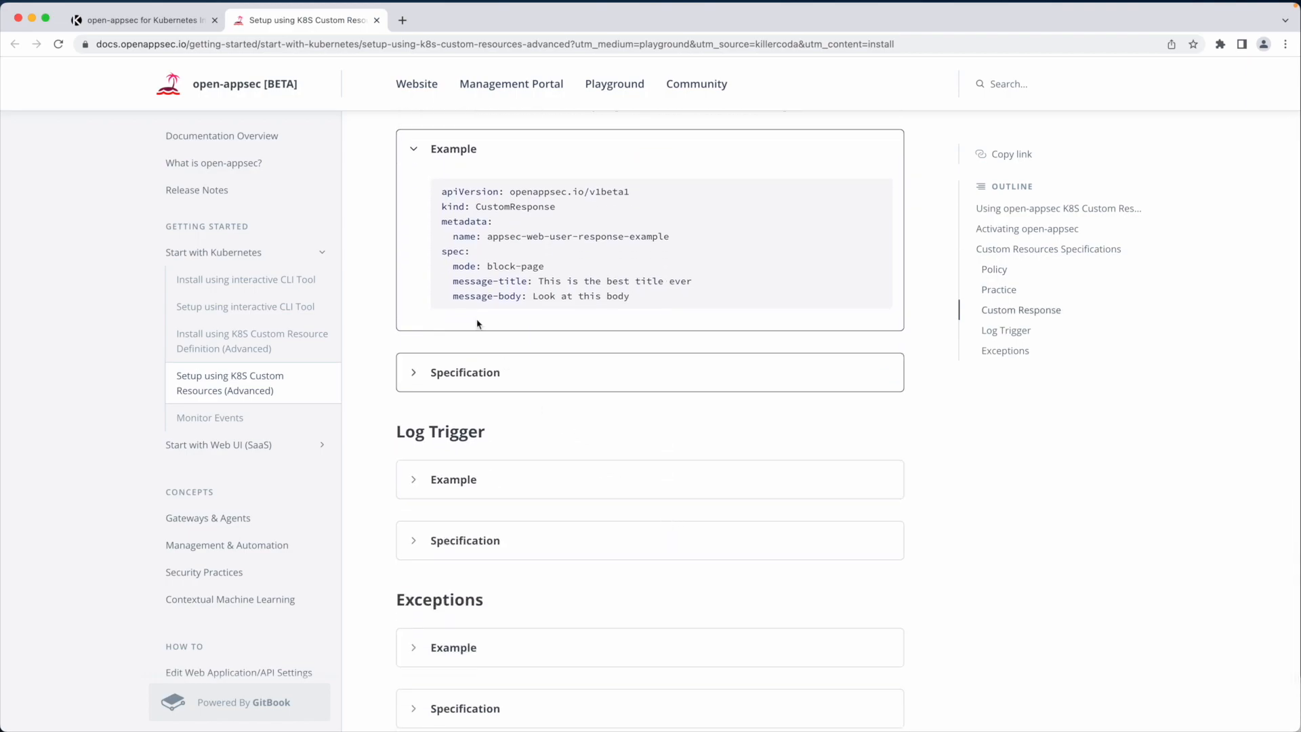
left_click(141, 19)
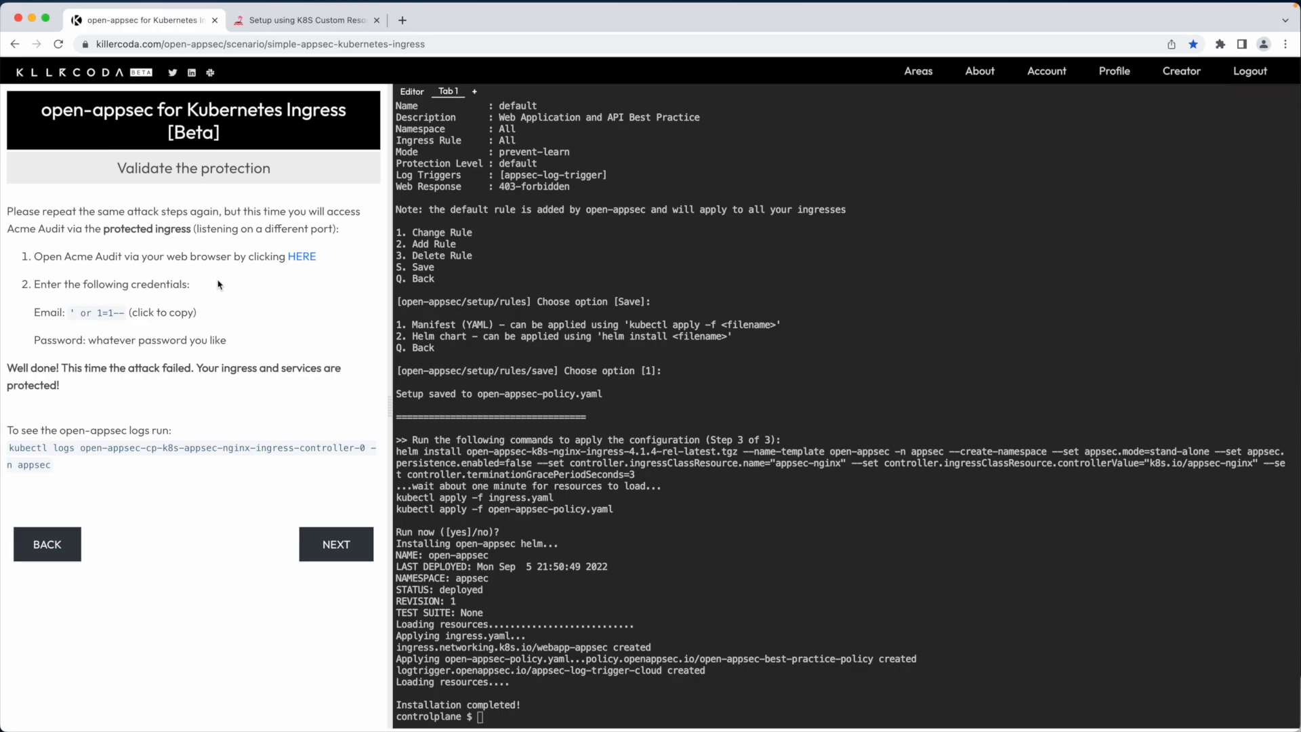
mouse_move(301, 256)
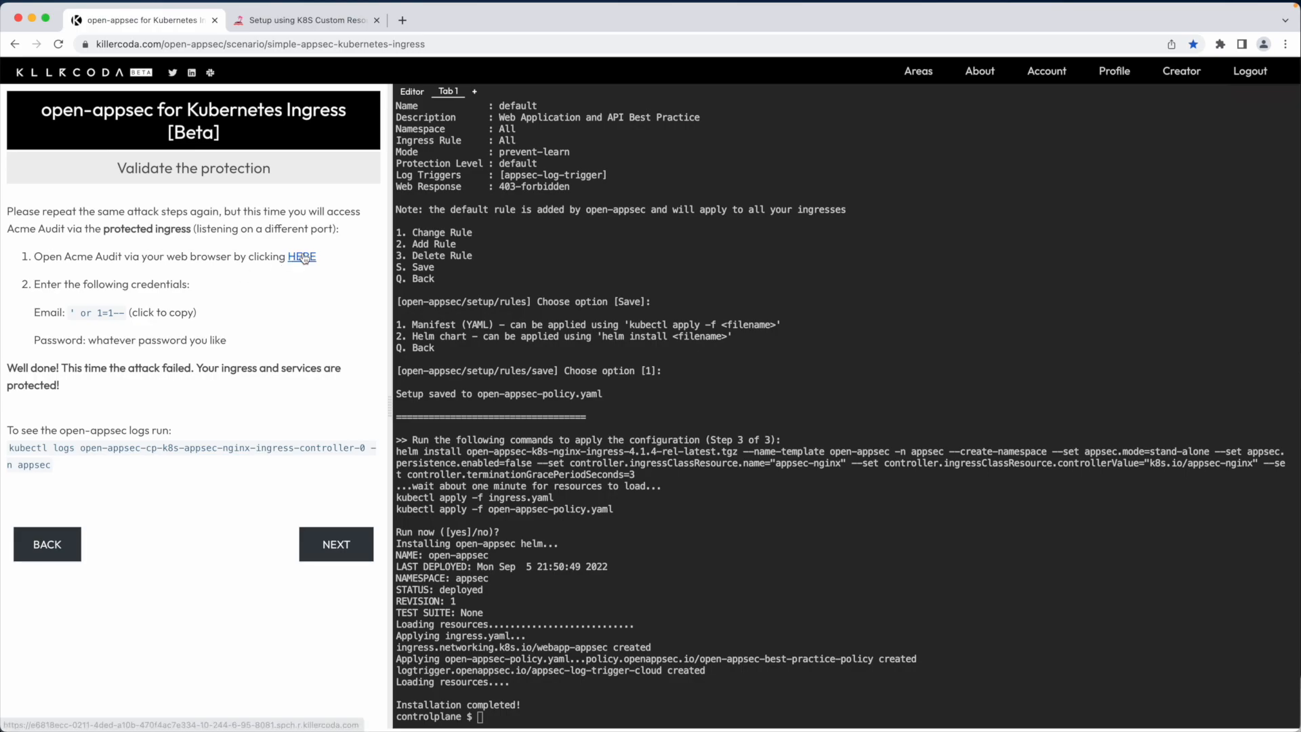
Retry the SQL injection login on the protected Acme Audit ingress and see it blocked
left_click(302, 256)
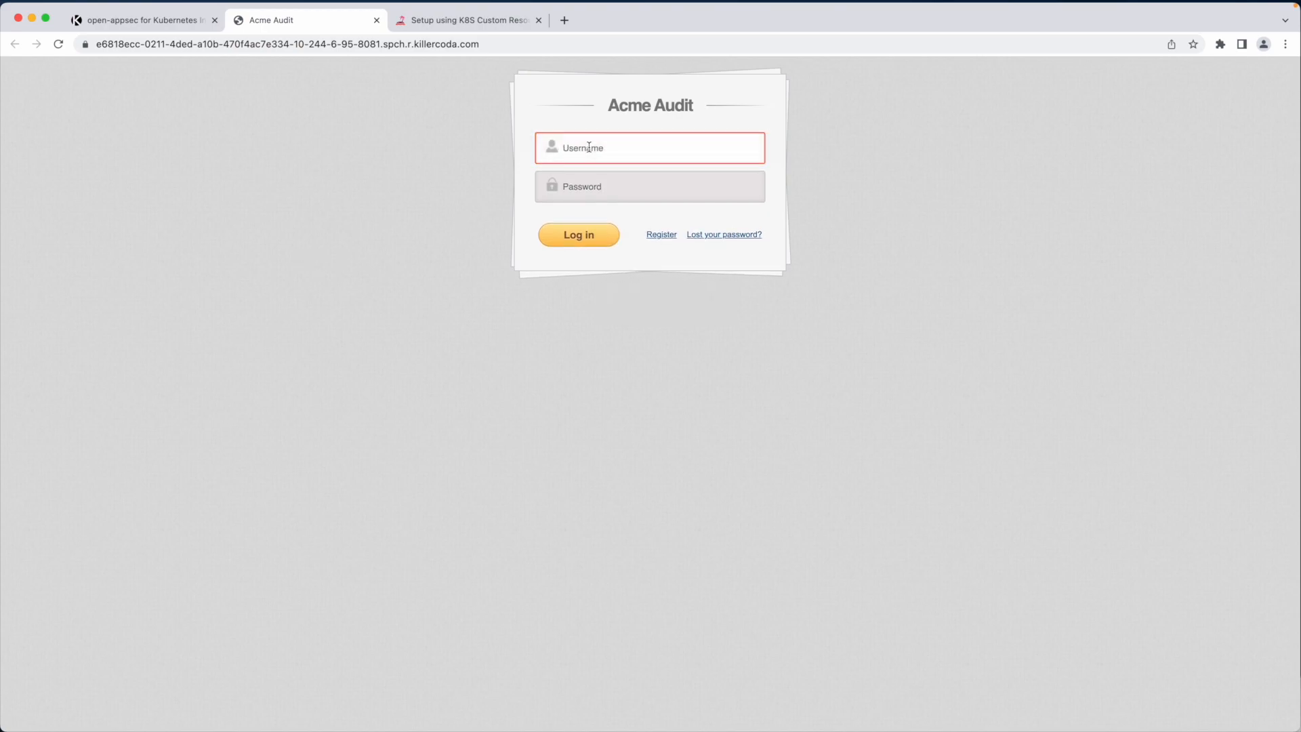
left_click(579, 234)
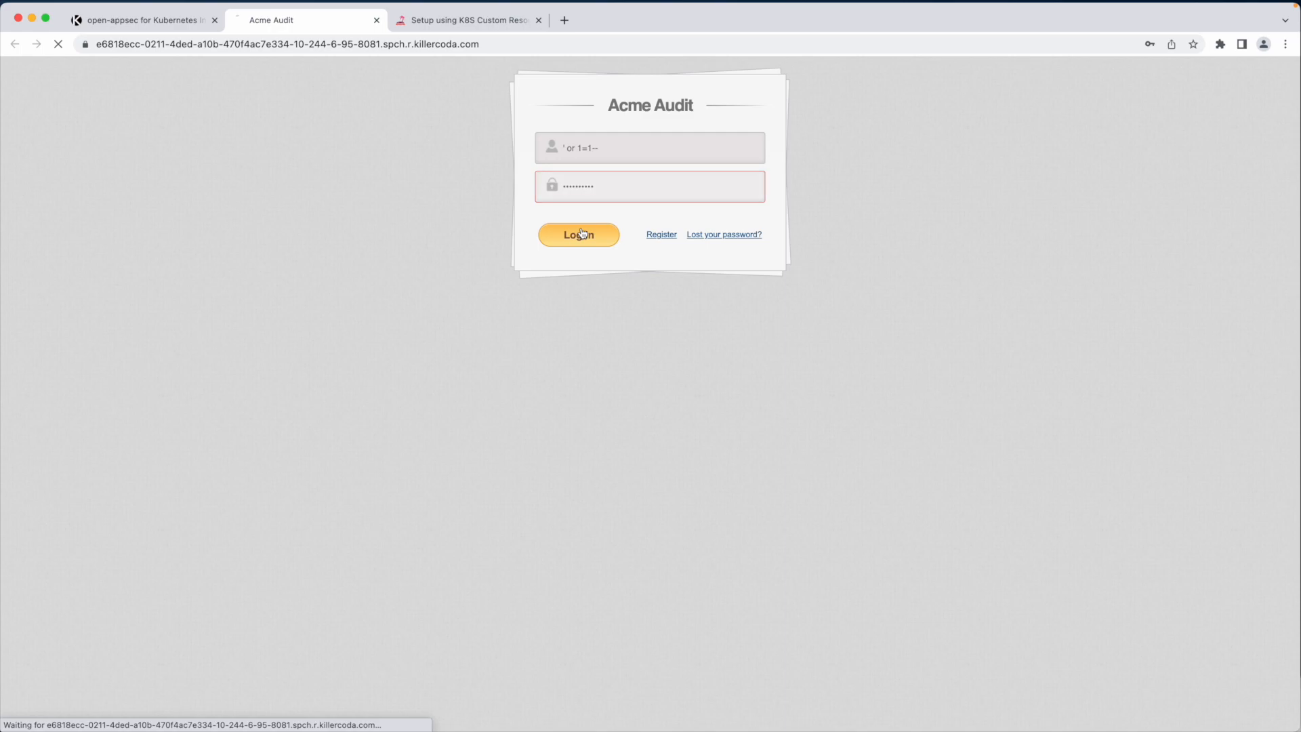
left_click(578, 234)
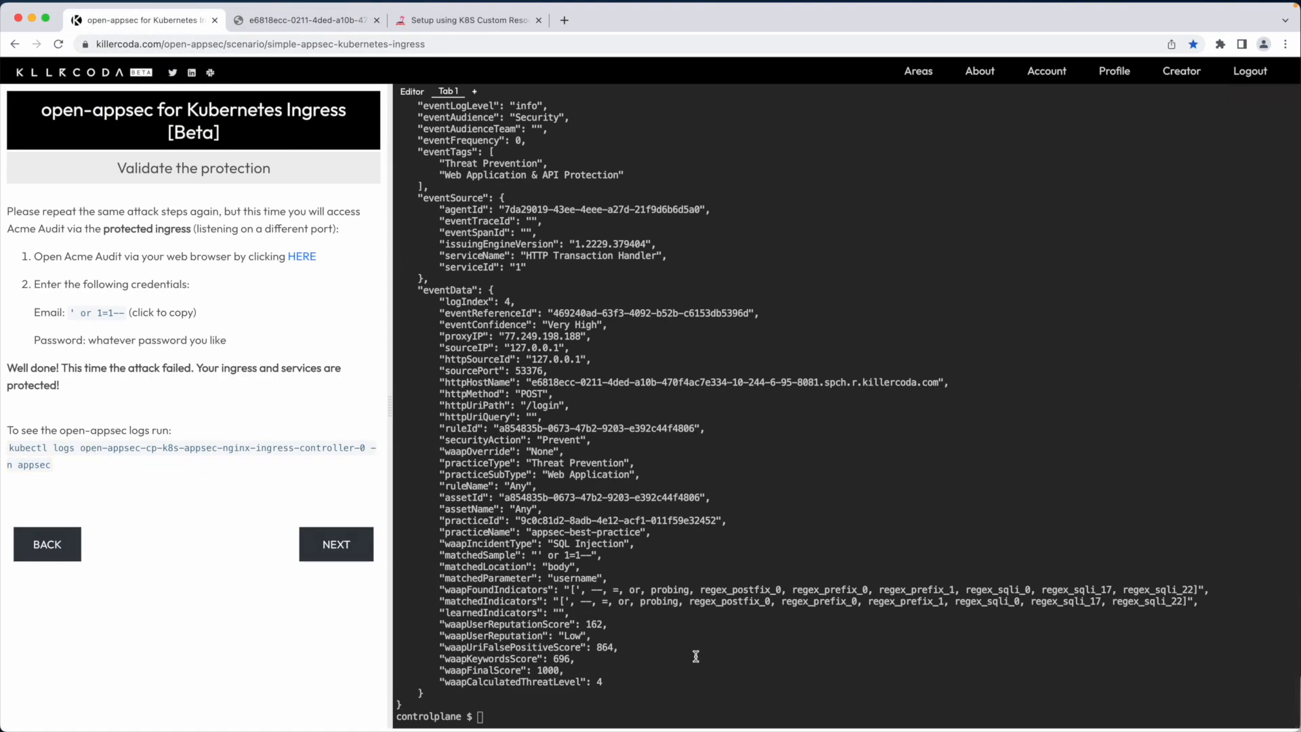
mouse_move(684, 682)
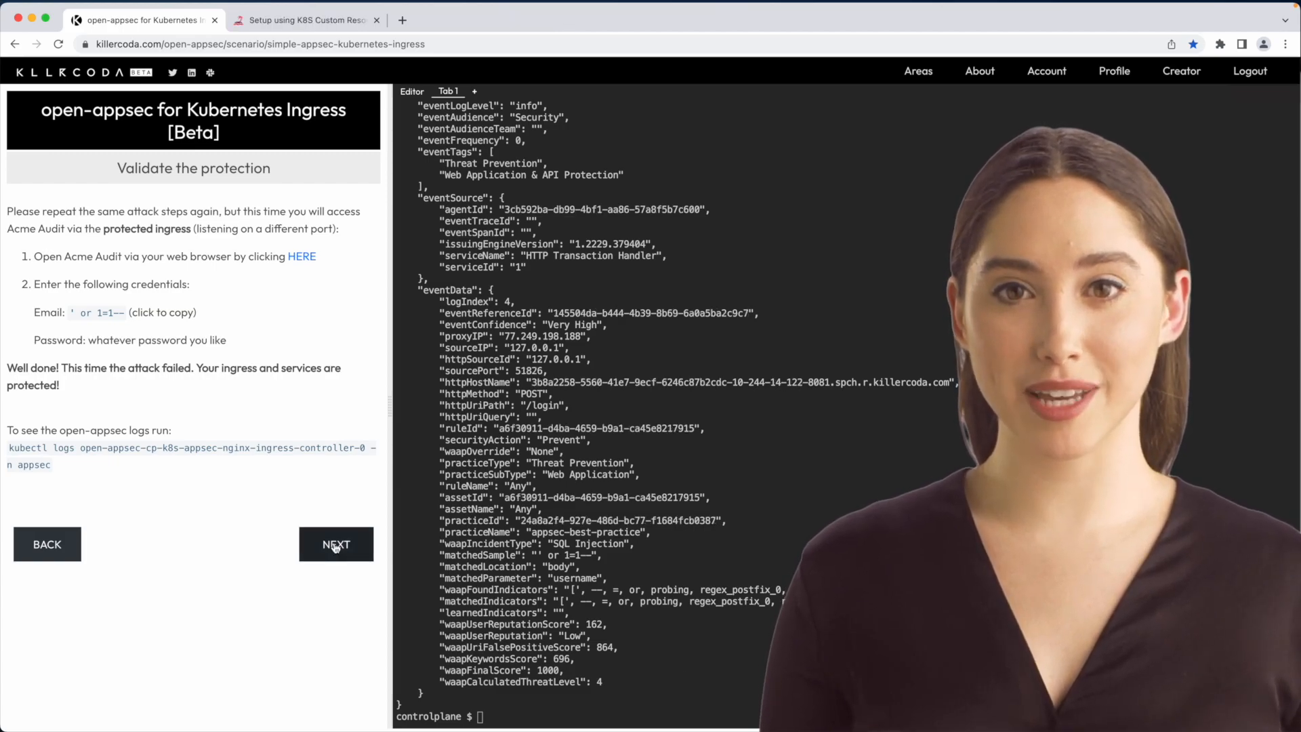
Advance the scenario to the Central Management step
left_click(336, 545)
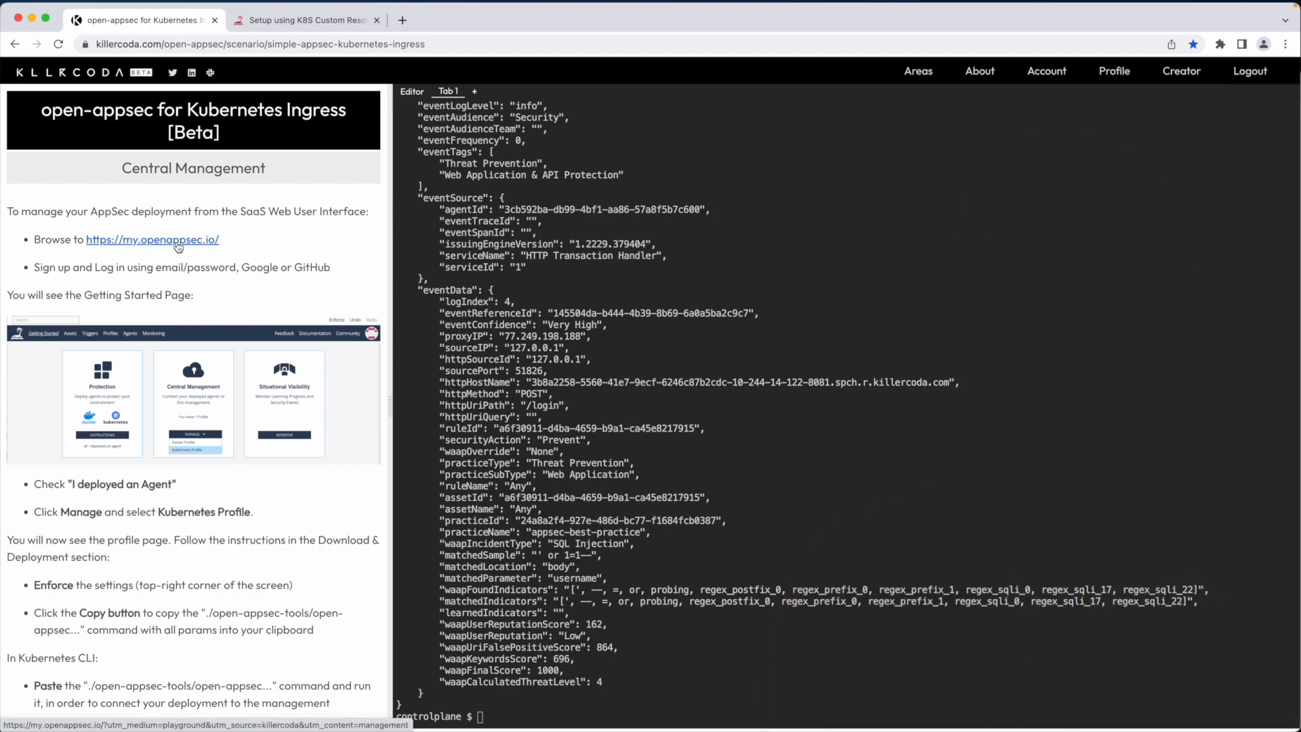
Log in at my.openappsec.io and mark that an agent has been deployed
left_click(152, 240)
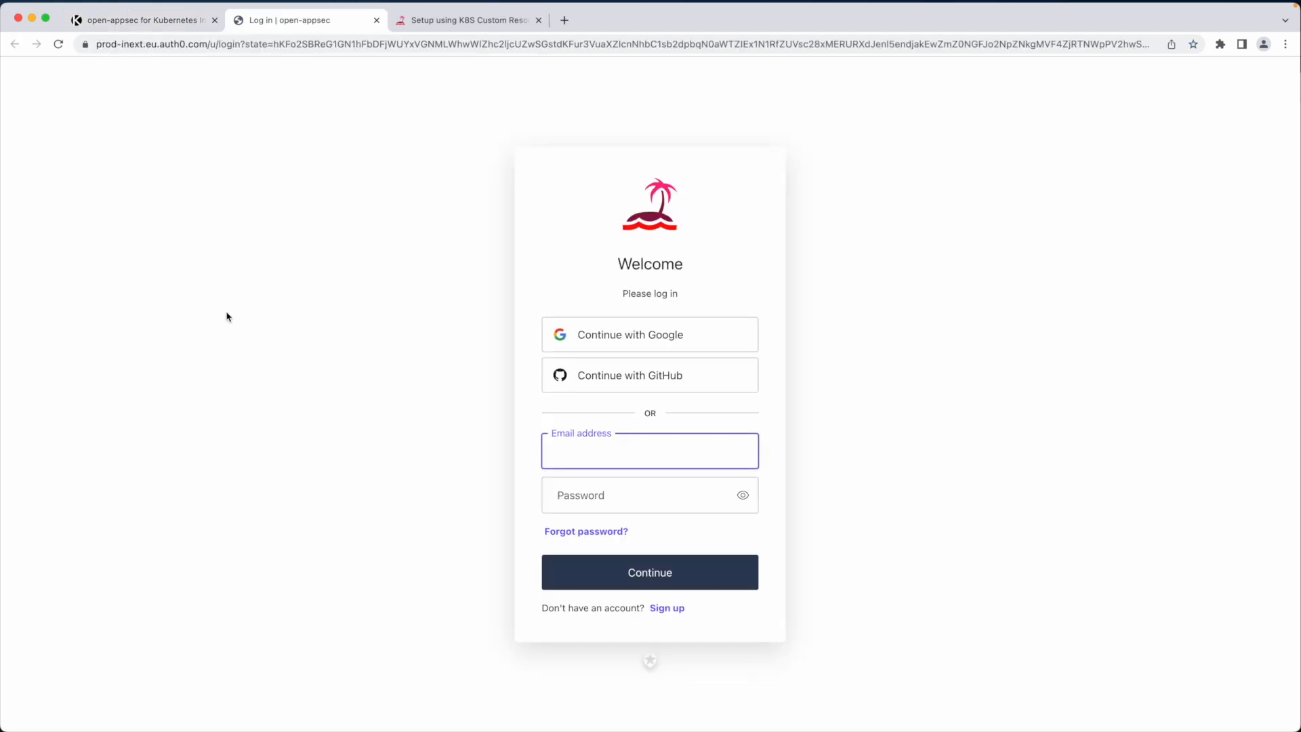
left_click(667, 607)
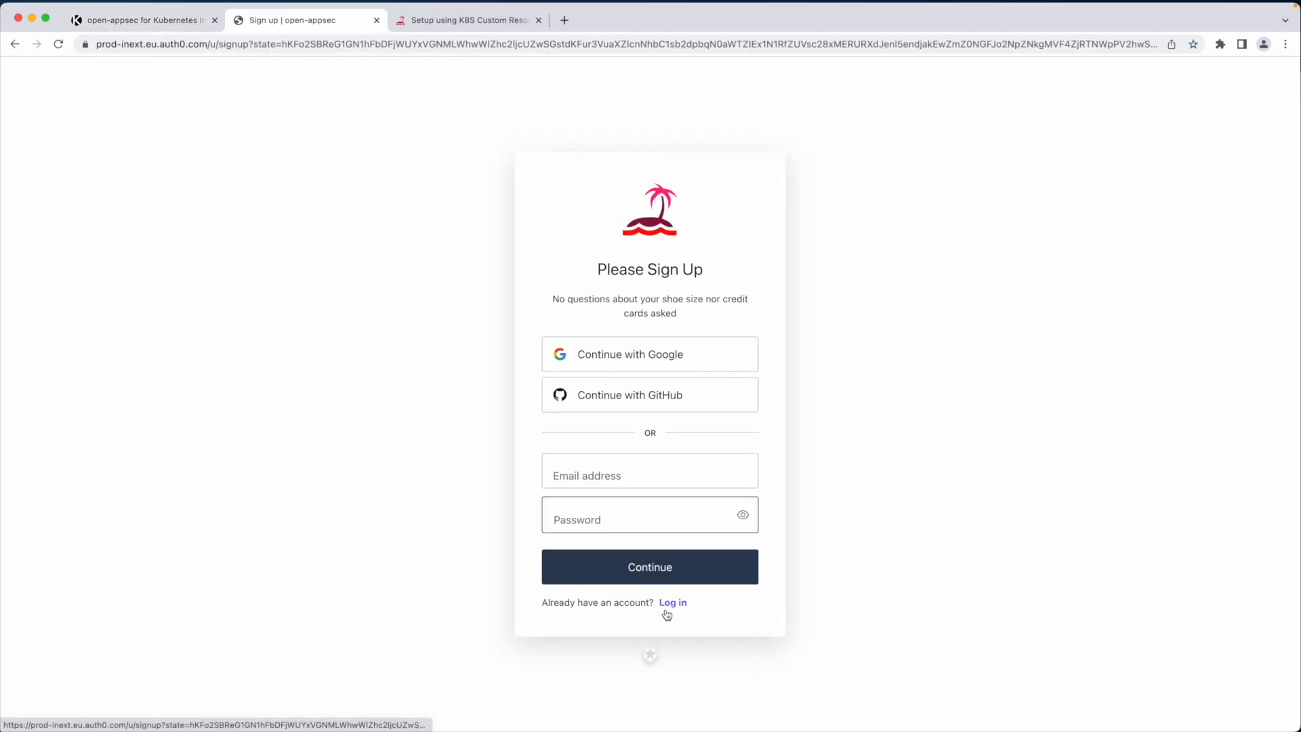
left_click(672, 601)
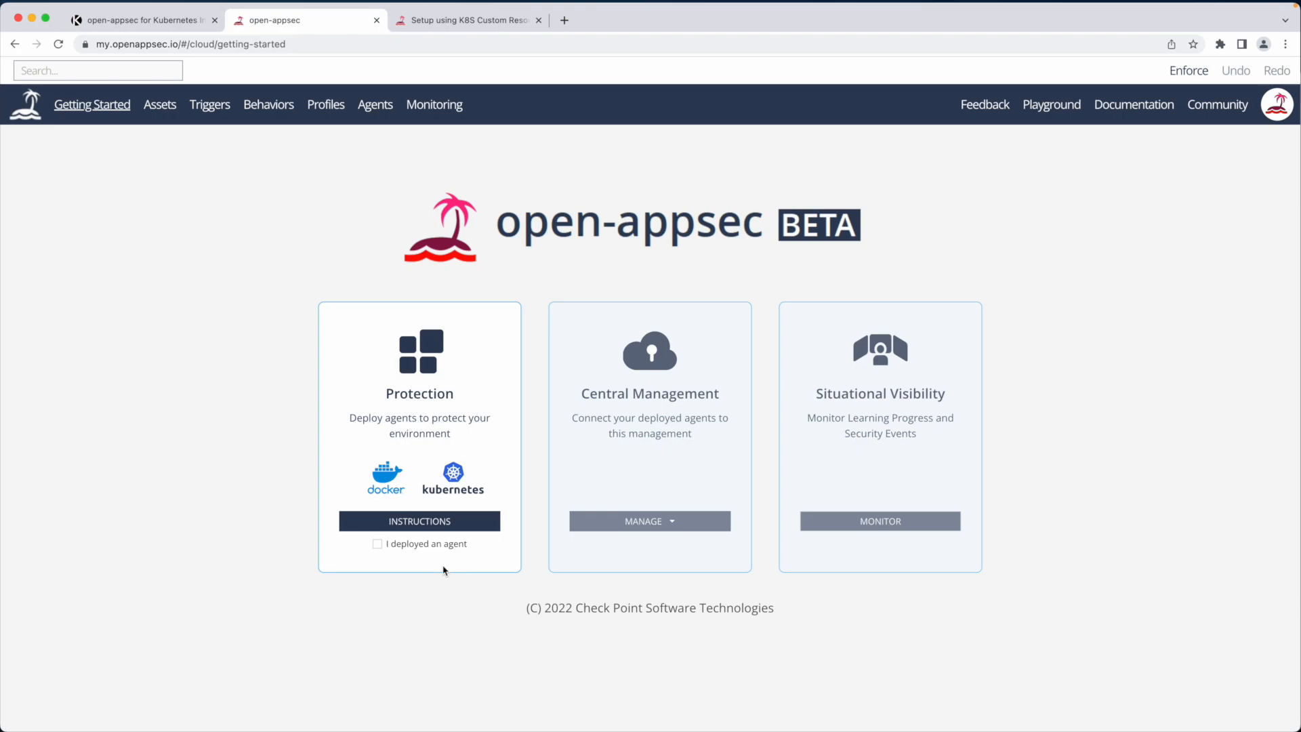
mouse_move(412, 568)
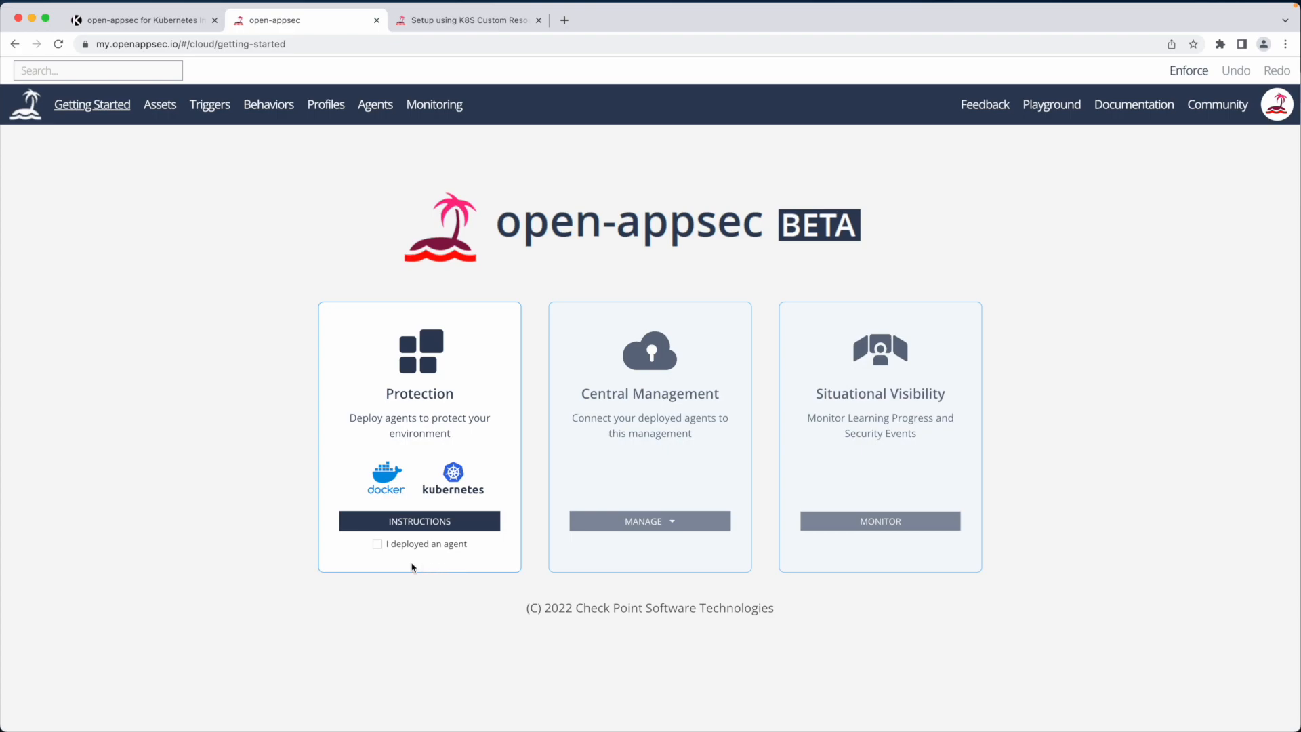
left_click(378, 544)
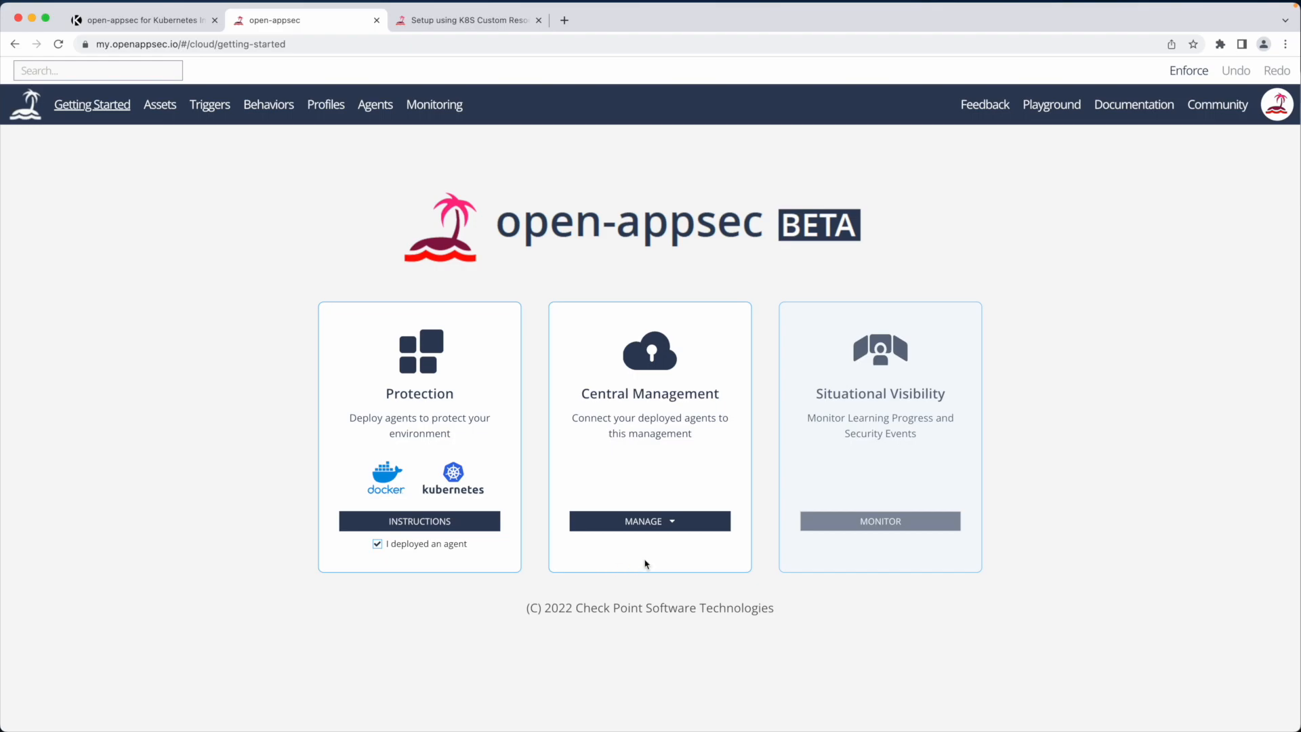
Create a Kubernetes agent profile, publish and enforce the policy, and copy the connect command
left_click(649, 520)
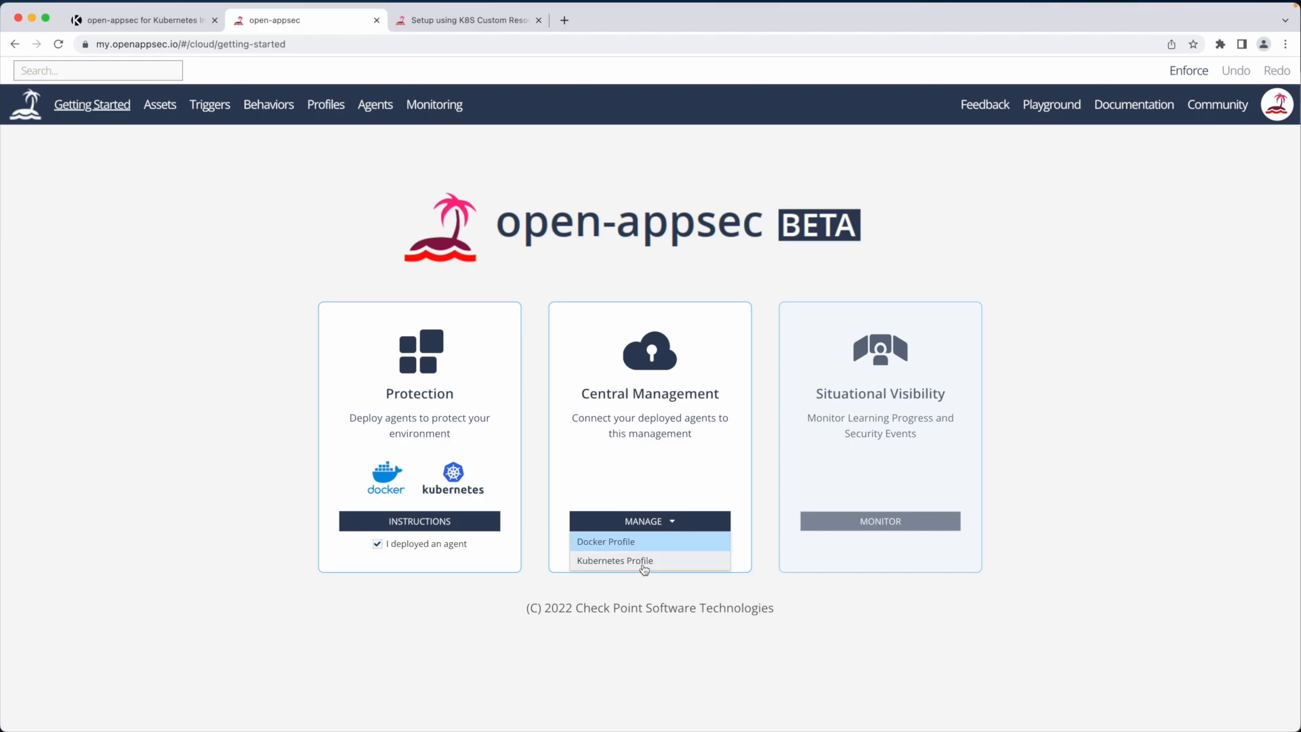
left_click(615, 560)
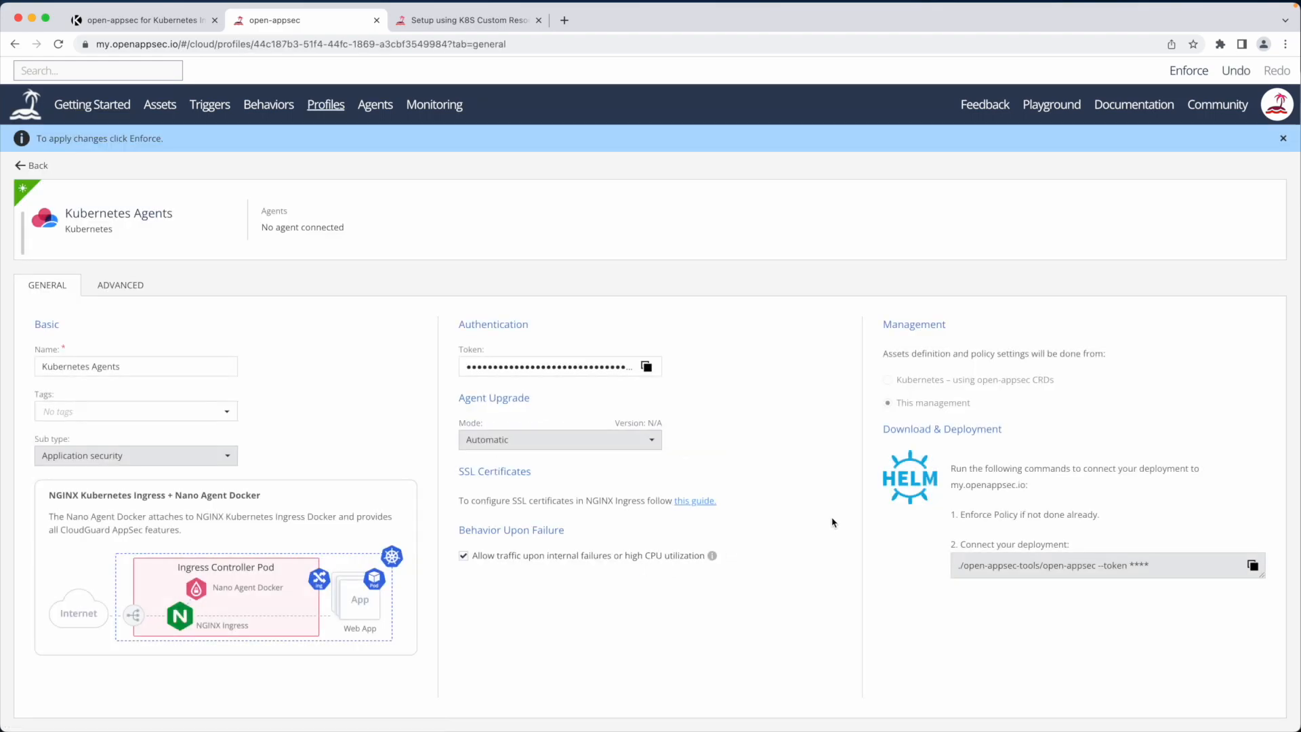
mouse_move(1125, 195)
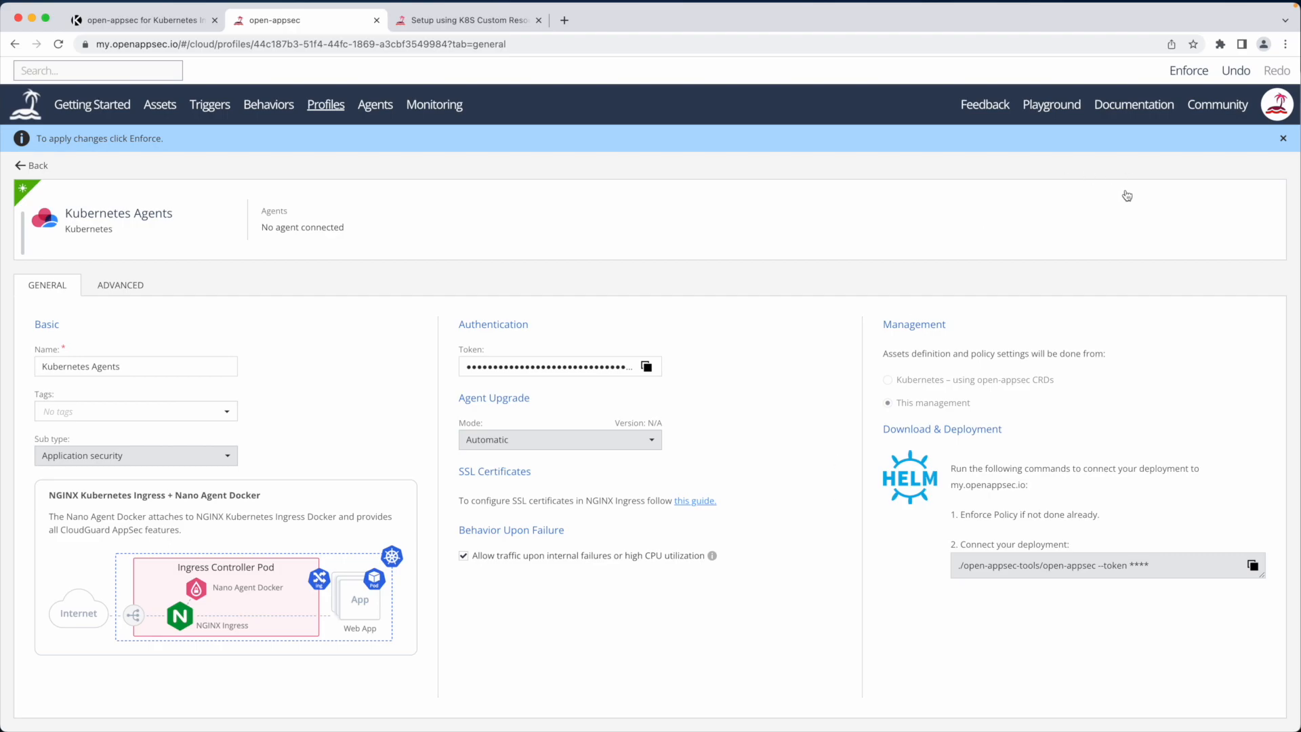
mouse_move(1098, 508)
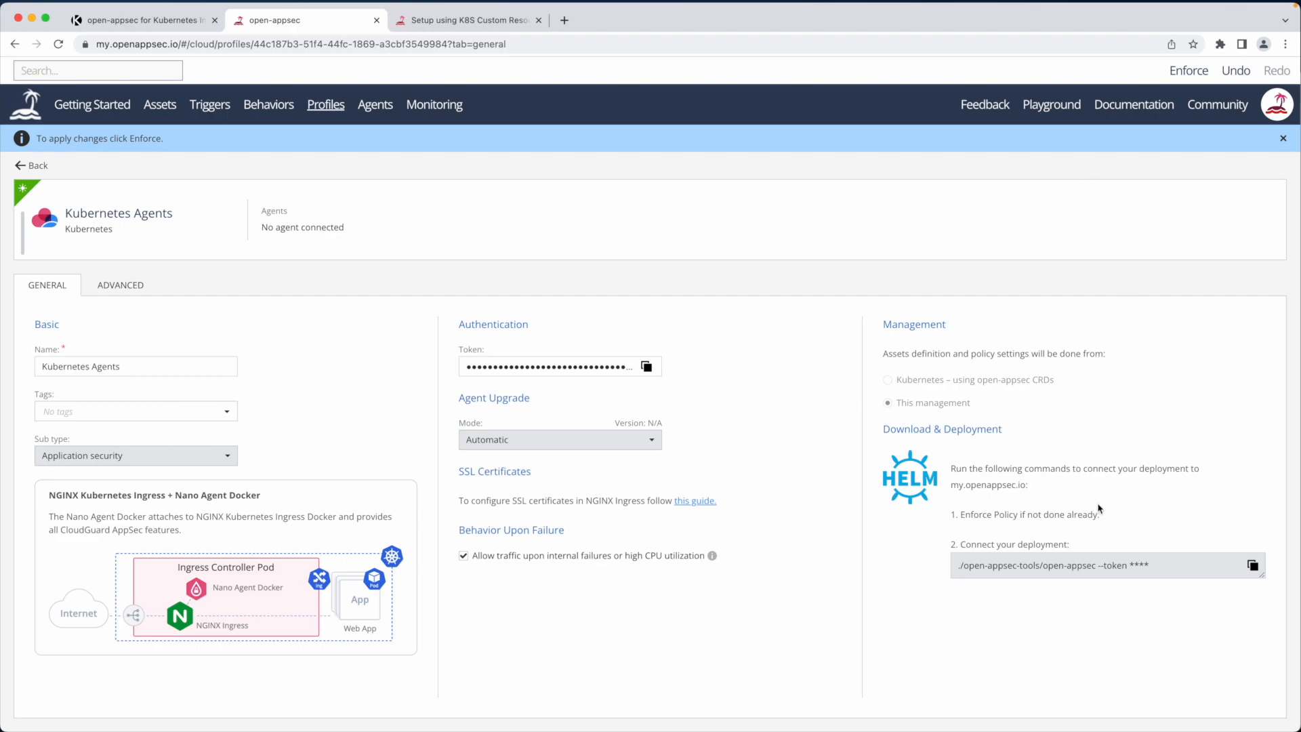
left_click(1189, 69)
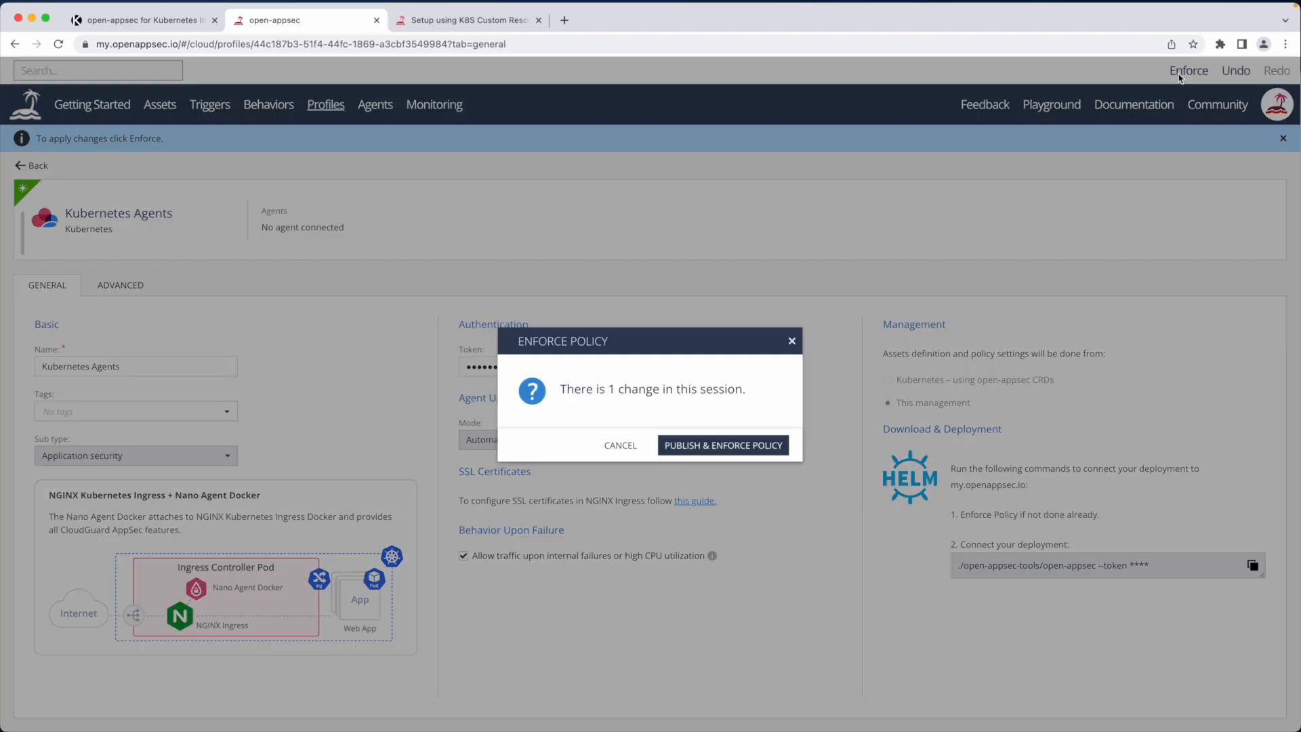
left_click(721, 444)
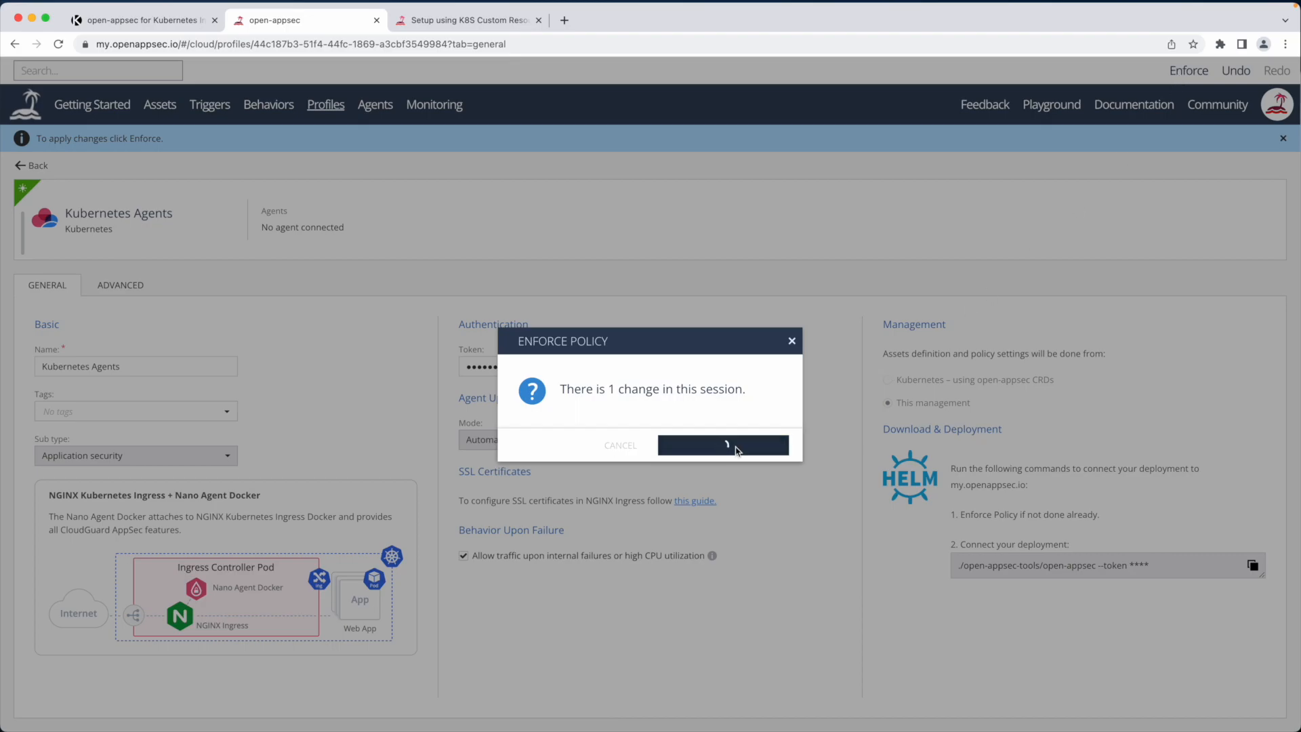
left_click(721, 445)
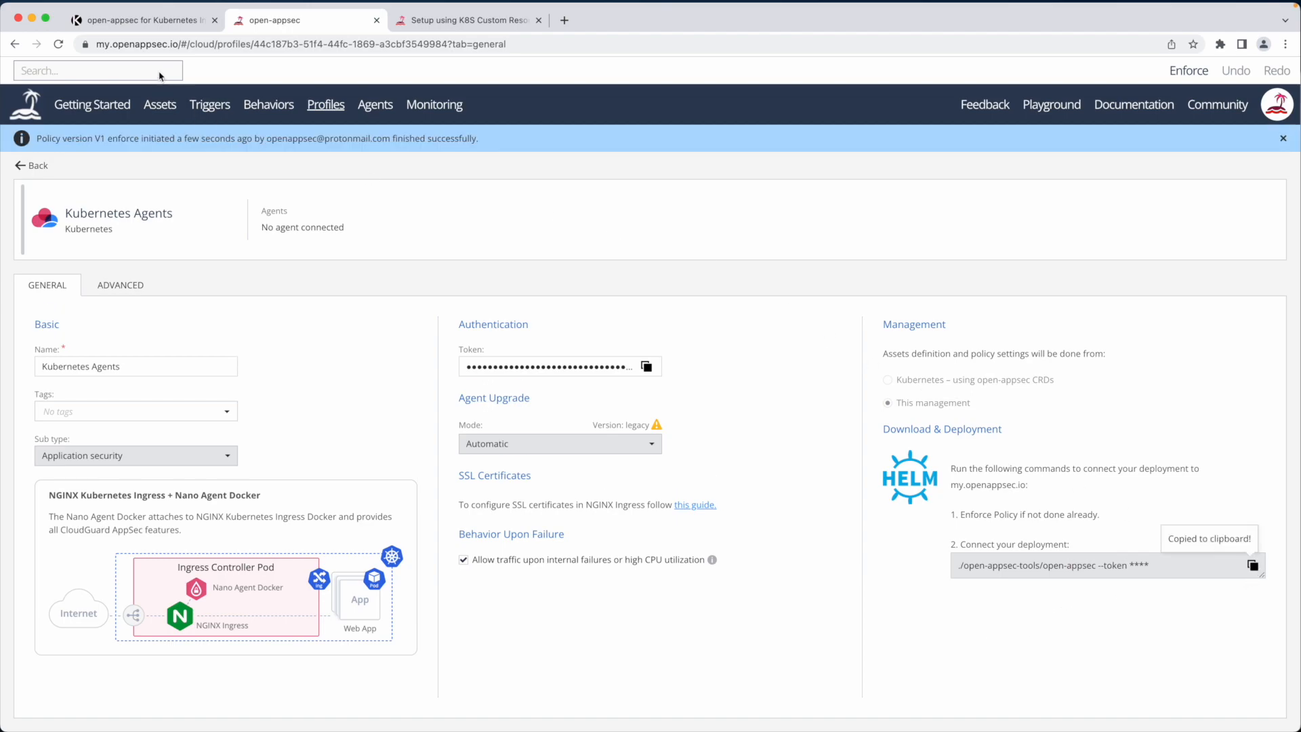
mouse_move(157, 25)
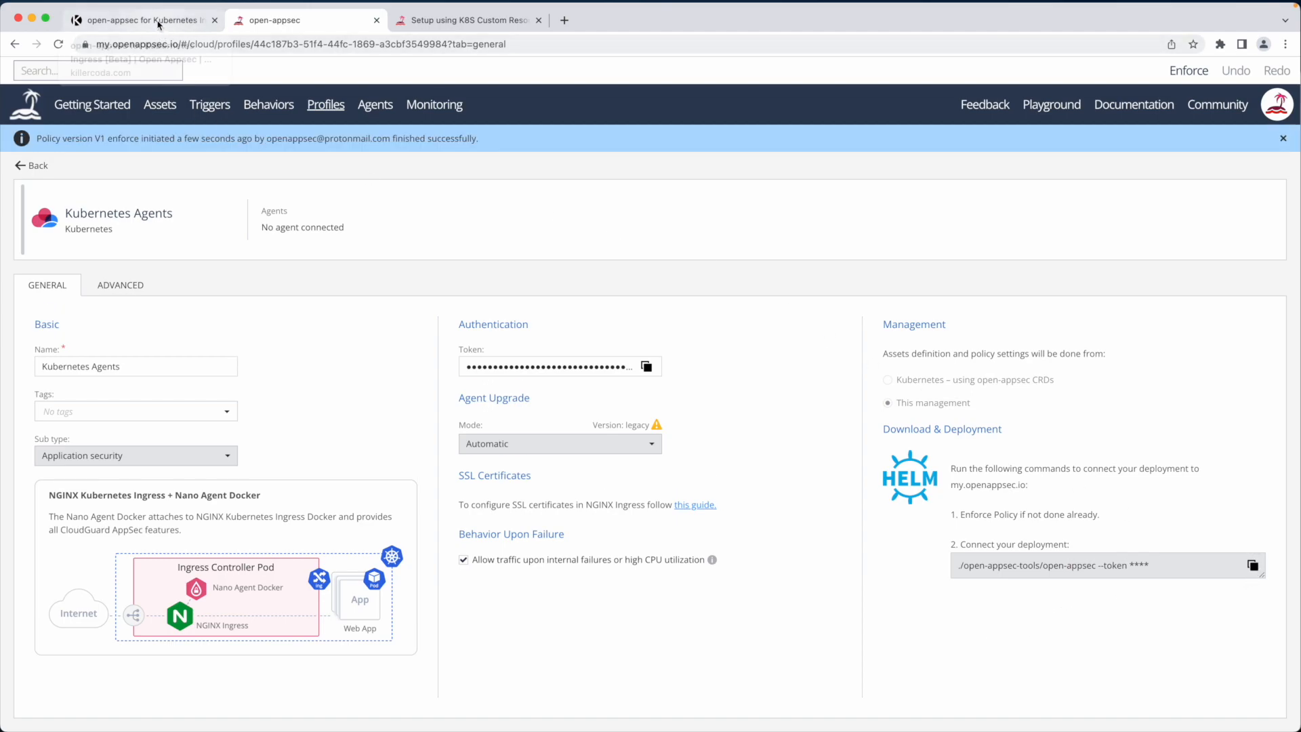
mouse_move(145, 19)
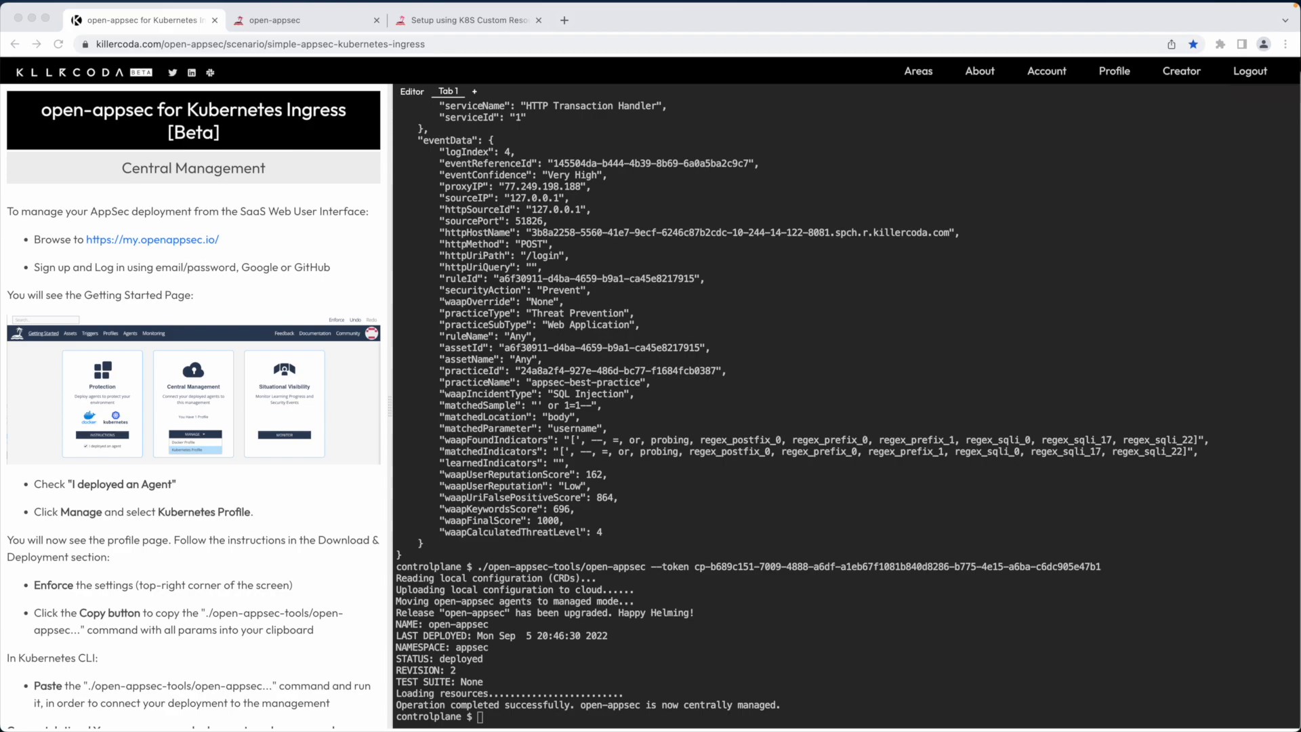
mouse_move(683, 442)
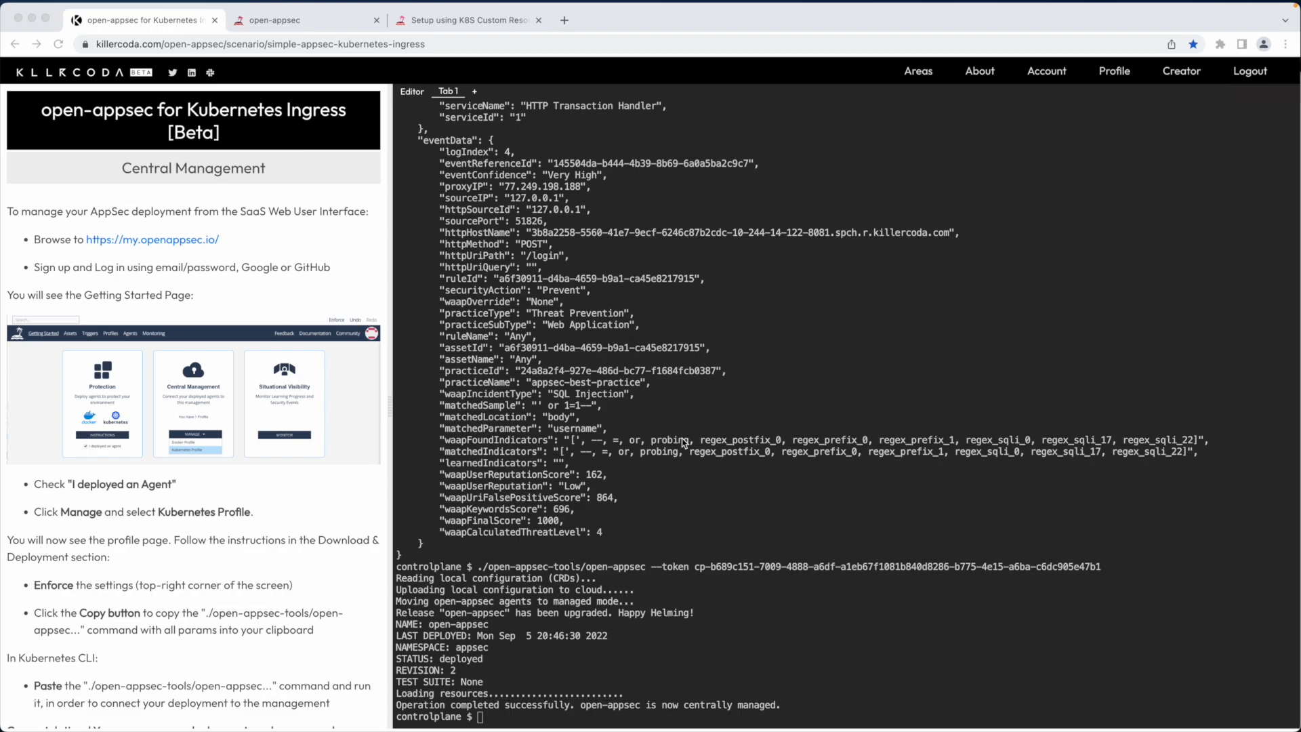
mouse_move(446, 228)
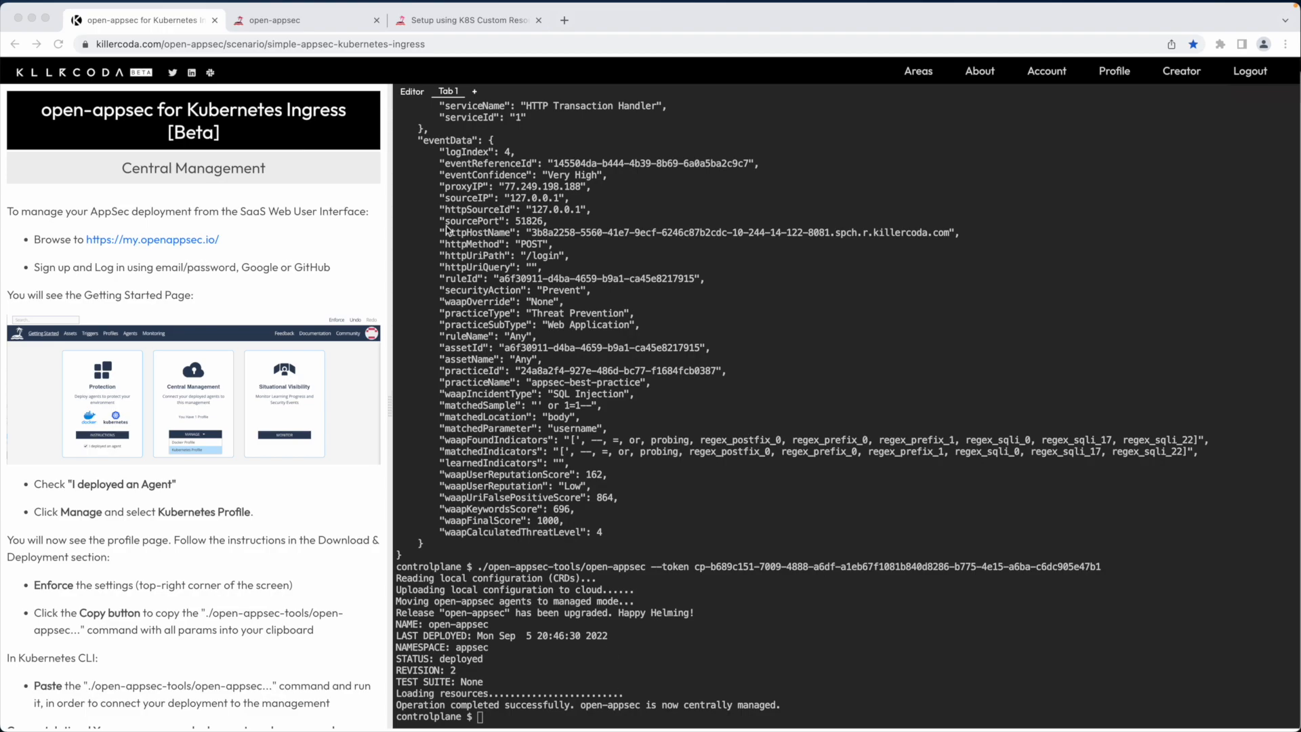
View the defaultBackend-7c23 asset's threat prevention settings in Prevent mode
left_click(298, 19)
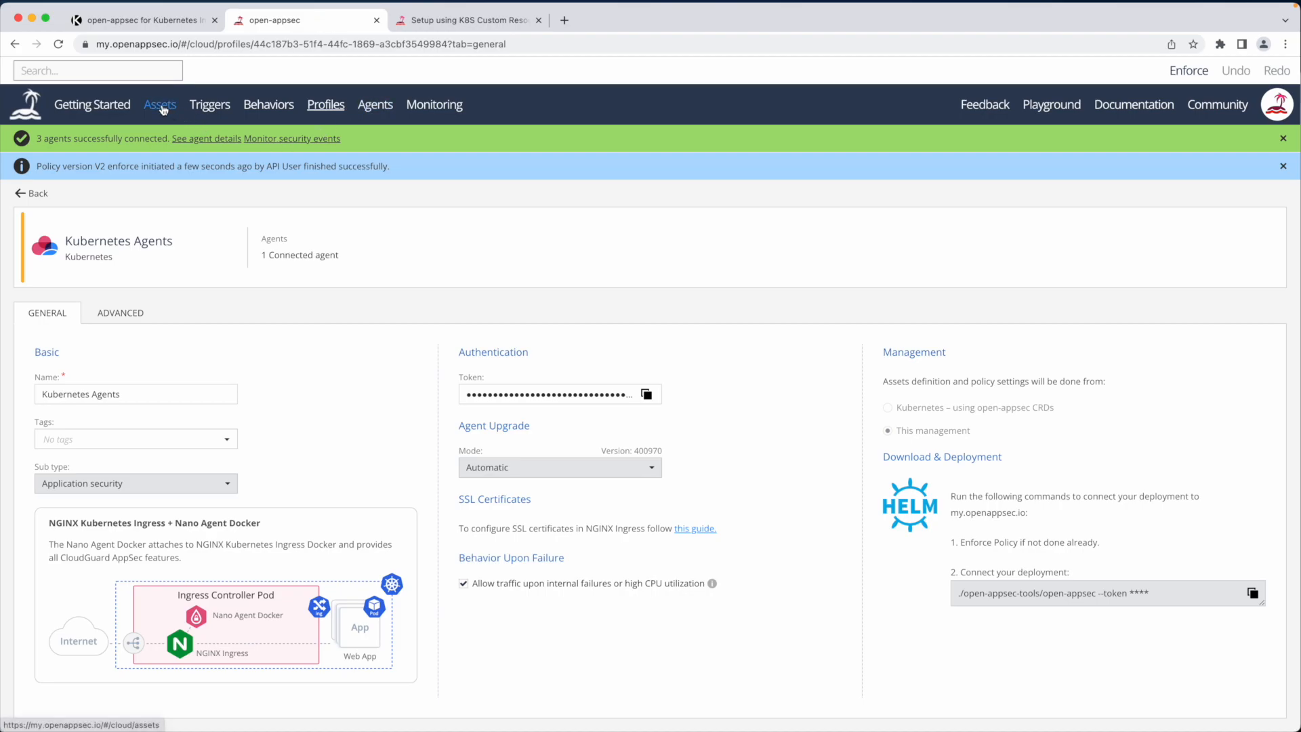
left_click(160, 104)
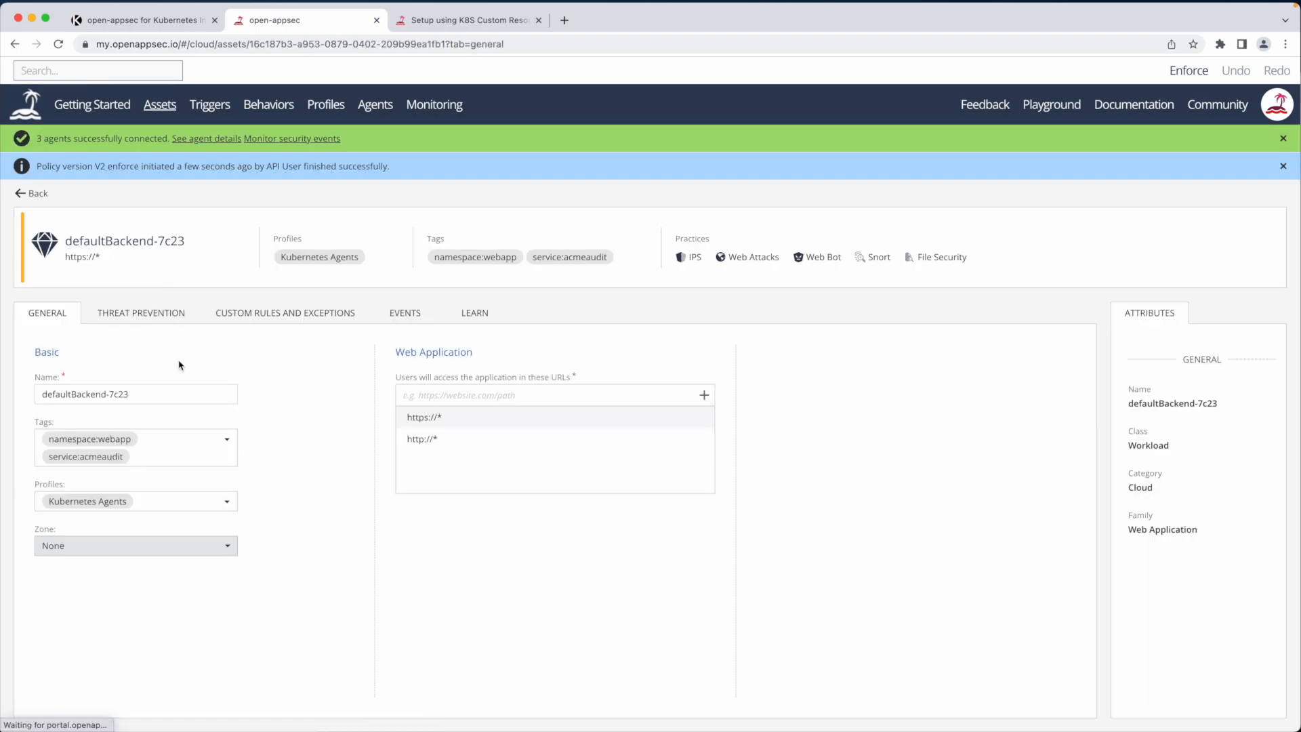
mouse_move(380, 448)
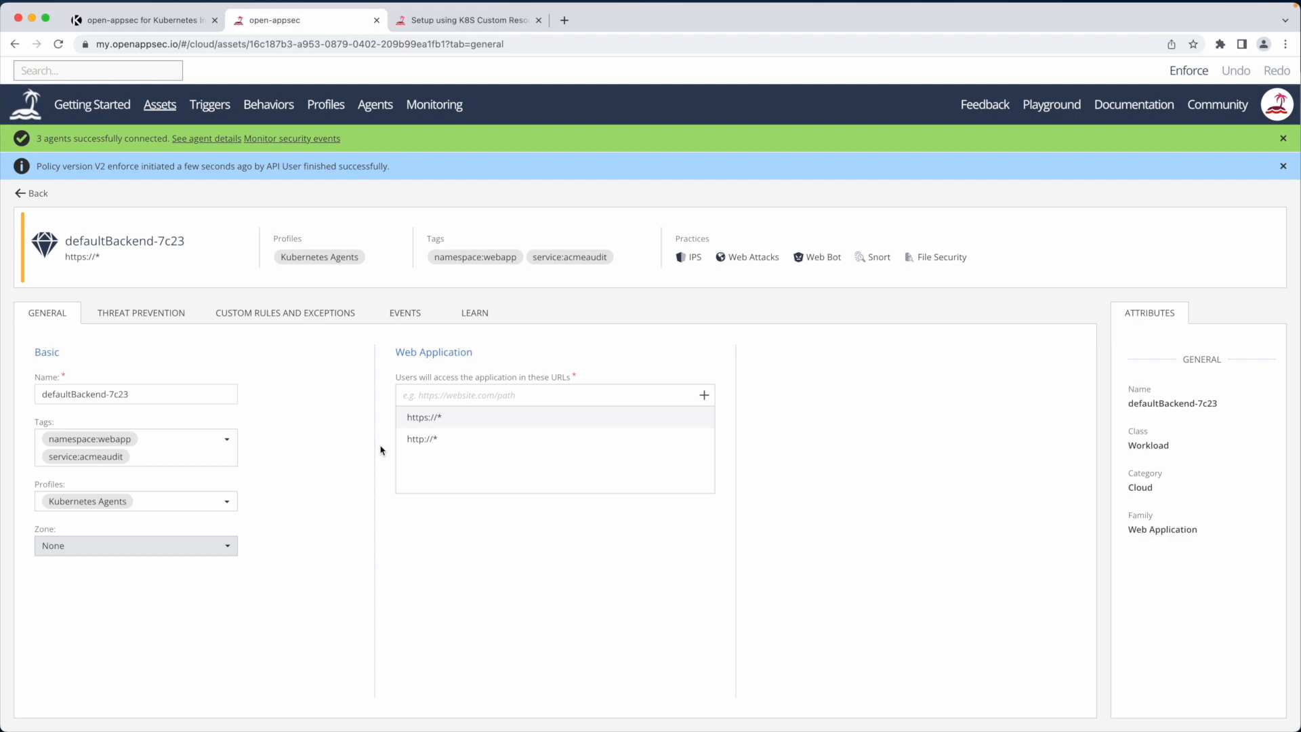
left_click(140, 311)
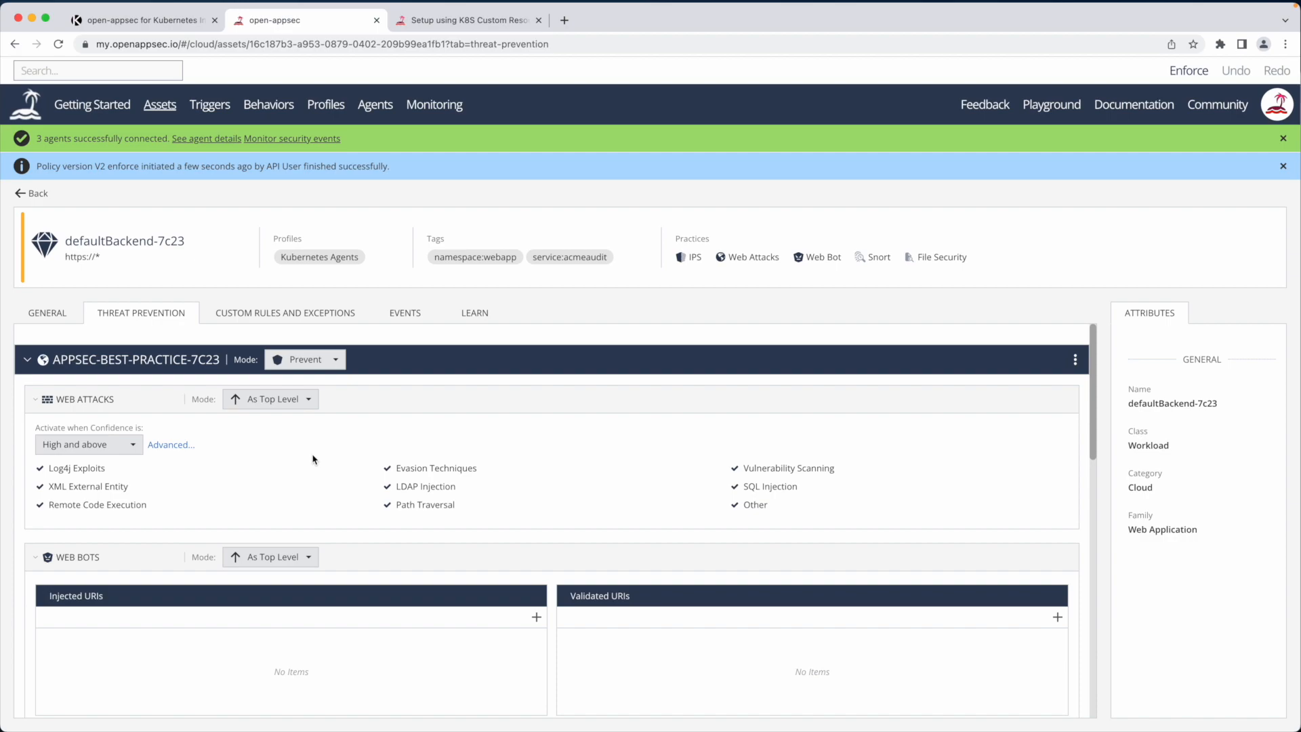
mouse_move(347, 490)
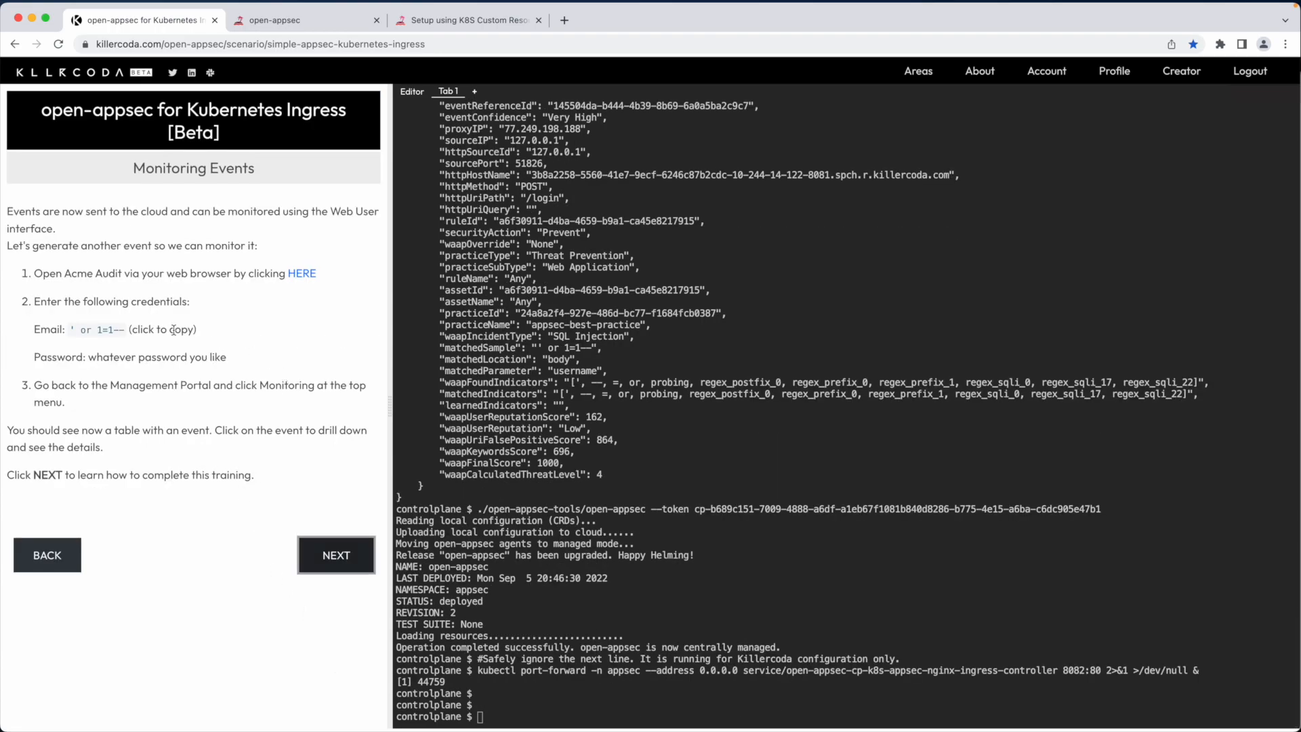
mouse_move(292, 316)
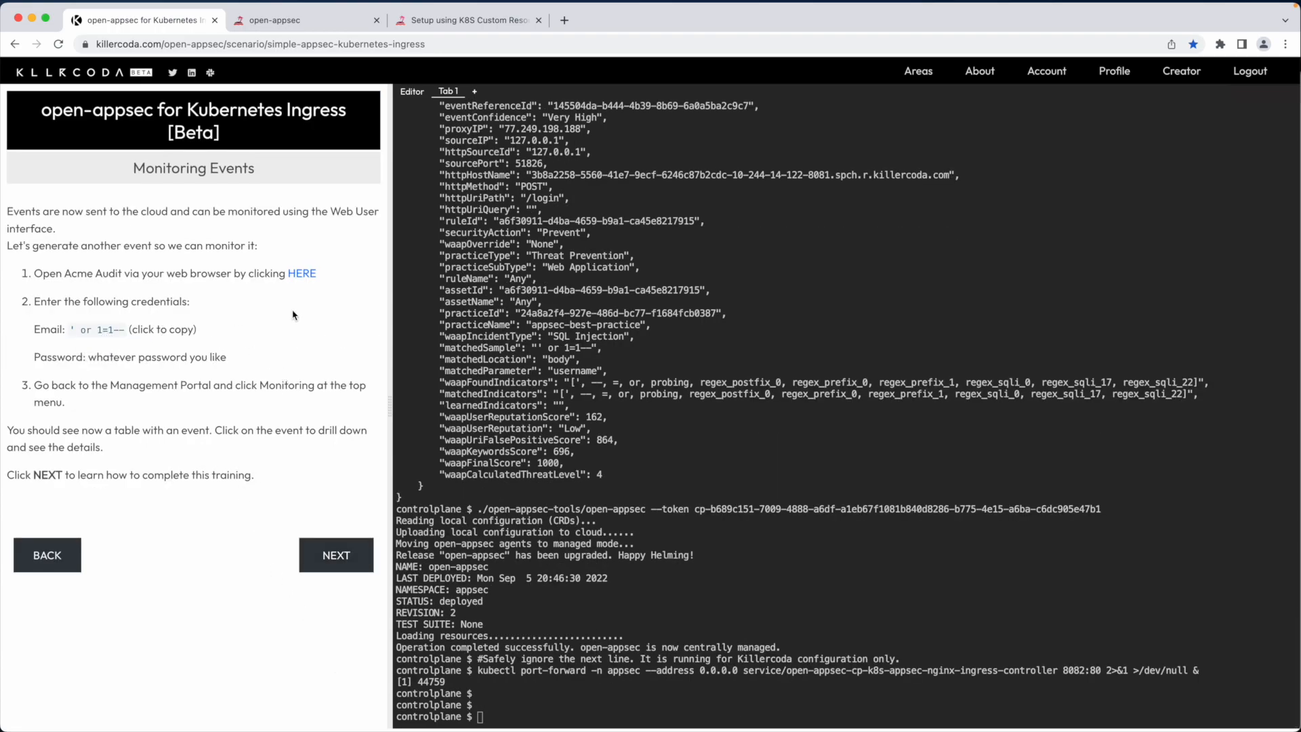
Attempt an Acme Audit login with username ' or 1=1--, getting the 403 access-denied page
left_click(302, 272)
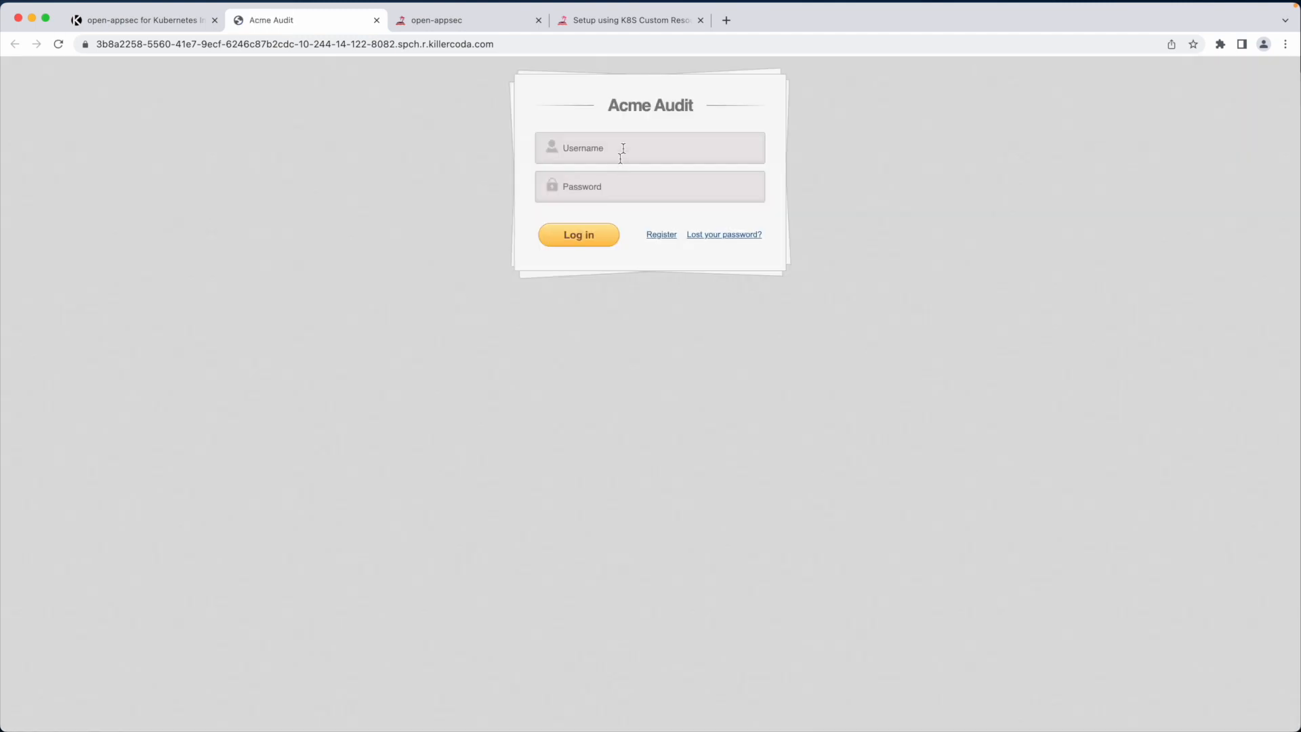
type("' or 1=1--")
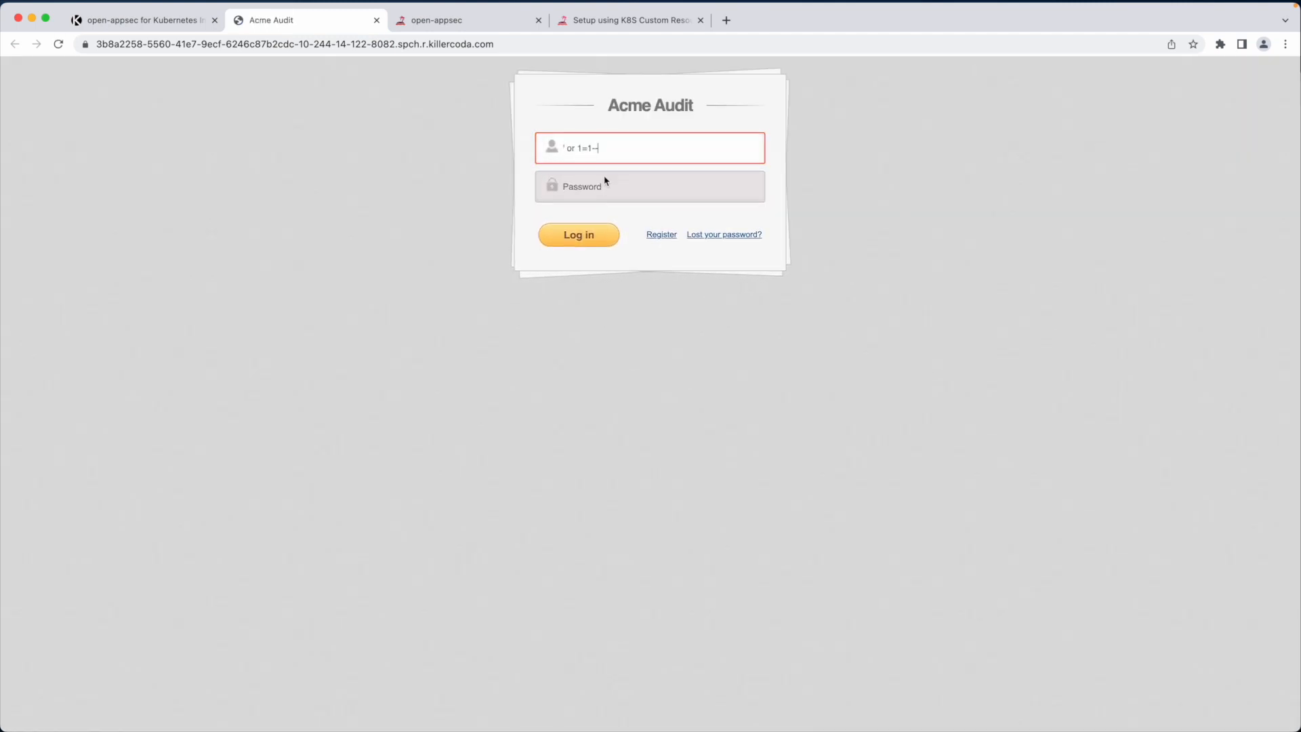
left_click(578, 234)
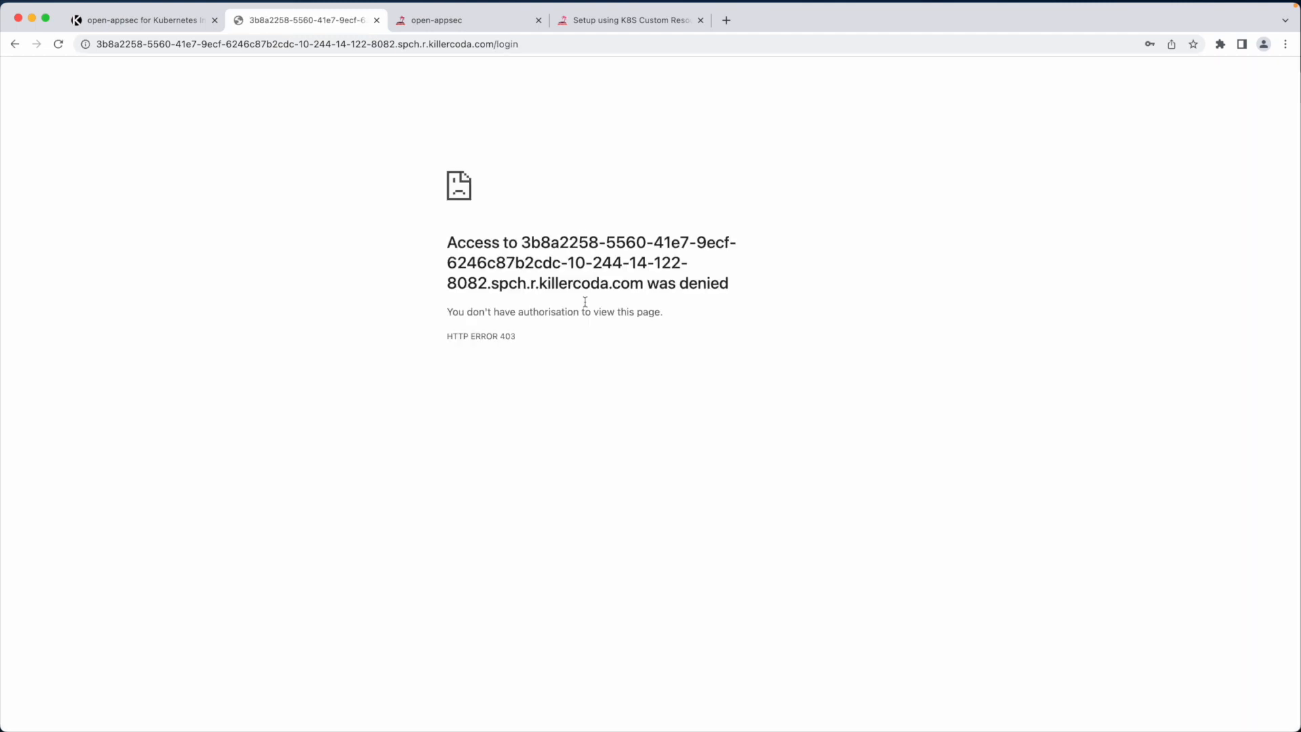
In the portal's Monitoring dashboard, inspect the critical prevented SQL Injection event's full details
left_click(467, 20)
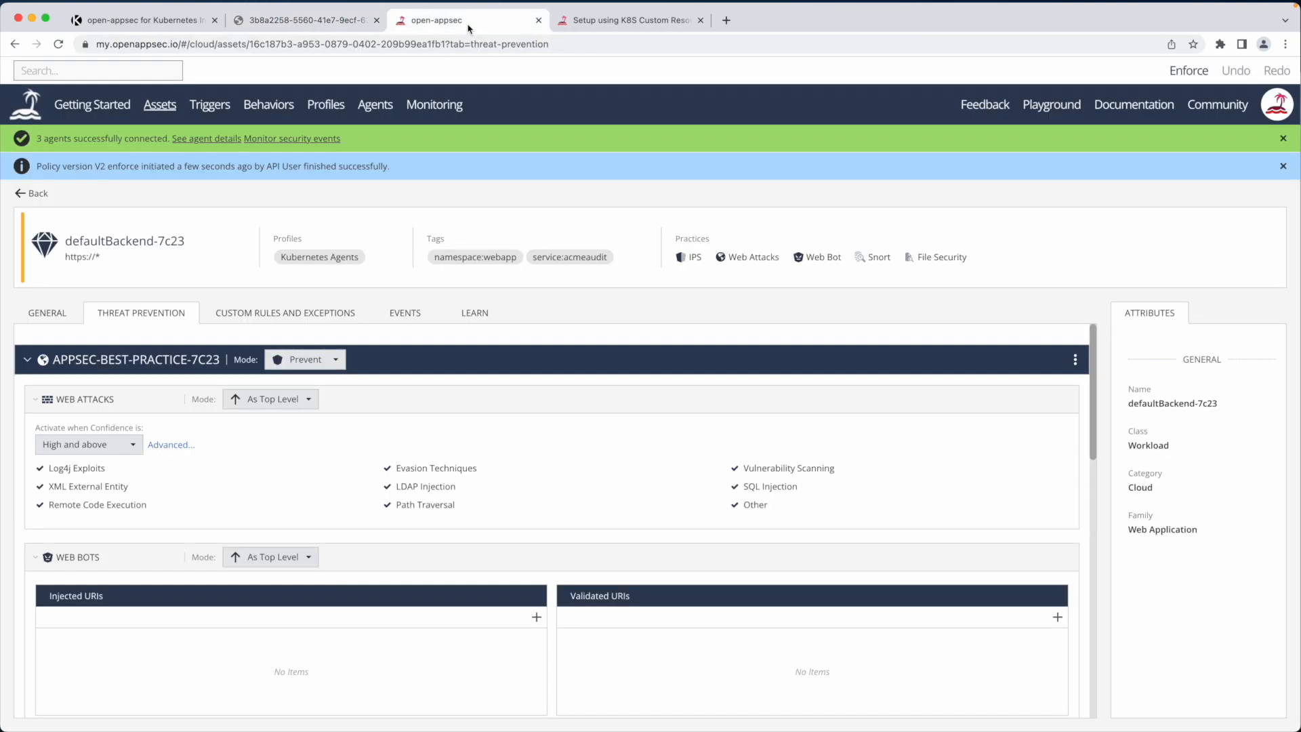
mouse_move(433, 104)
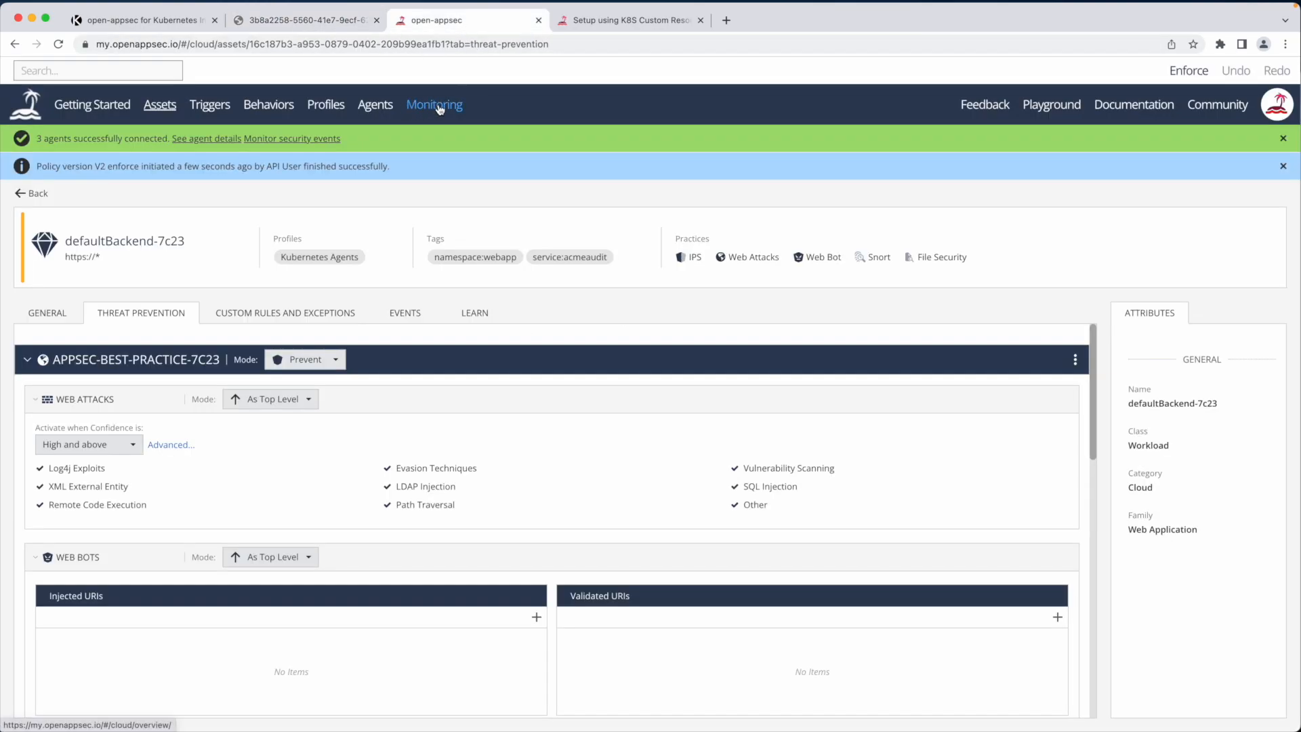
left_click(433, 104)
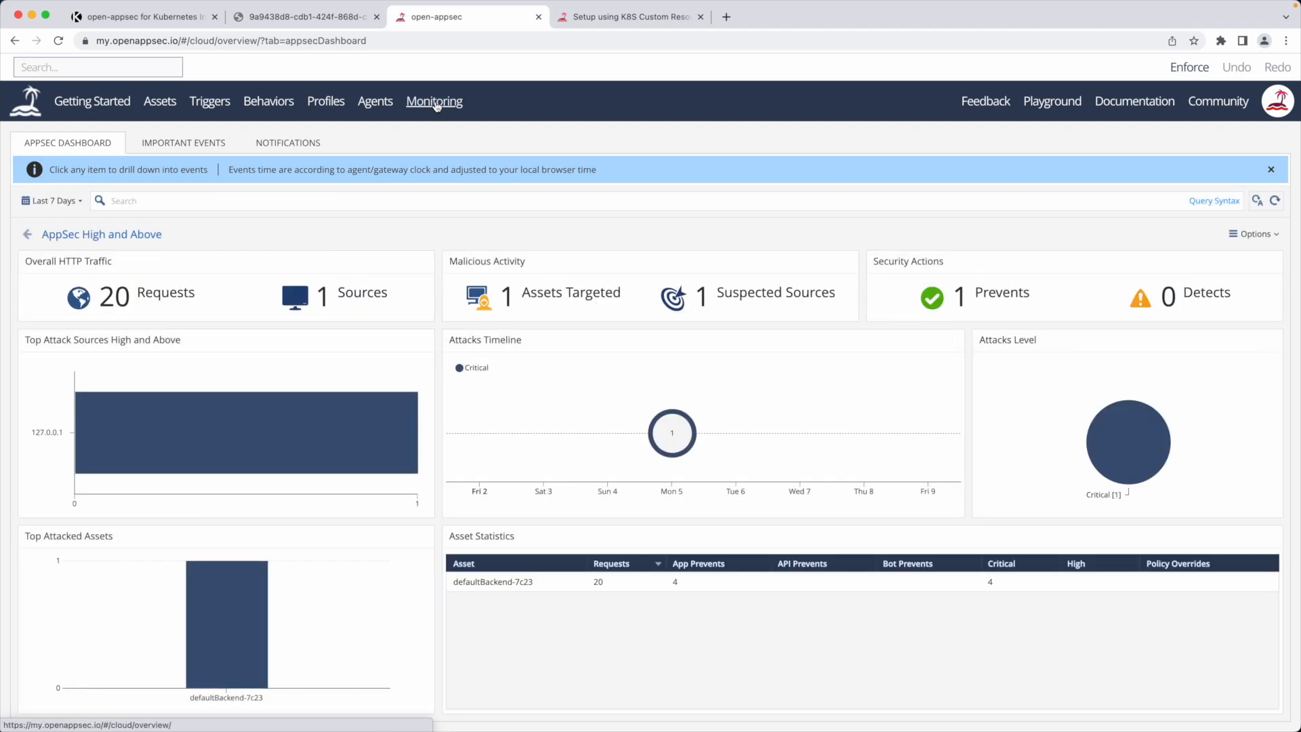
mouse_move(844, 431)
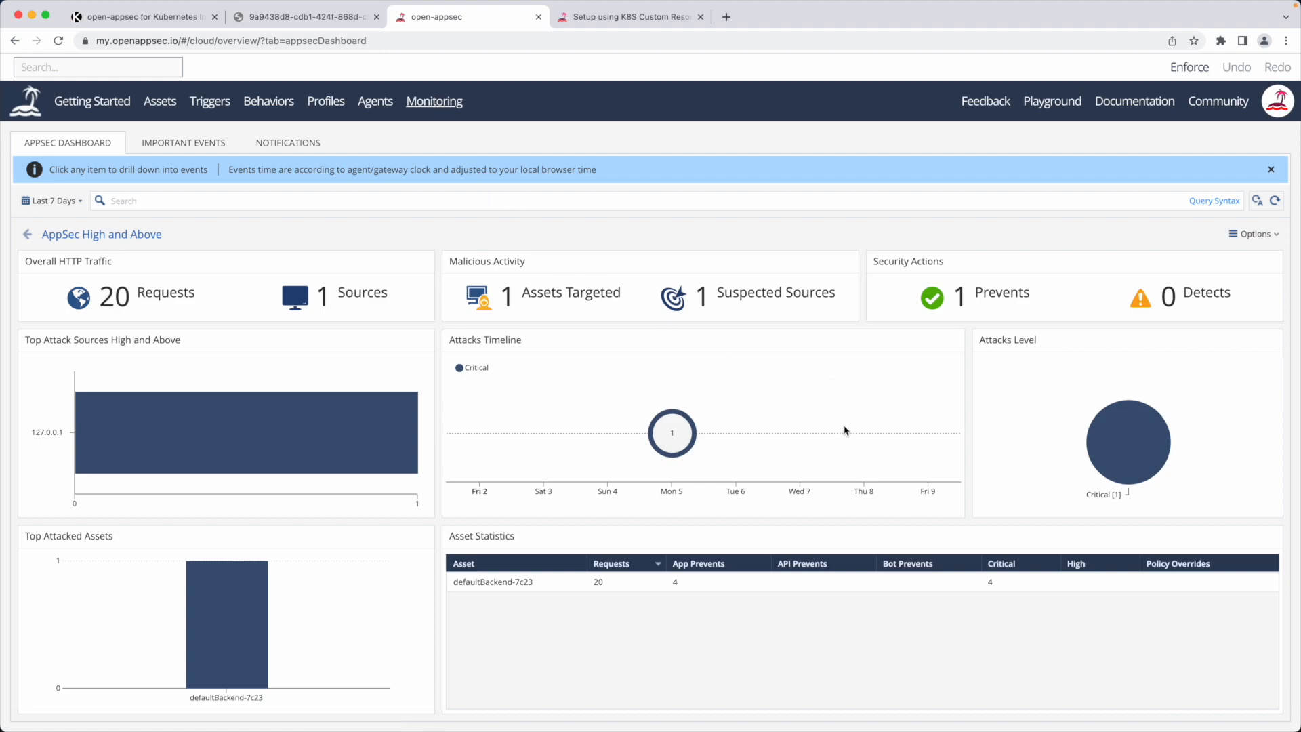
mouse_move(1147, 443)
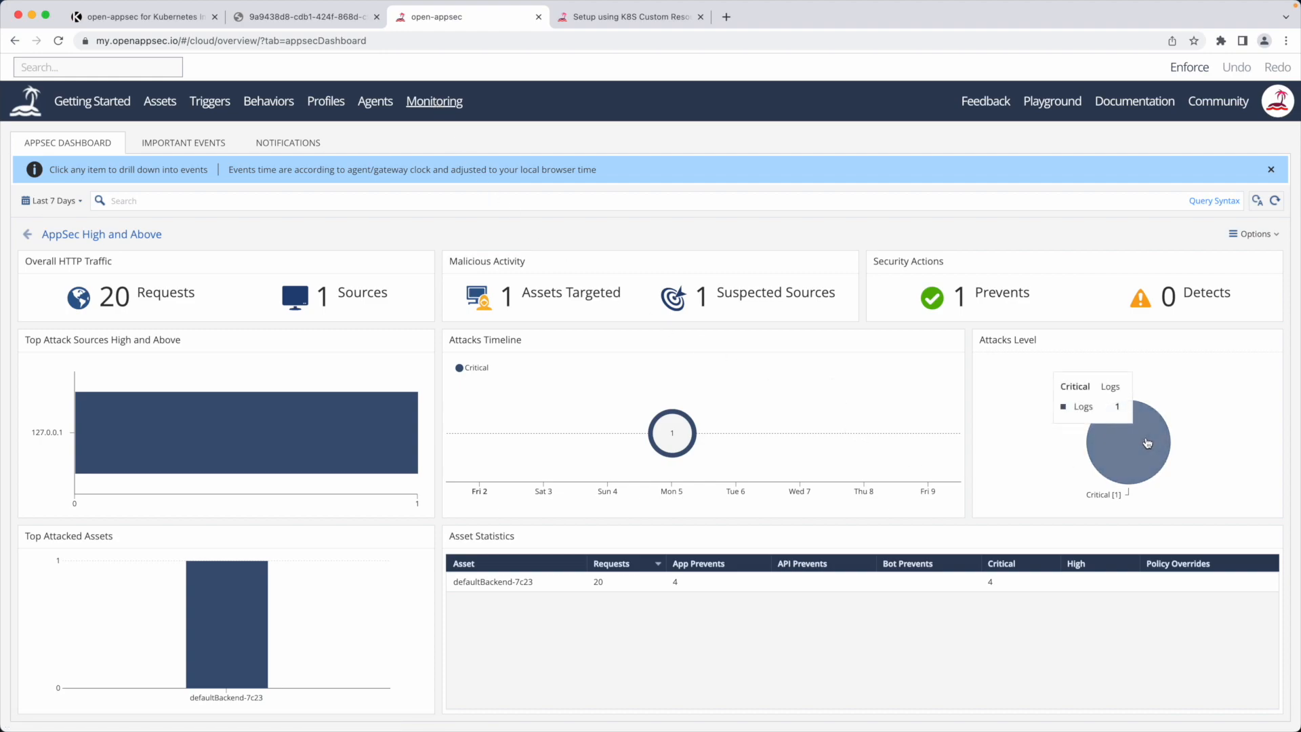
left_click(1125, 442)
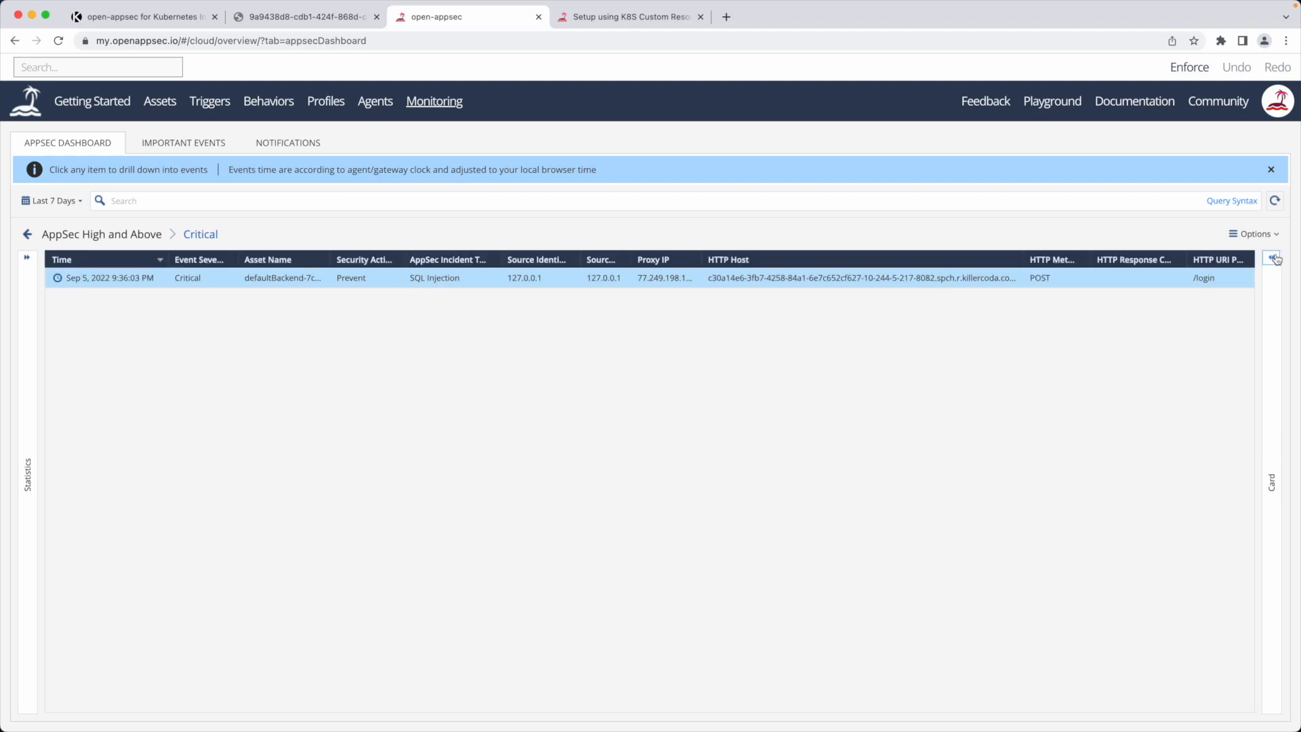
left_click(1274, 259)
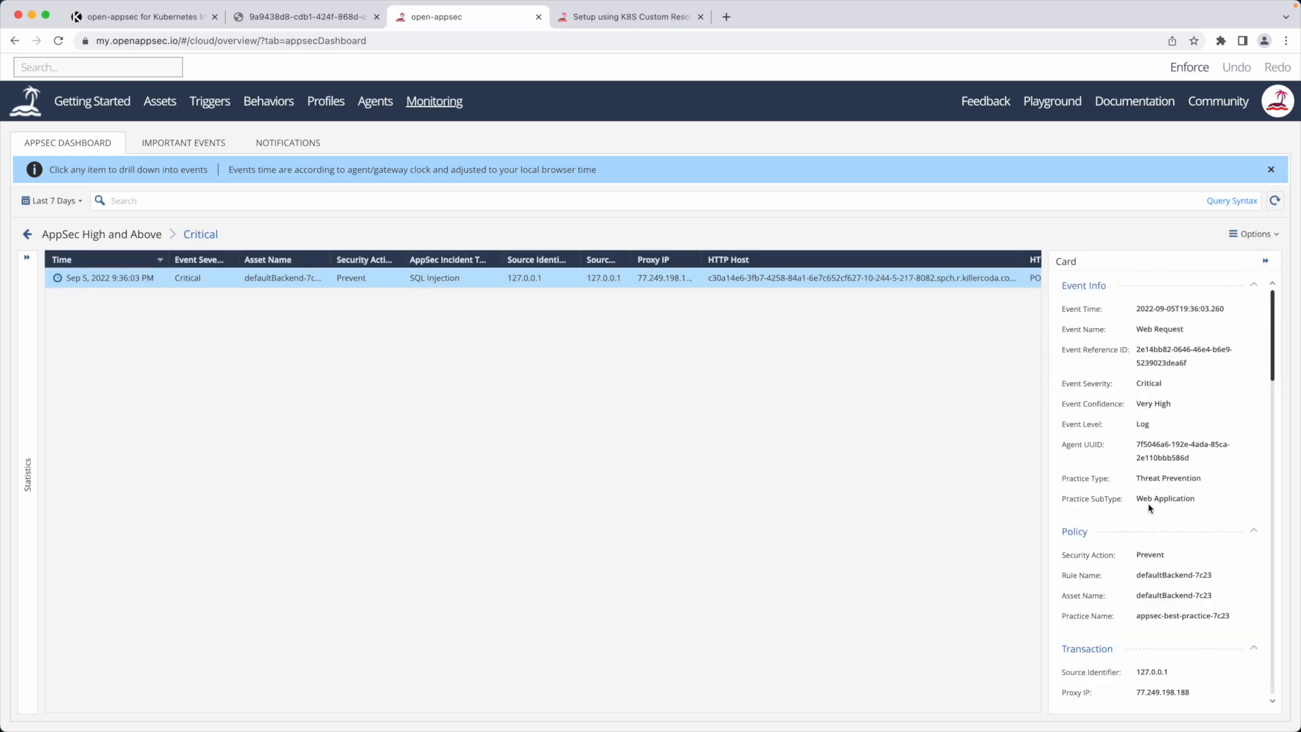
scroll("down", 3)
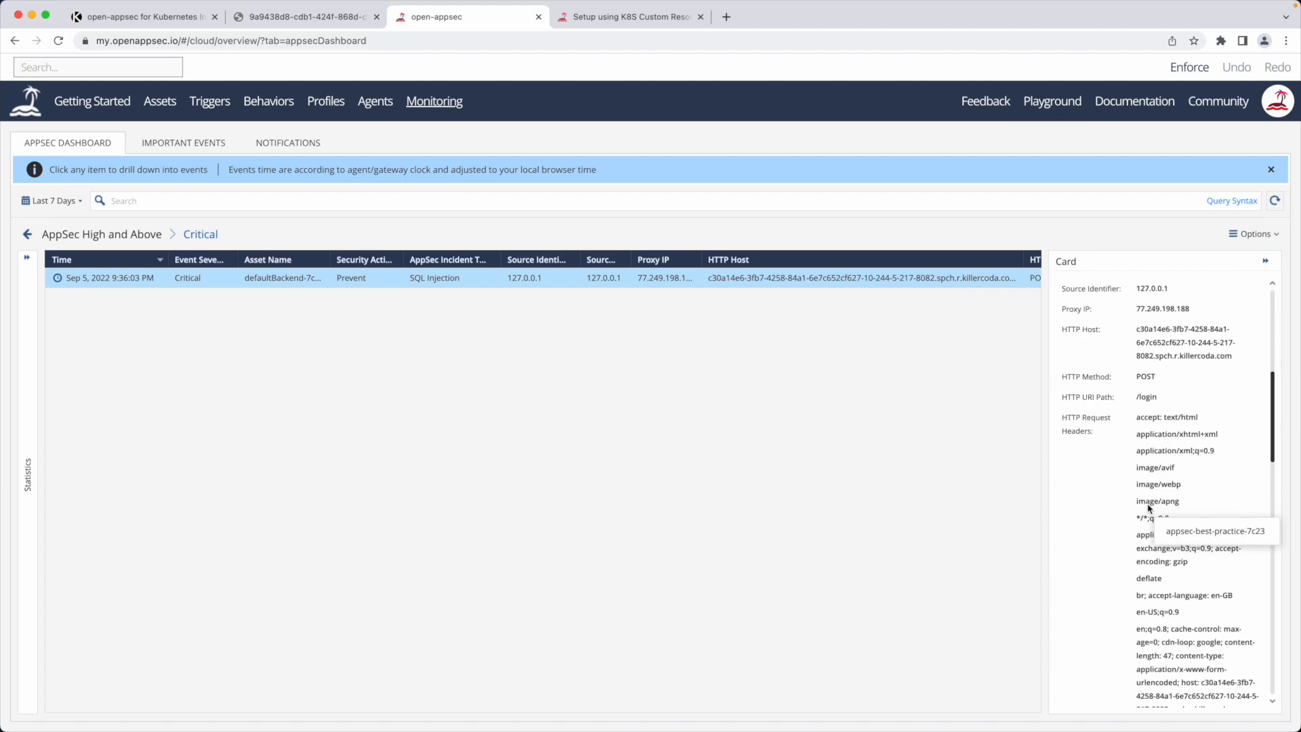
scroll("down", 3)
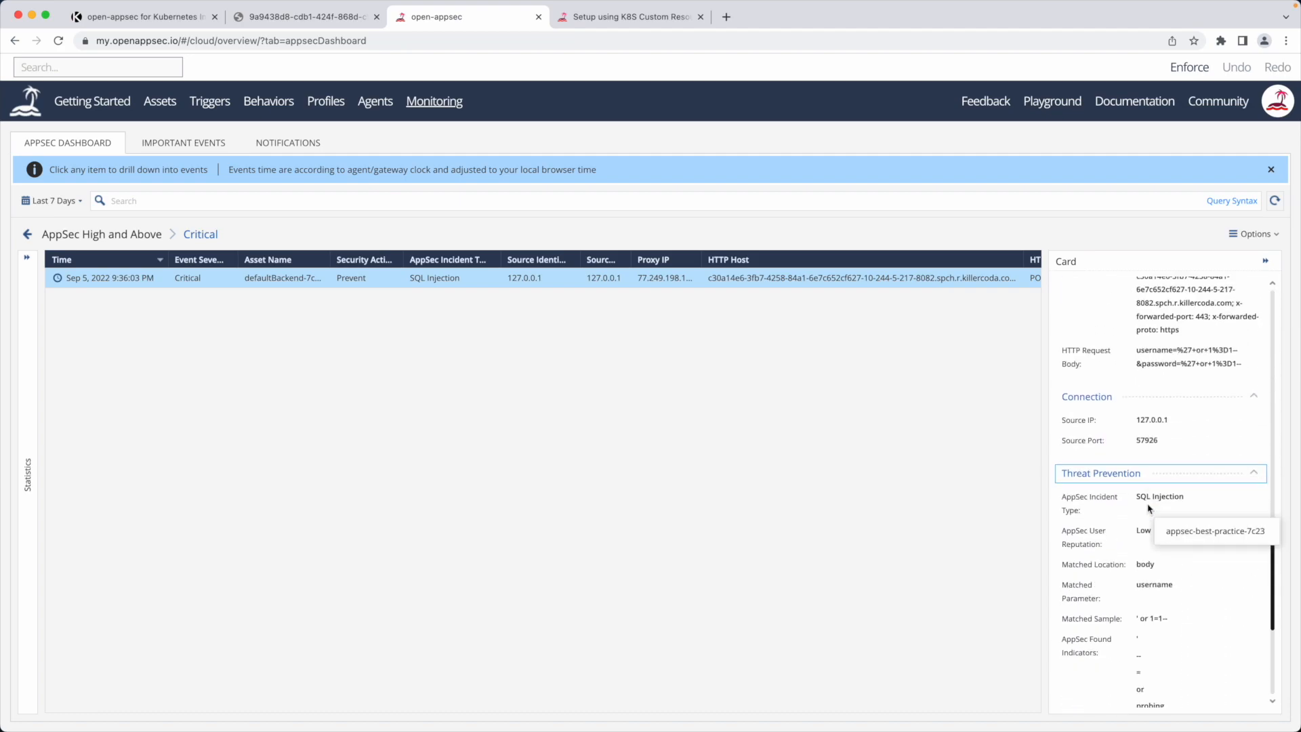
scroll("down", 3)
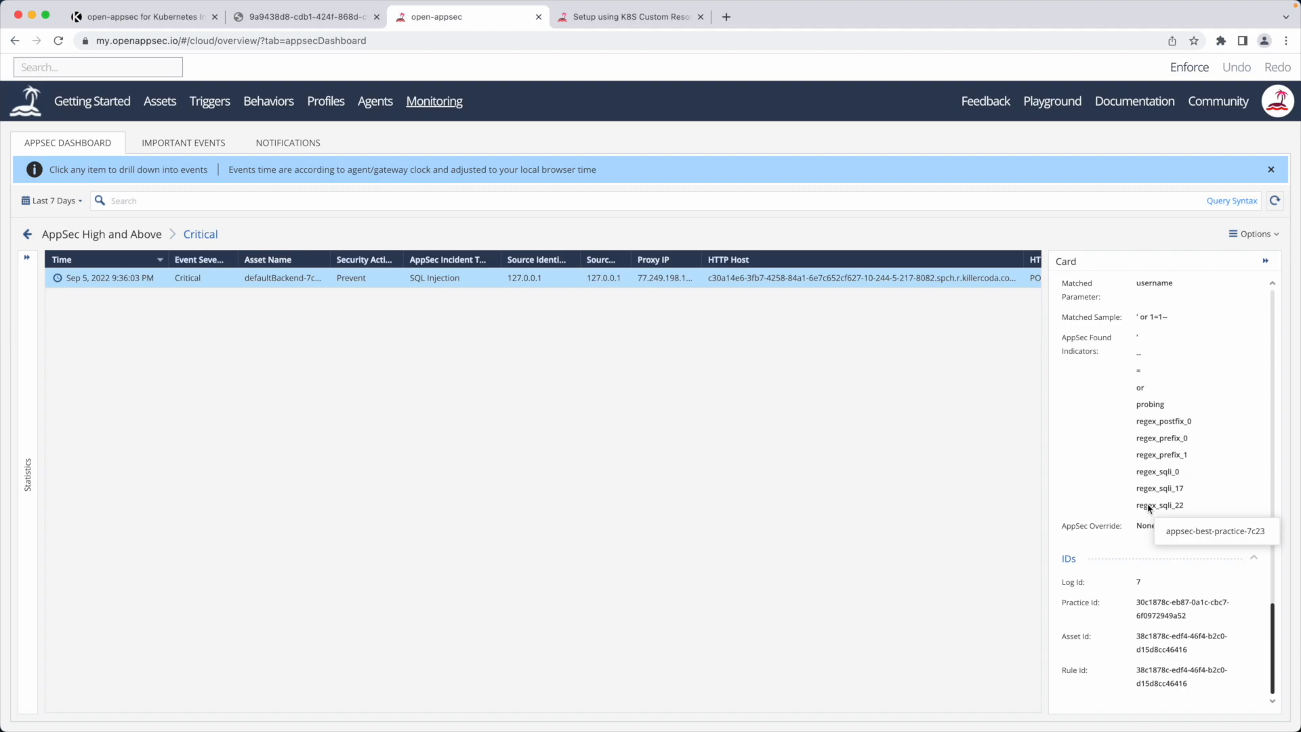
mouse_move(317, 336)
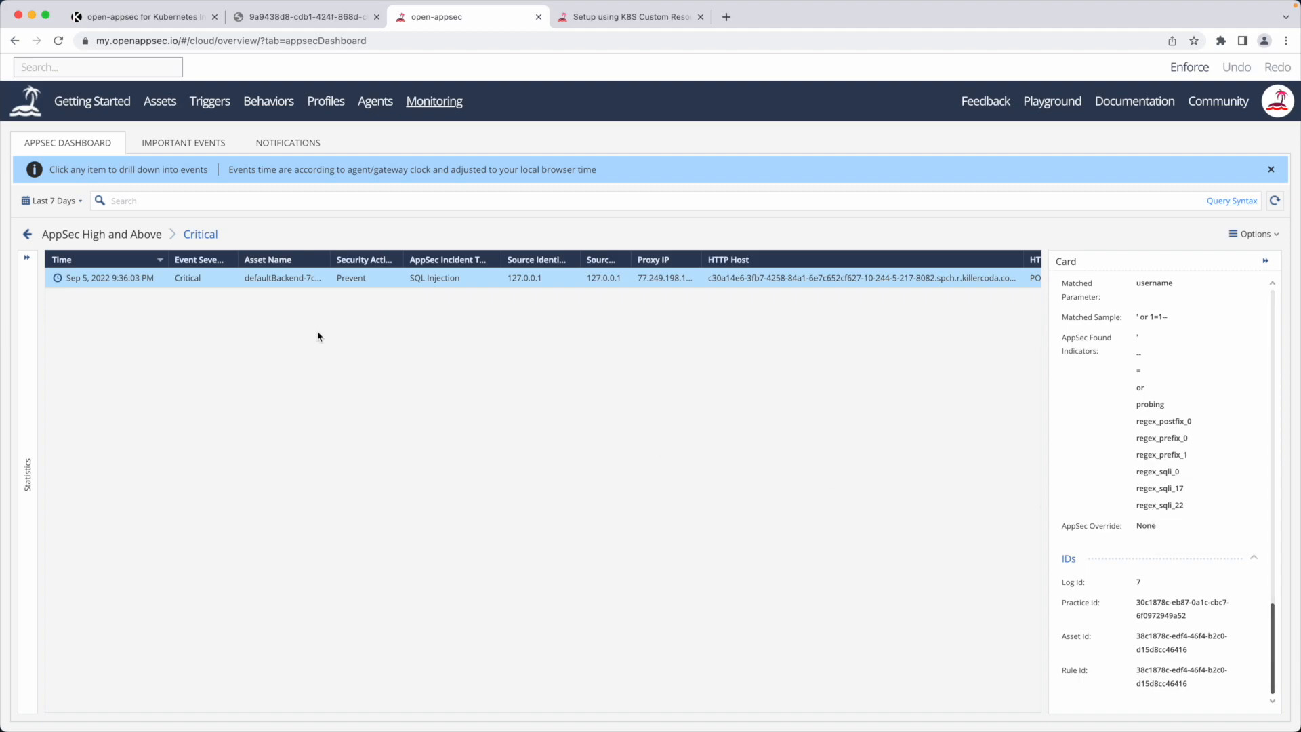
Review defaultBackend-7c23's learning progress under Assets, then return to the completed Killercoda scenario
left_click(159, 104)
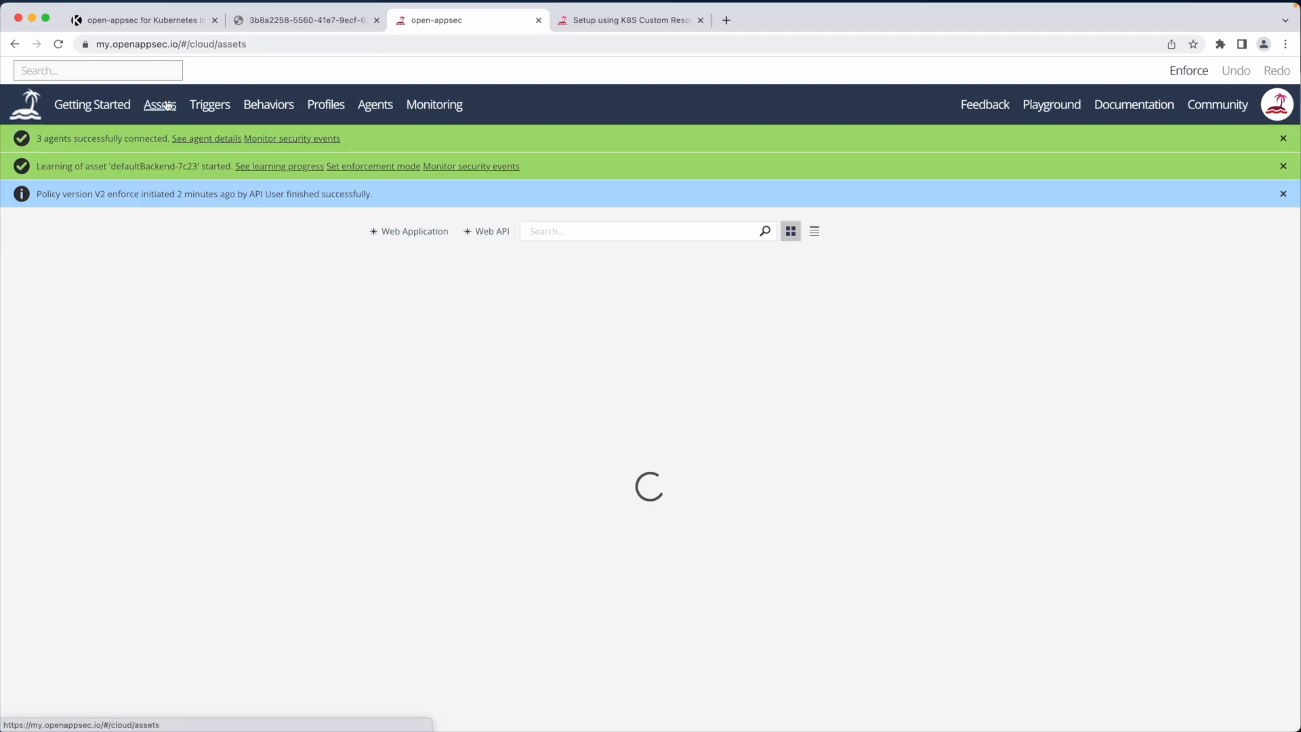
left_click(279, 166)
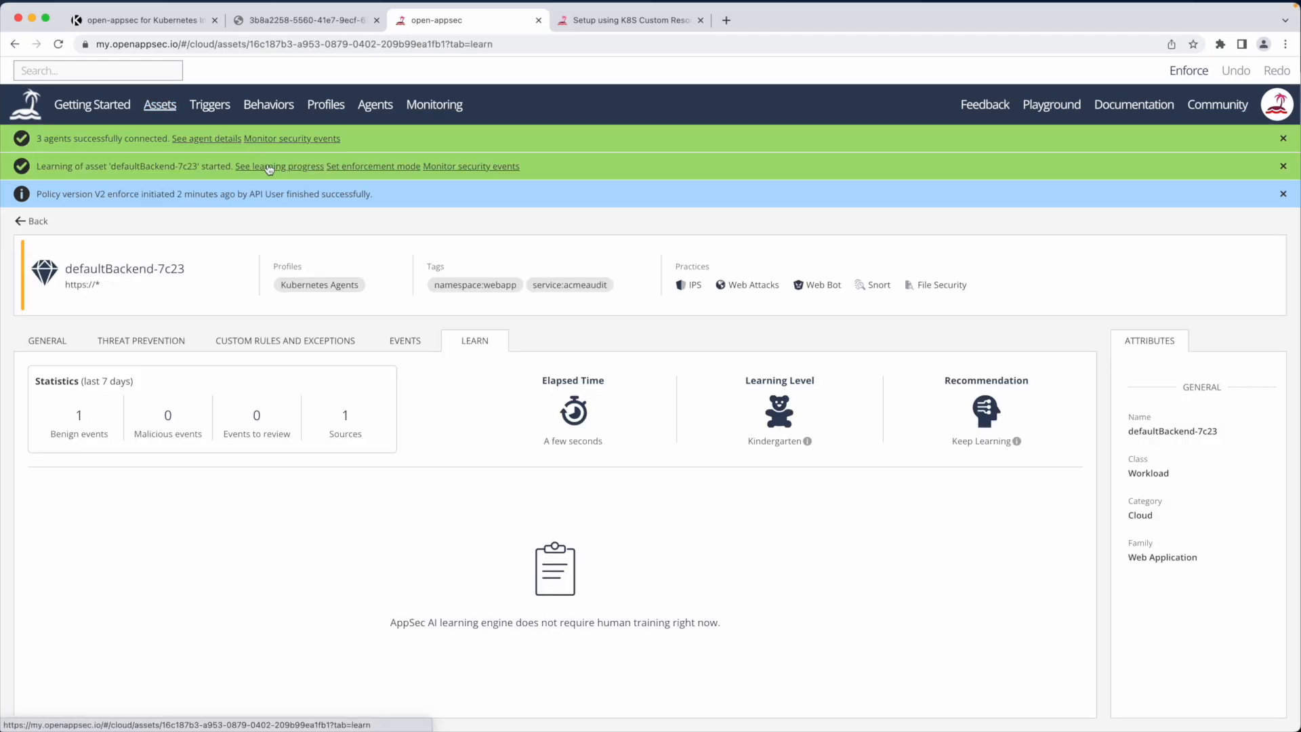
mouse_move(512, 511)
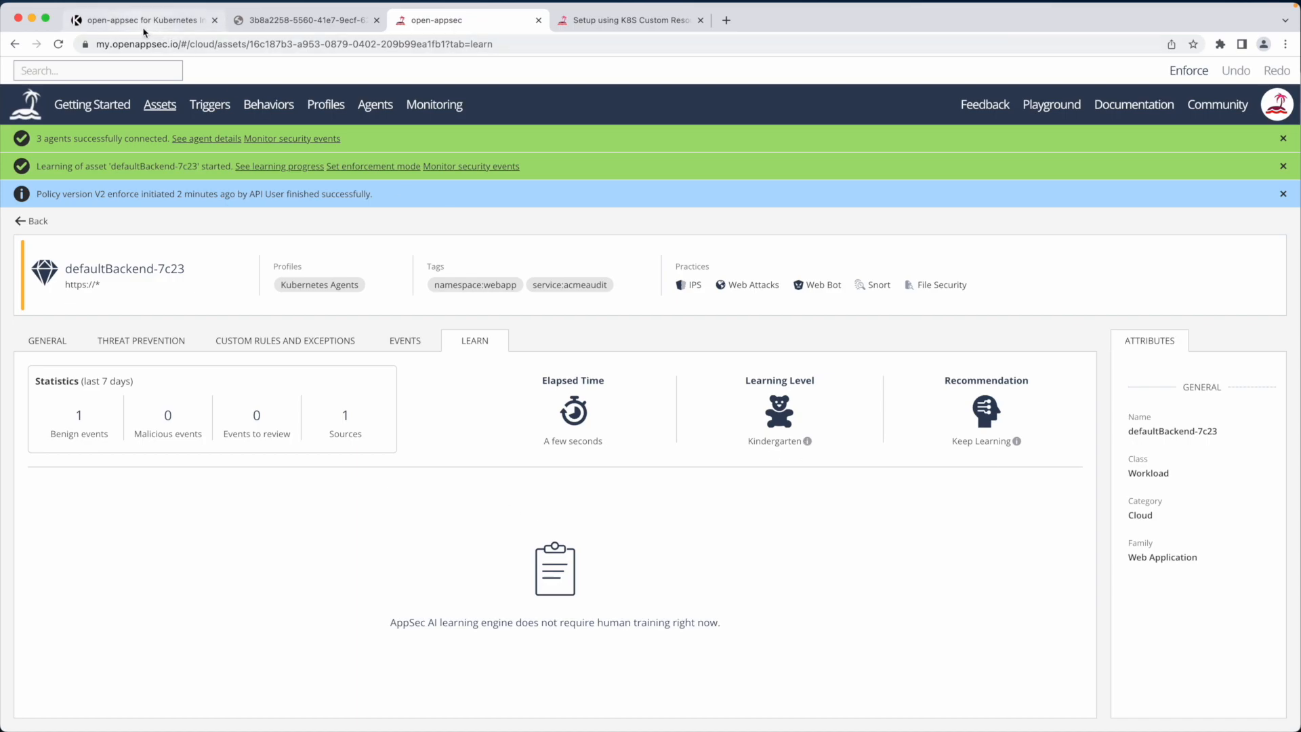
left_click(144, 19)
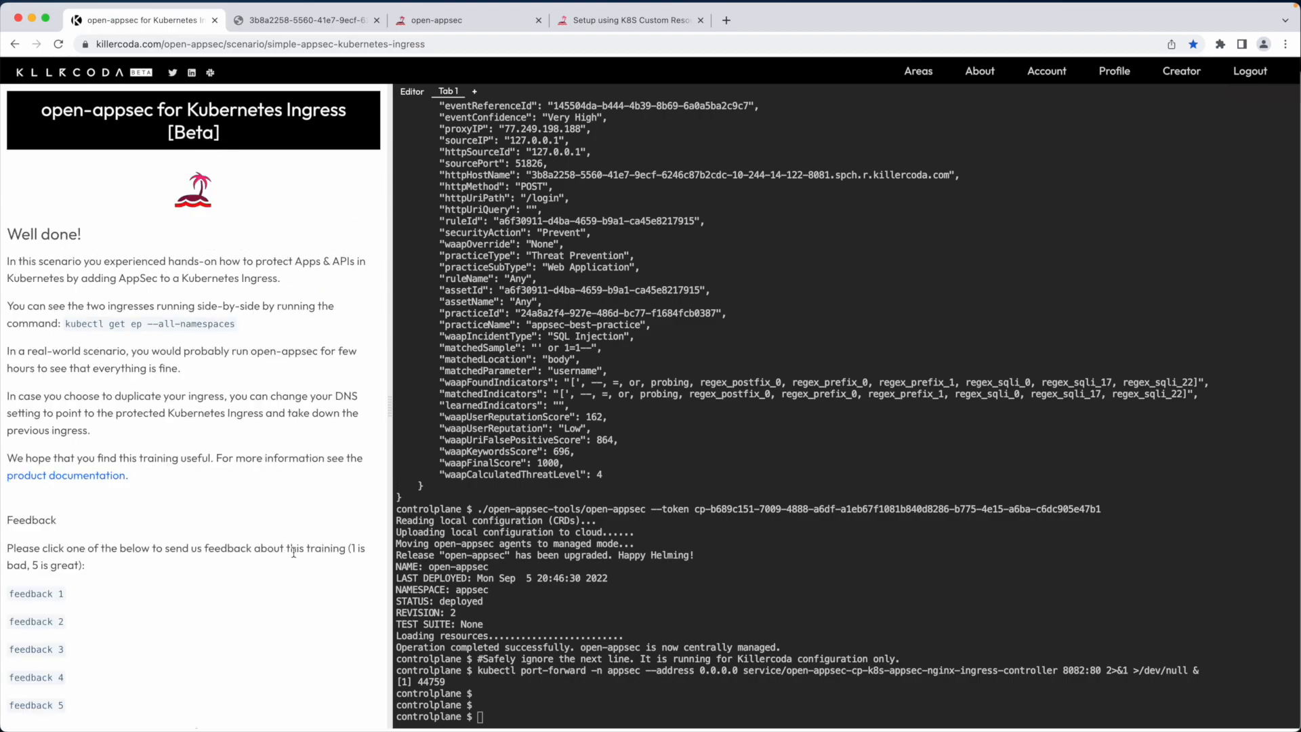